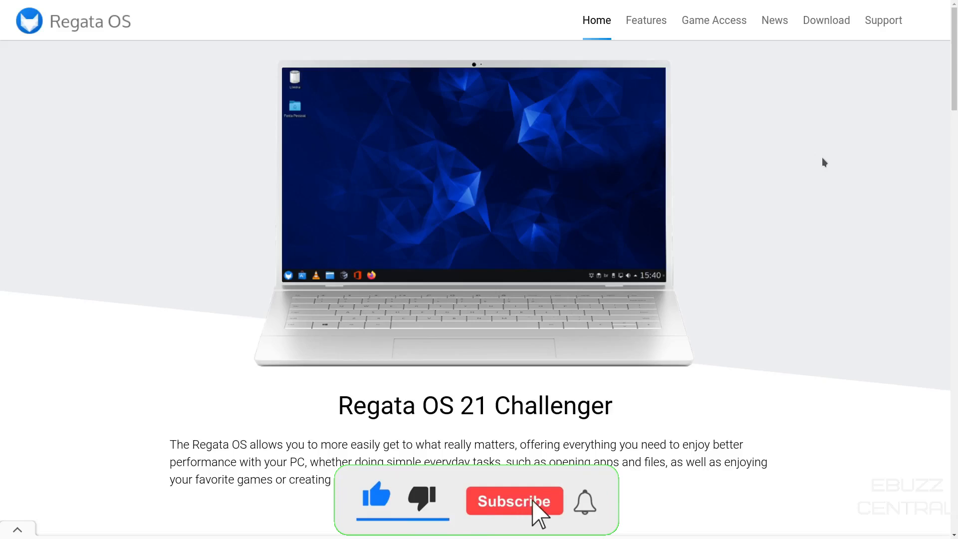
Step: Scroll the homepage past the app store and gaming sections to 'Notebooks with hybrid graphics'
{"action": "left_click", "coordinate": [513, 501]}
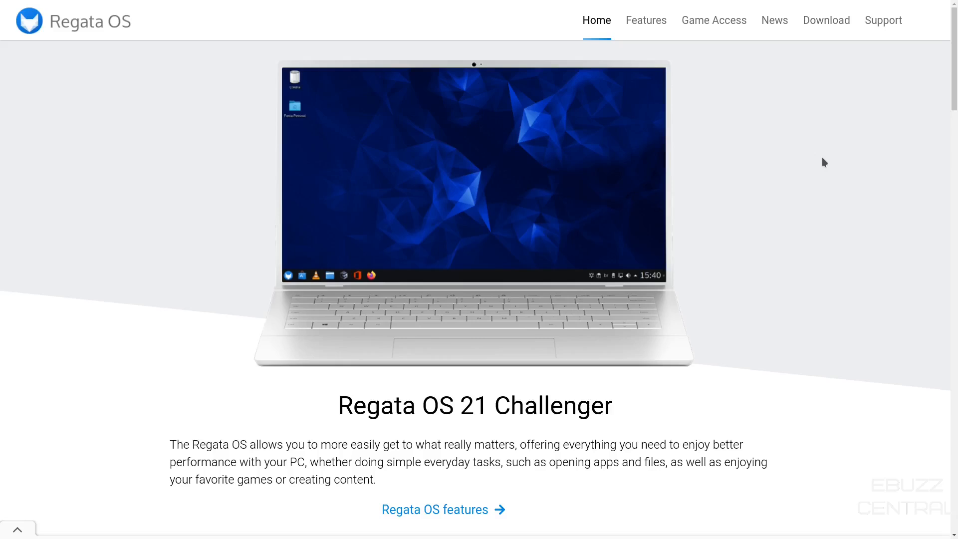
{"action": "mouse_move", "coordinate": [670, 109]}
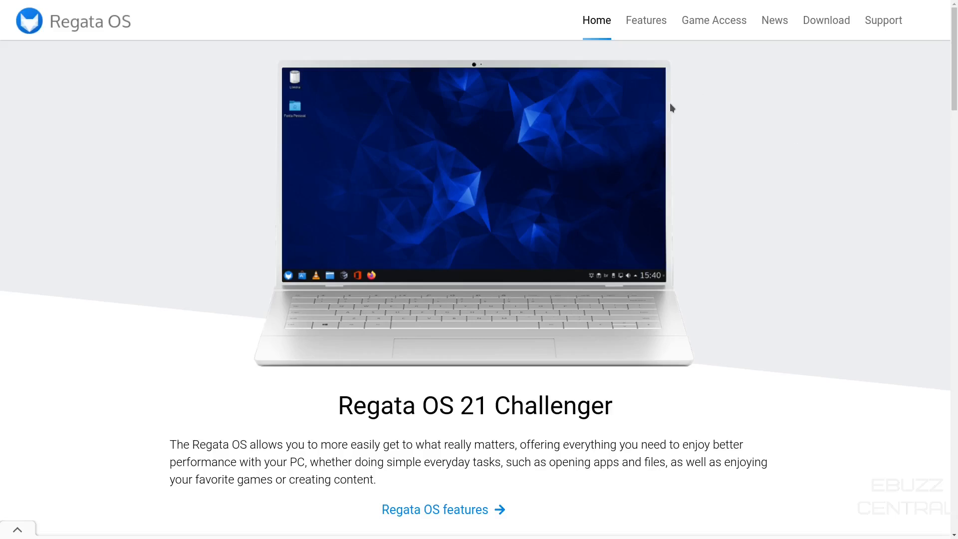
{"action": "mouse_move", "coordinate": [662, 104]}
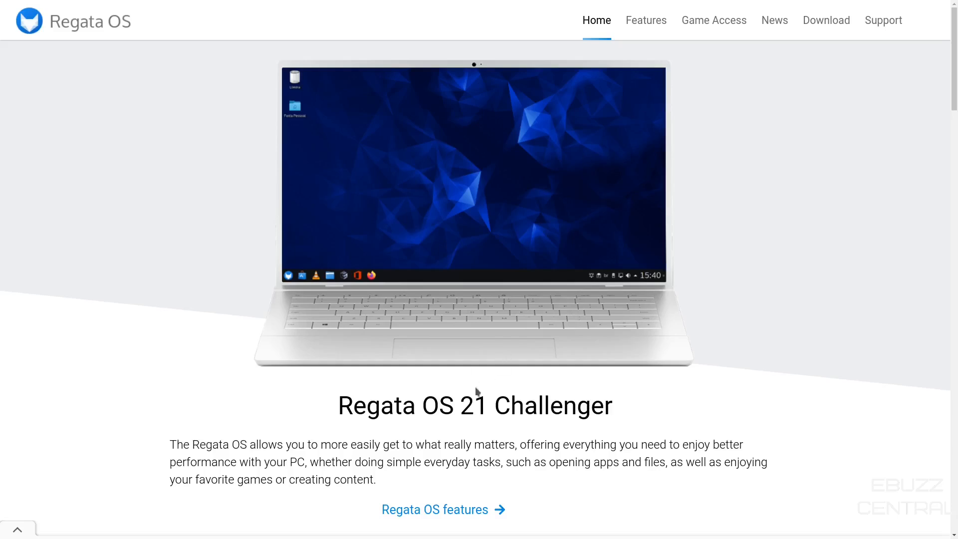
{"action": "mouse_move", "coordinate": [686, 72]}
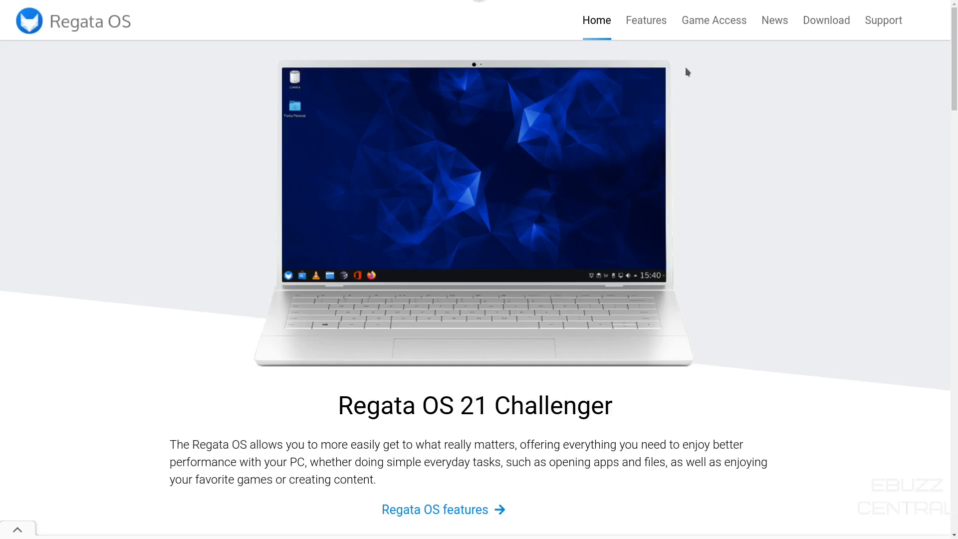
{"action": "mouse_move", "coordinate": [703, 36]}
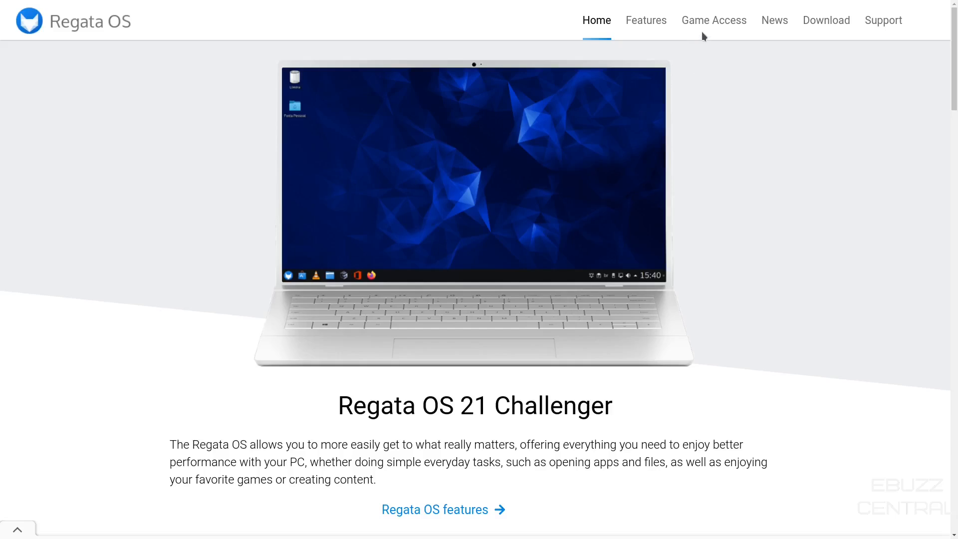
{"action": "mouse_move", "coordinate": [826, 20]}
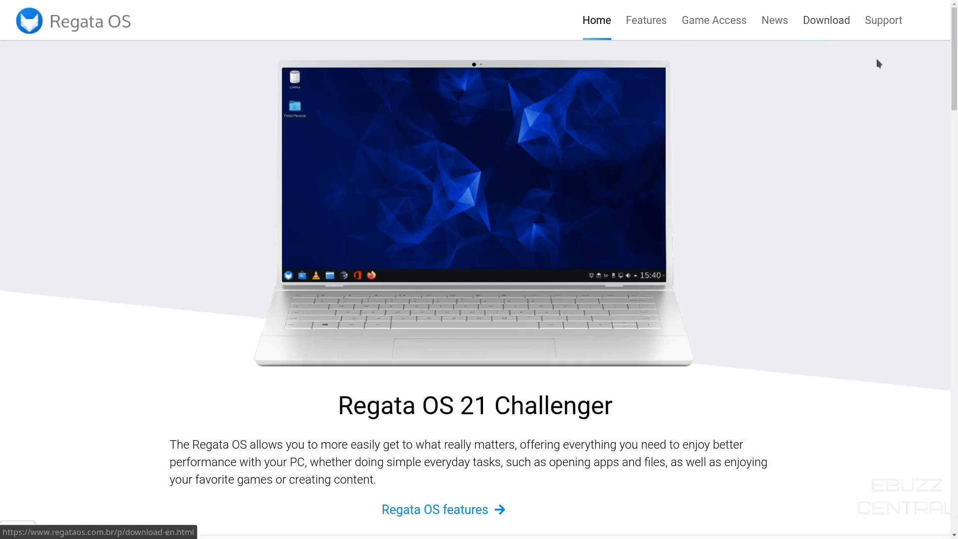
{"action": "scroll", "scroll_direction": "down", "scroll_amount": 3}
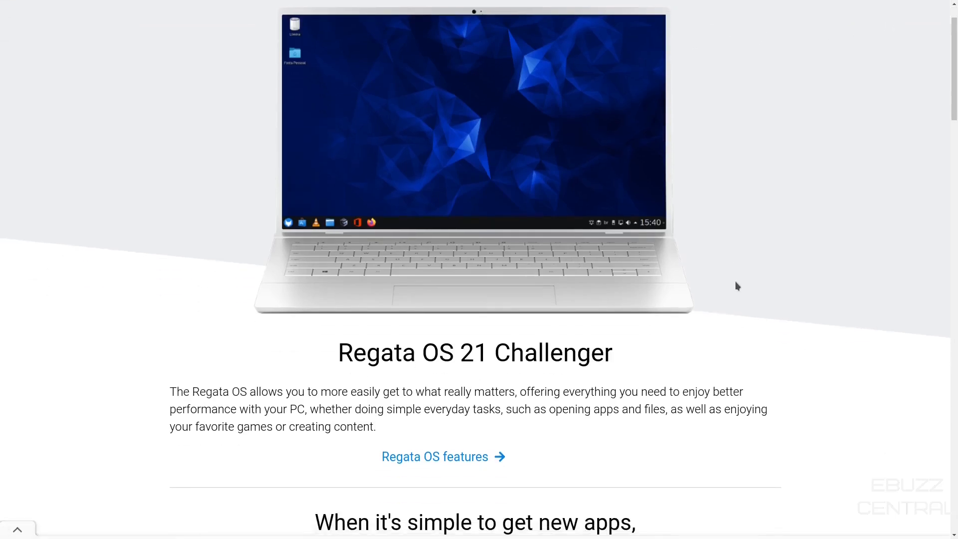
{"action": "scroll", "scroll_direction": "down", "scroll_amount": 3}
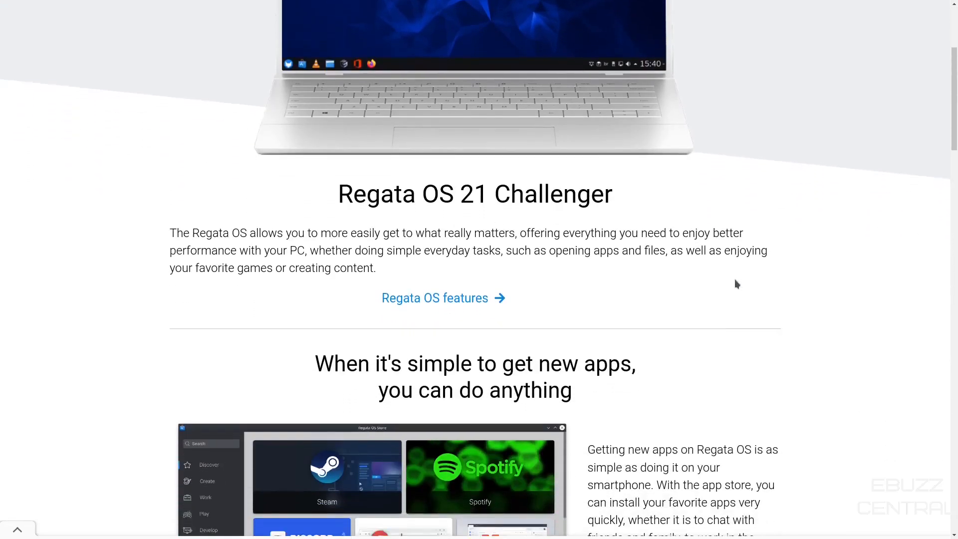
{"action": "mouse_move", "coordinate": [732, 281]}
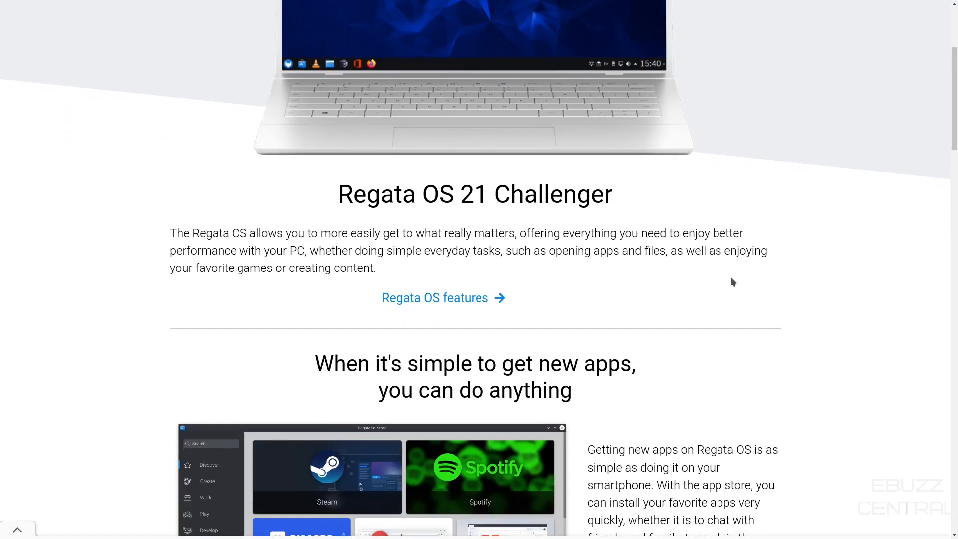
{"action": "scroll", "scroll_direction": "down", "scroll_amount": 3}
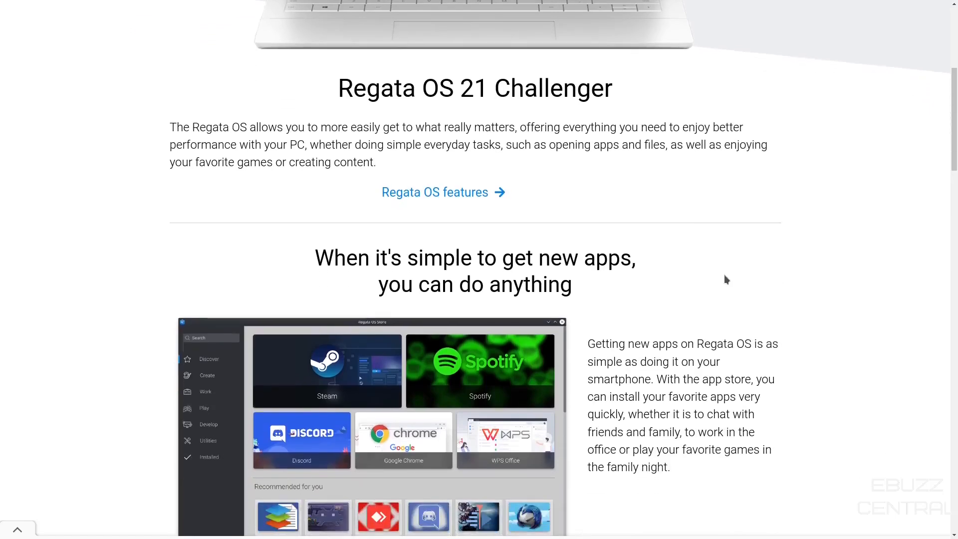
{"action": "scroll", "scroll_direction": "down", "scroll_amount": 3}
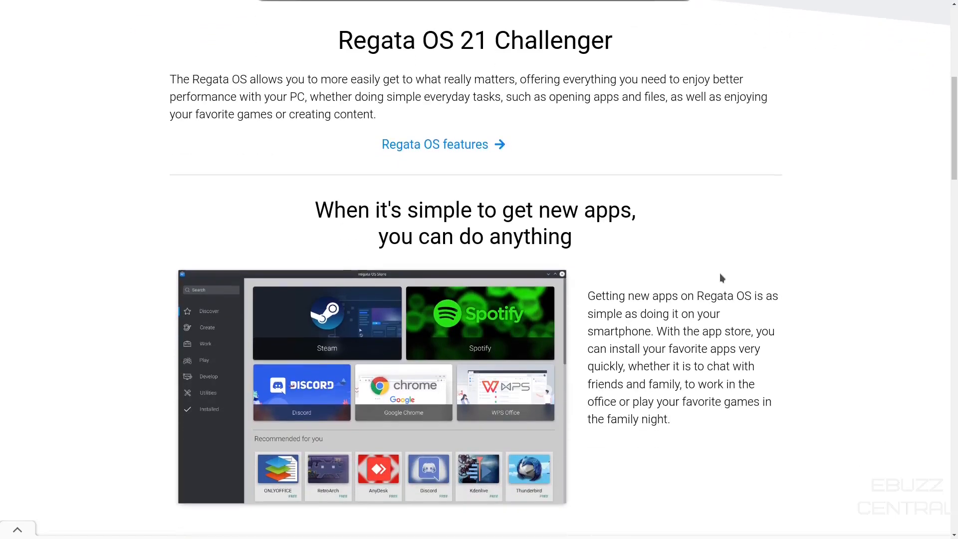
{"action": "scroll", "scroll_direction": "down", "scroll_amount": 3}
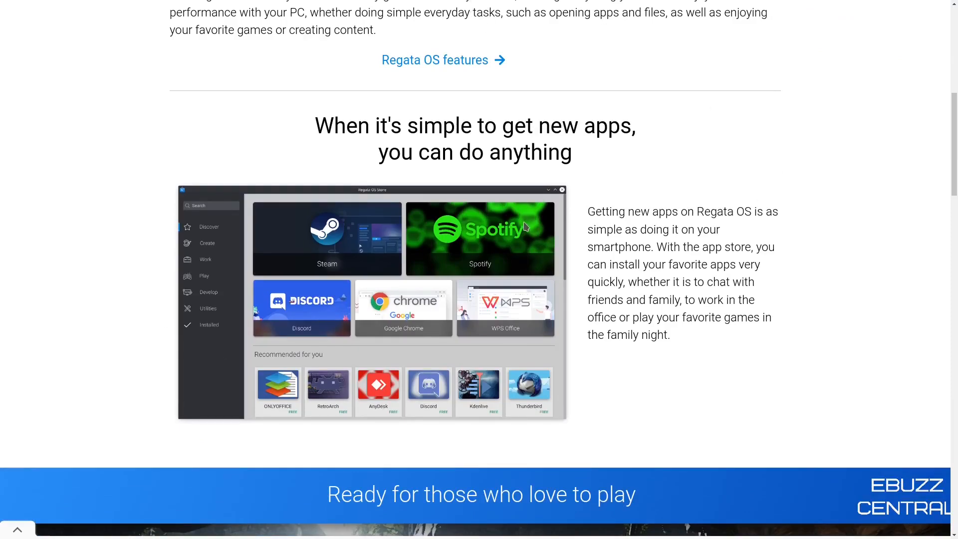
{"action": "scroll", "scroll_direction": "down", "scroll_amount": 3}
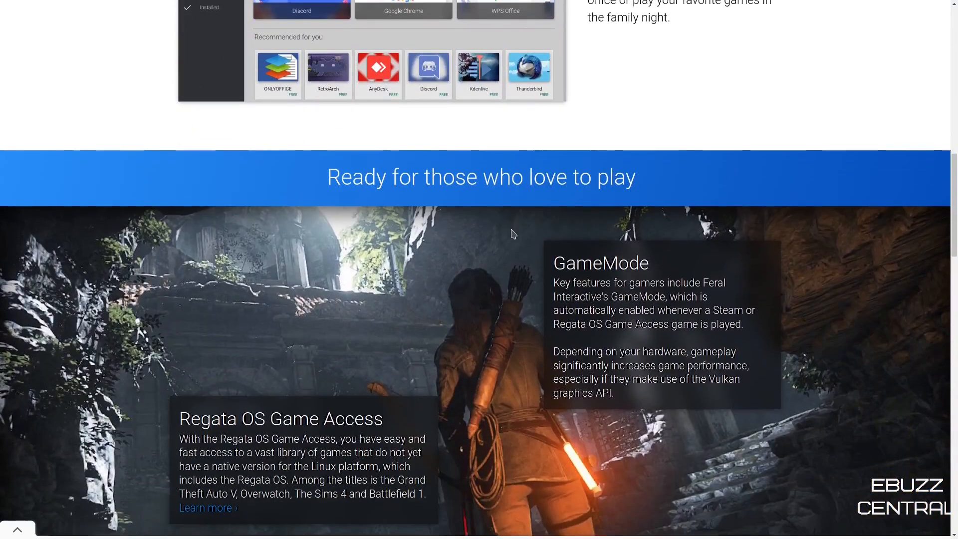
{"action": "scroll", "scroll_direction": "down", "scroll_amount": 3}
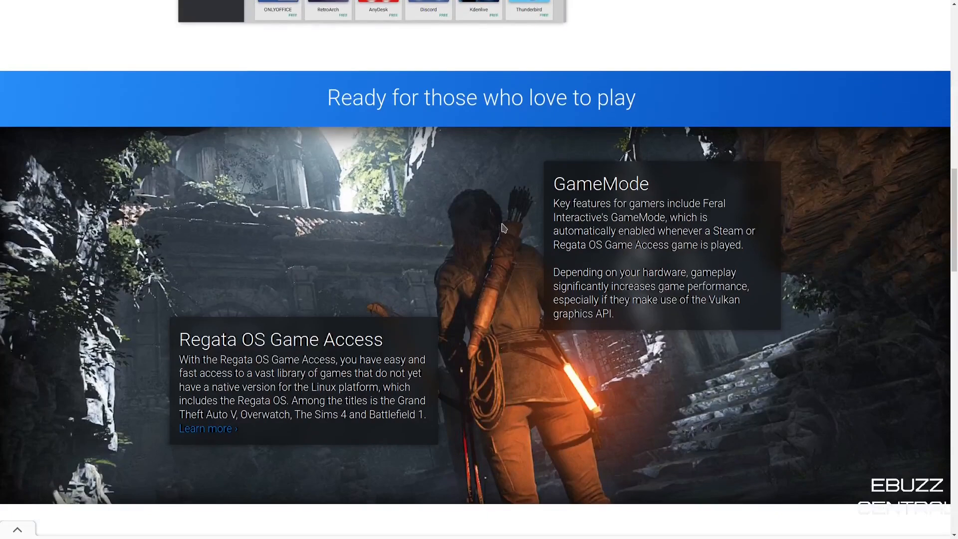
{"action": "scroll", "scroll_direction": "down", "scroll_amount": 3}
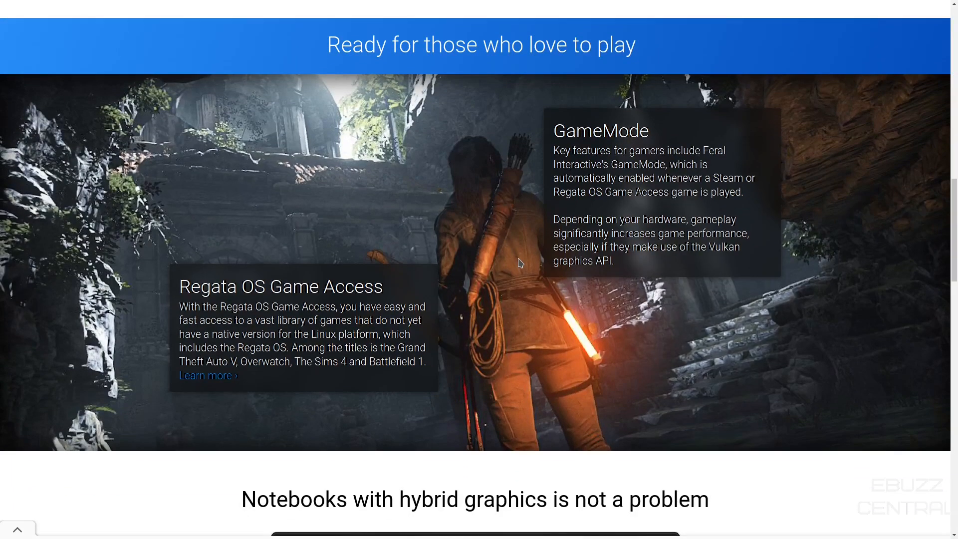
{"action": "mouse_move", "coordinate": [488, 250]}
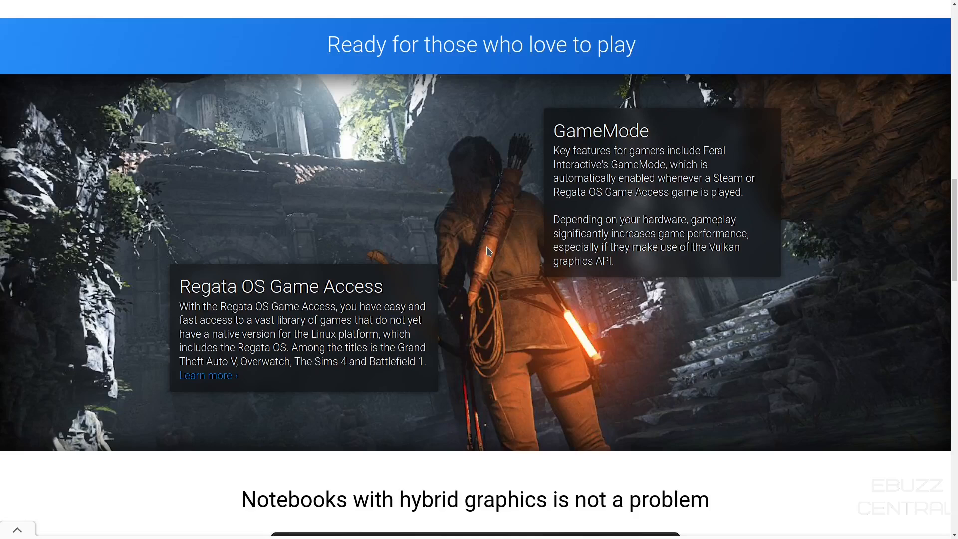
{"action": "mouse_move", "coordinate": [694, 315]}
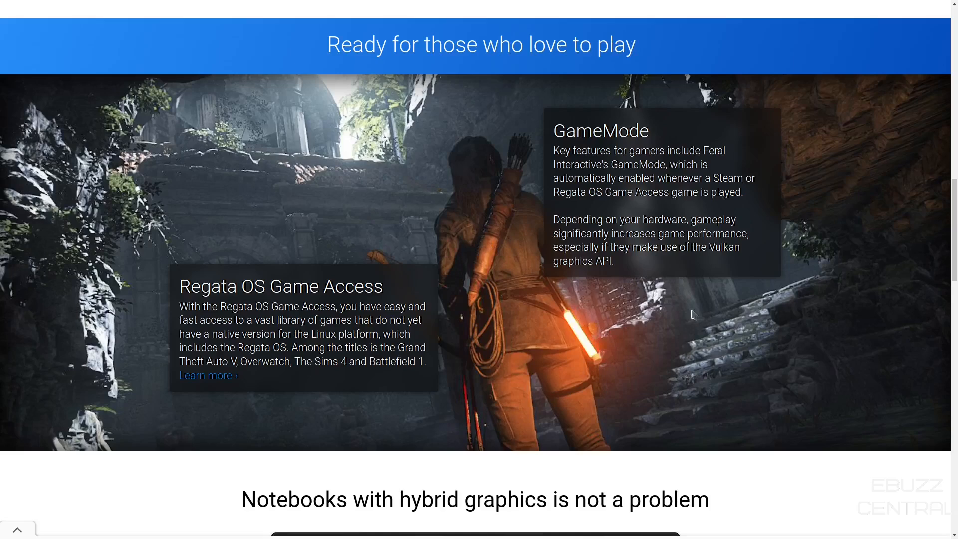
{"action": "mouse_move", "coordinate": [803, 285]}
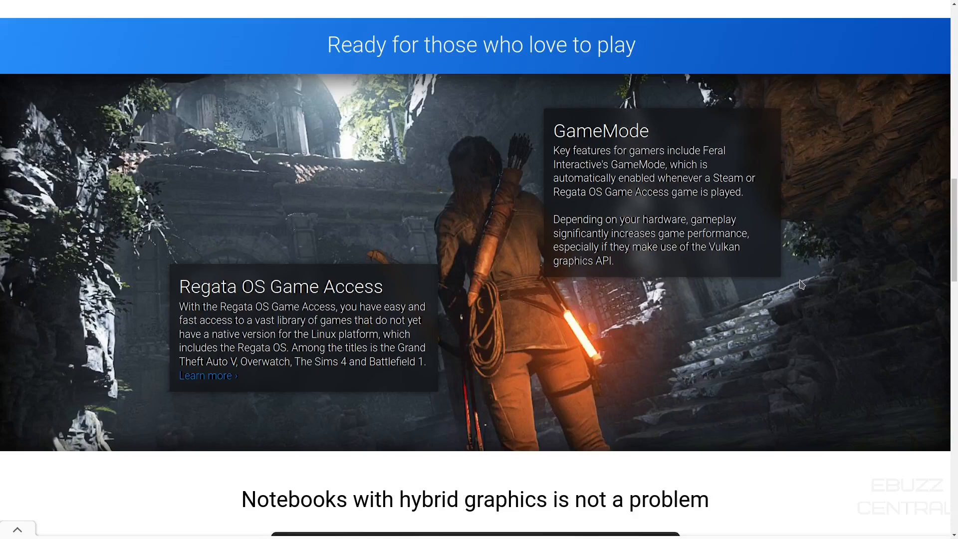
{"action": "mouse_move", "coordinate": [809, 296]}
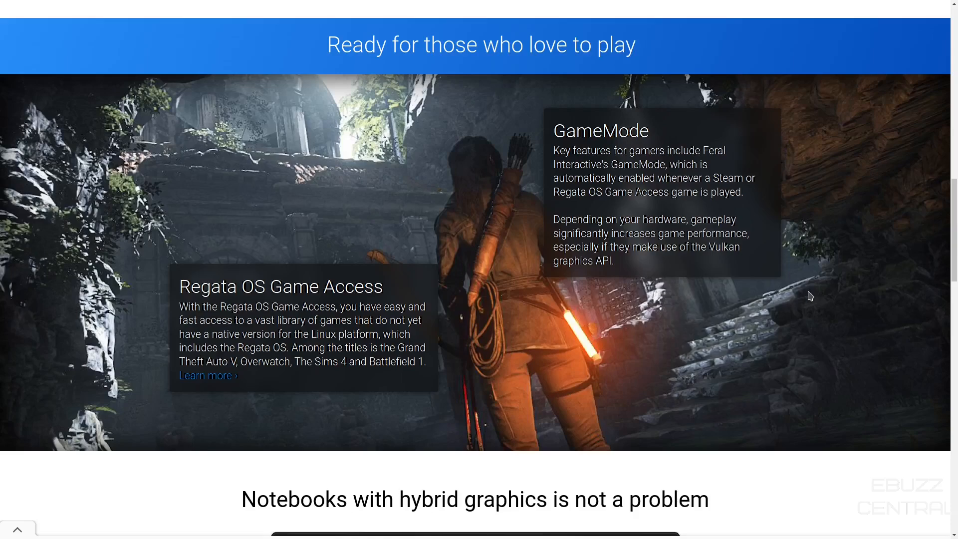
{"action": "scroll", "scroll_direction": "down", "scroll_amount": 3}
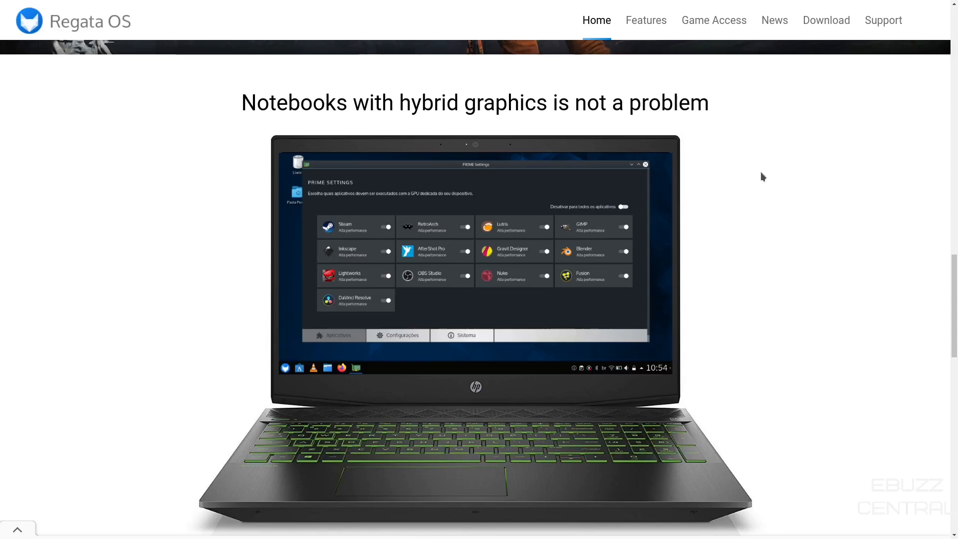
Step: Scroll the homepage through the cross-platform software section to the footer
{"action": "scroll", "scroll_direction": "down", "scroll_amount": 3}
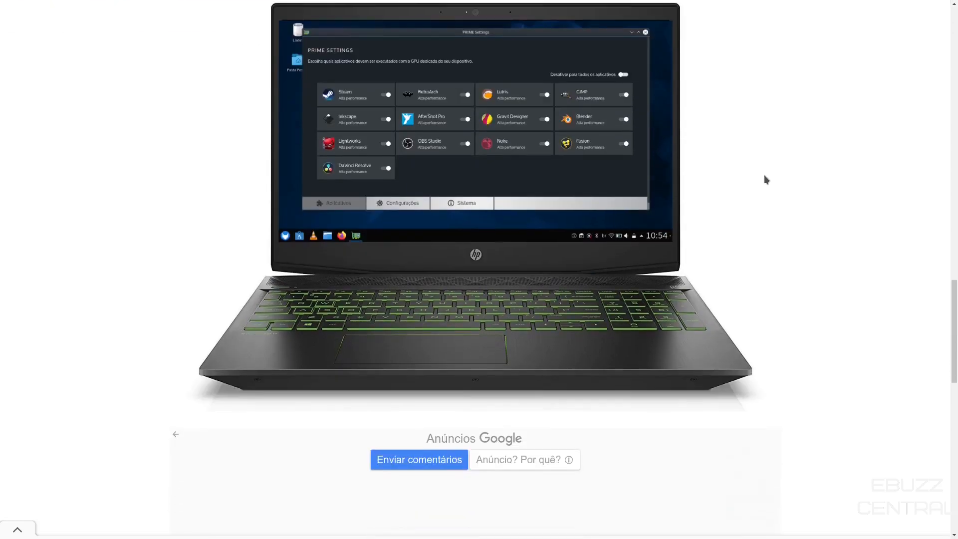
{"action": "scroll", "scroll_direction": "down", "scroll_amount": 3}
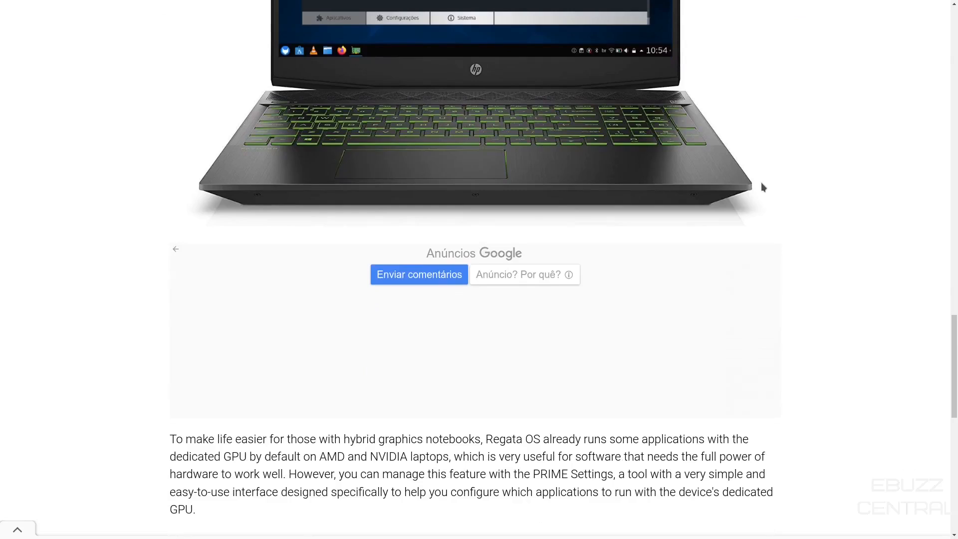
{"action": "scroll", "scroll_direction": "down", "scroll_amount": 3}
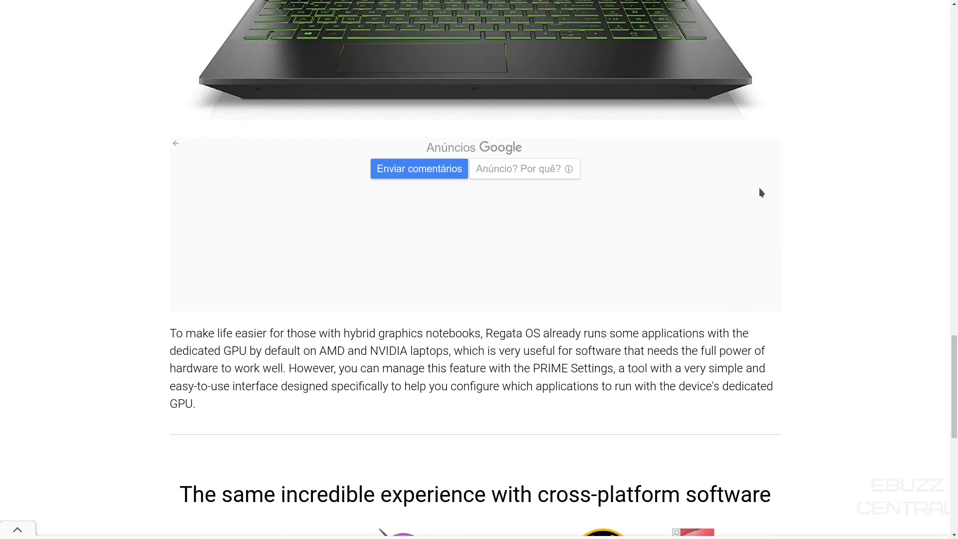
{"action": "scroll", "scroll_direction": "down", "scroll_amount": 3}
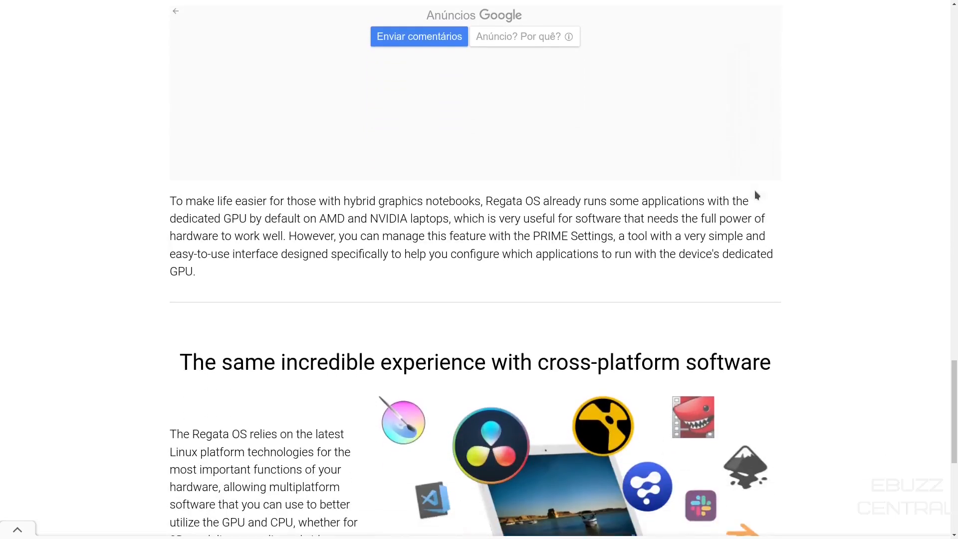
{"action": "scroll", "scroll_direction": "down", "scroll_amount": 3}
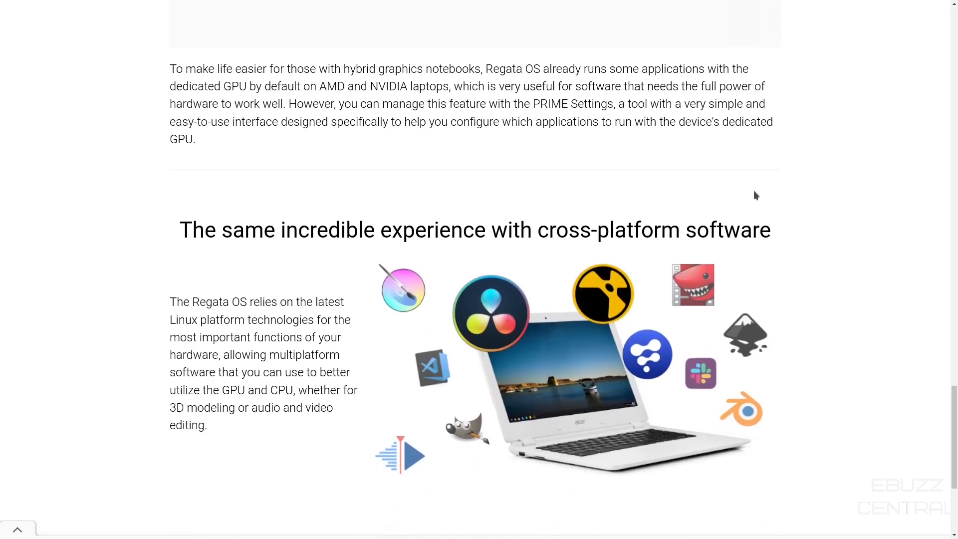
{"action": "scroll", "scroll_direction": "down", "scroll_amount": 3}
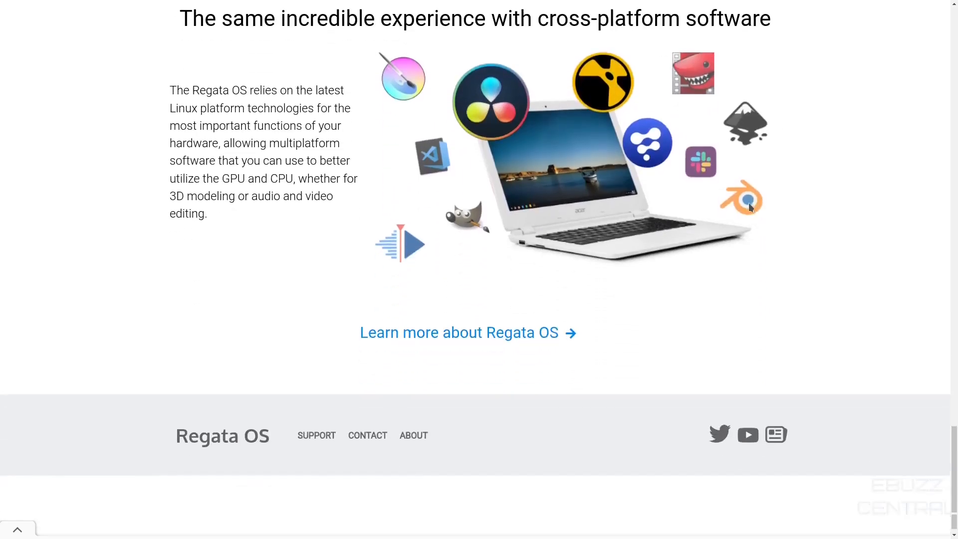
{"action": "scroll", "scroll_direction": "down", "scroll_amount": 3}
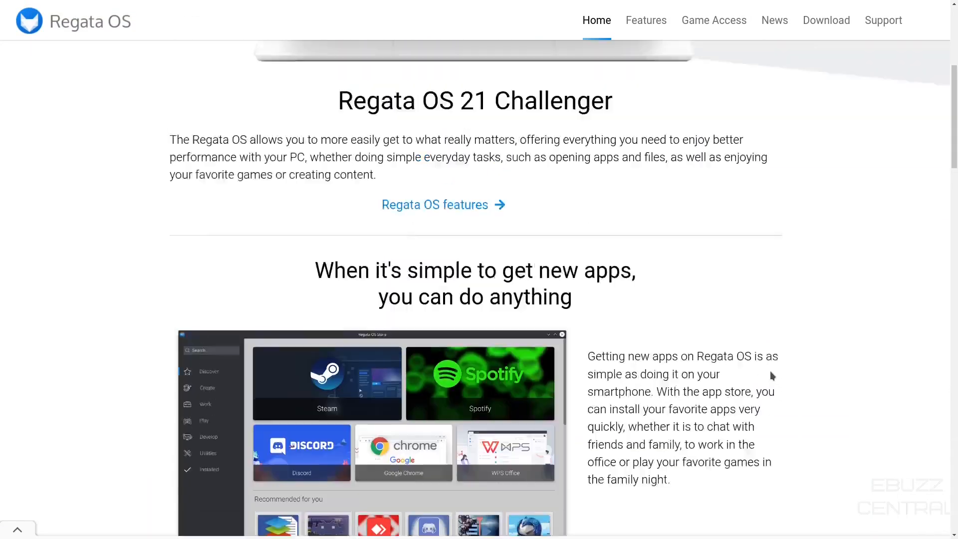
Step: Open the Features page, read it down to the footer, then scroll back to Game Access
{"action": "left_click", "coordinate": [646, 20]}
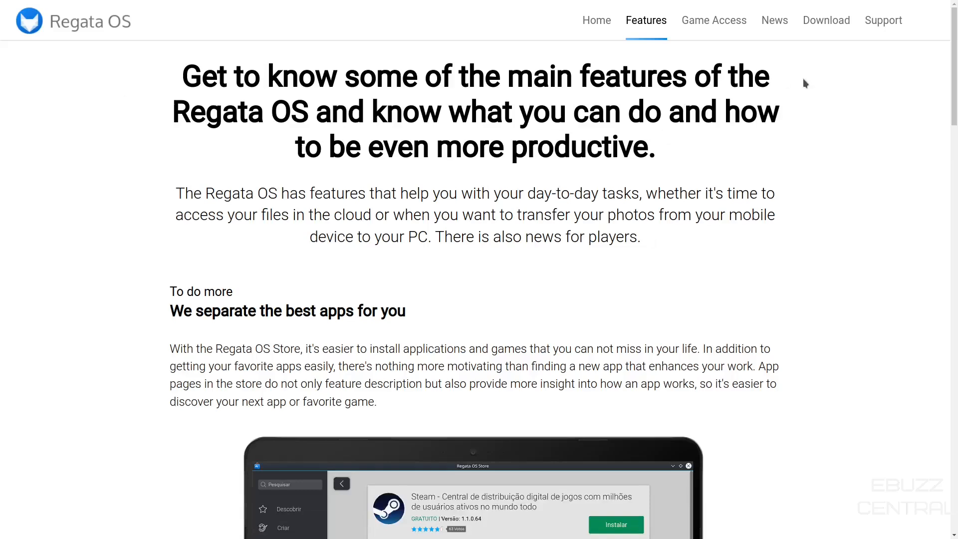
{"action": "scroll", "scroll_direction": "down", "scroll_amount": 3}
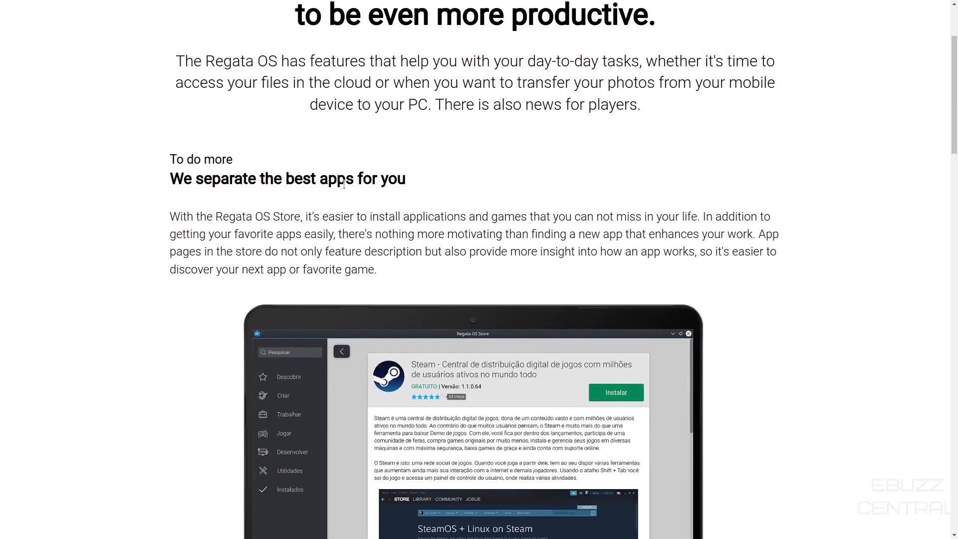
{"action": "scroll", "scroll_direction": "down", "scroll_amount": 3}
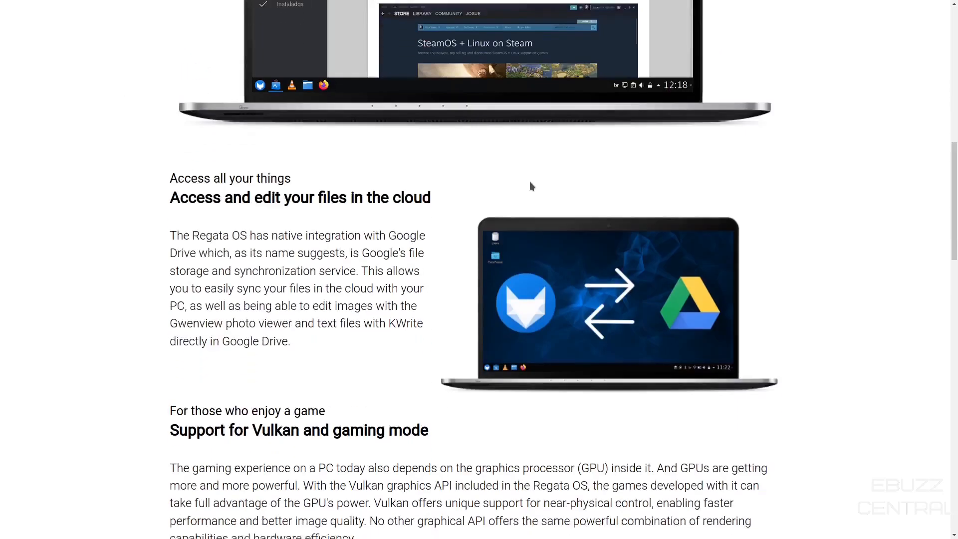
{"action": "scroll", "scroll_direction": "down", "scroll_amount": 3}
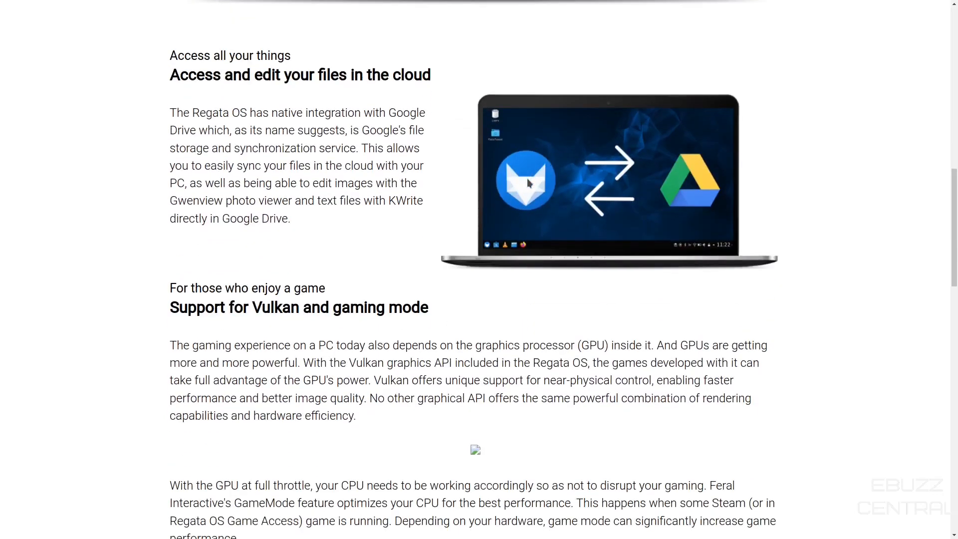
{"action": "scroll", "scroll_direction": "down", "scroll_amount": 3}
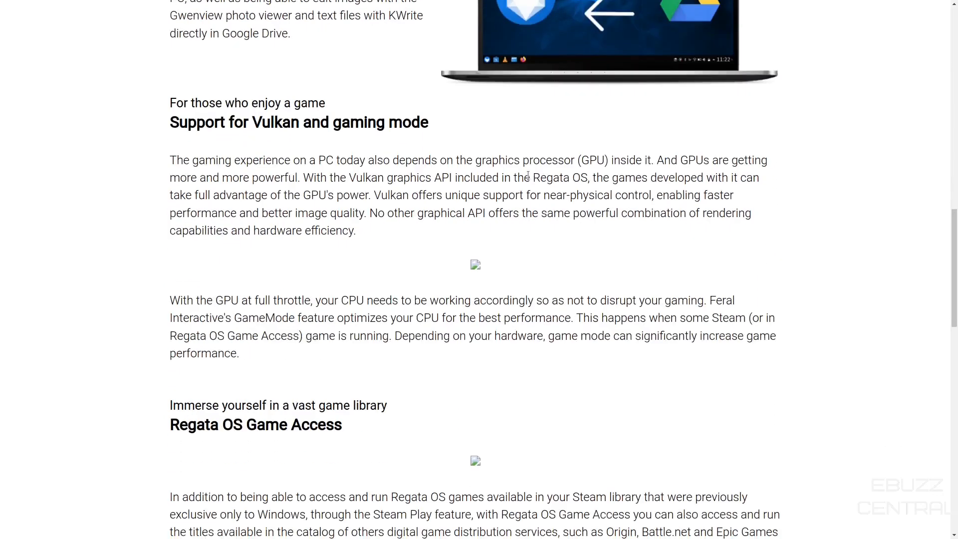
{"action": "scroll", "scroll_direction": "down", "scroll_amount": 3}
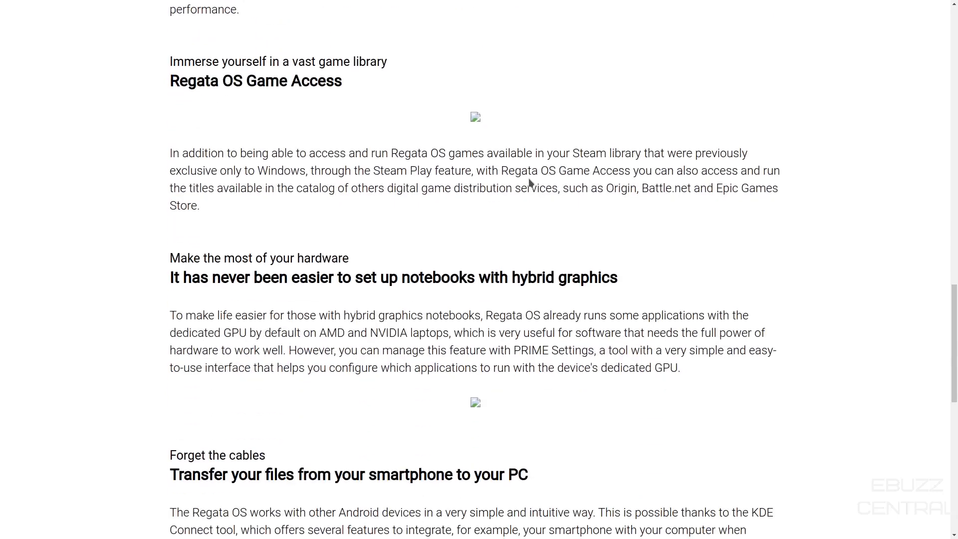
{"action": "scroll", "scroll_direction": "down", "scroll_amount": 3}
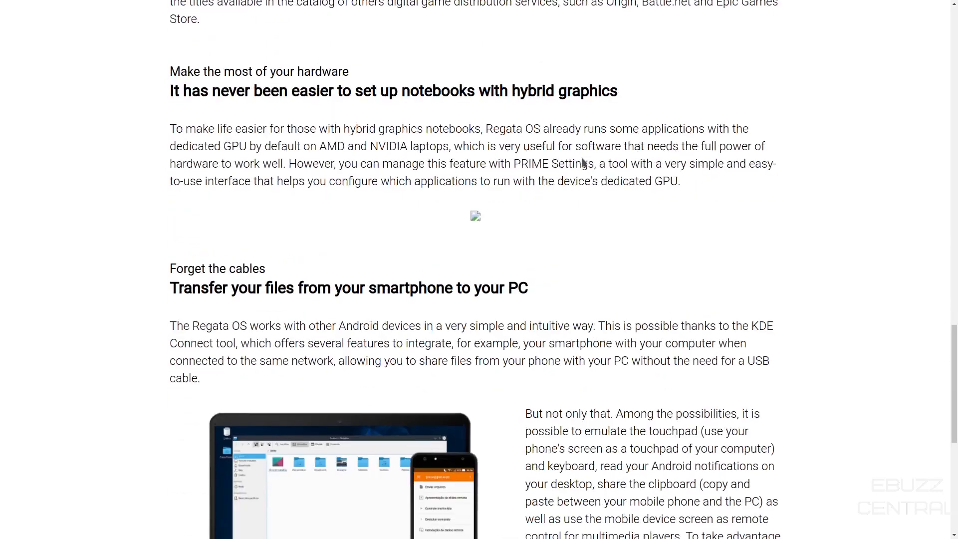
{"action": "scroll", "scroll_direction": "down", "scroll_amount": 3}
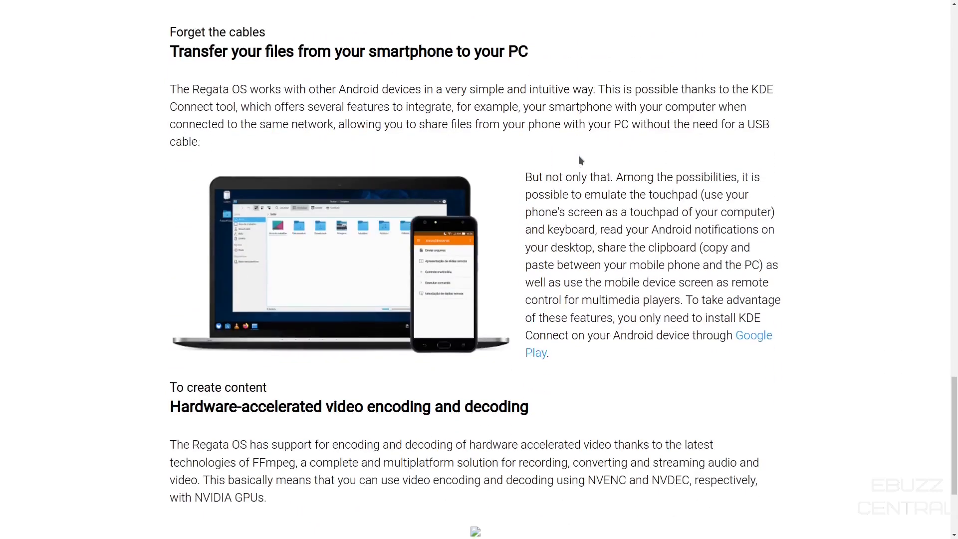
{"action": "scroll", "scroll_direction": "down", "scroll_amount": 3}
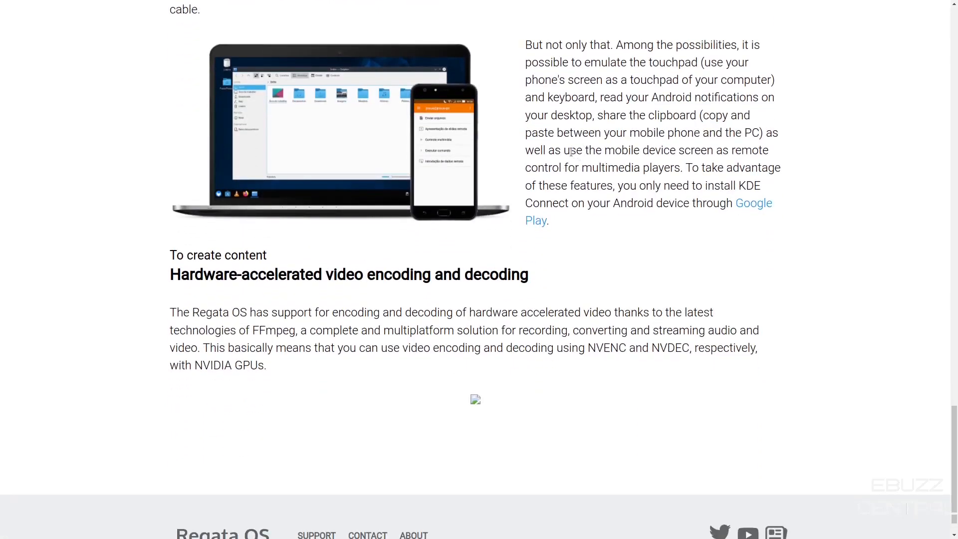
{"action": "scroll", "scroll_direction": "up", "scroll_amount": 3}
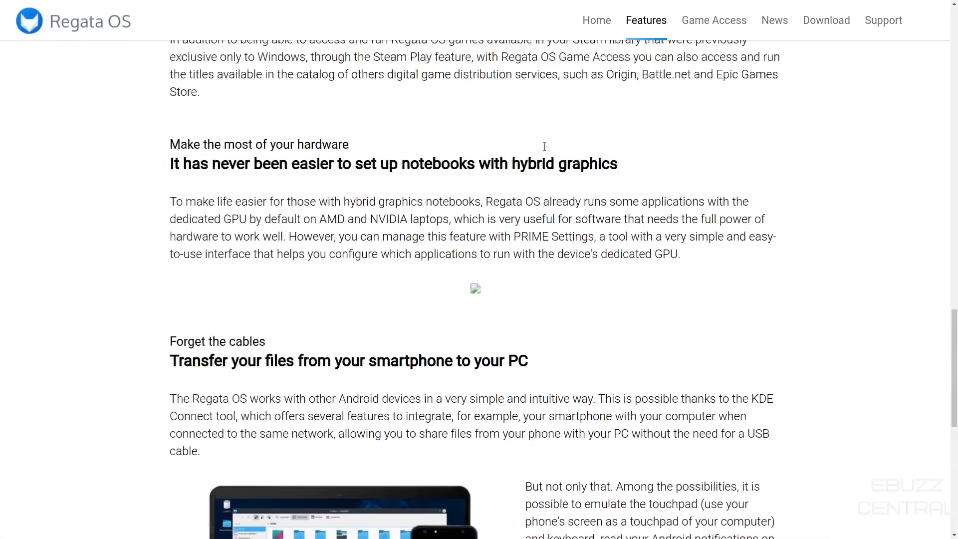
{"action": "scroll", "scroll_direction": "up", "scroll_amount": 3}
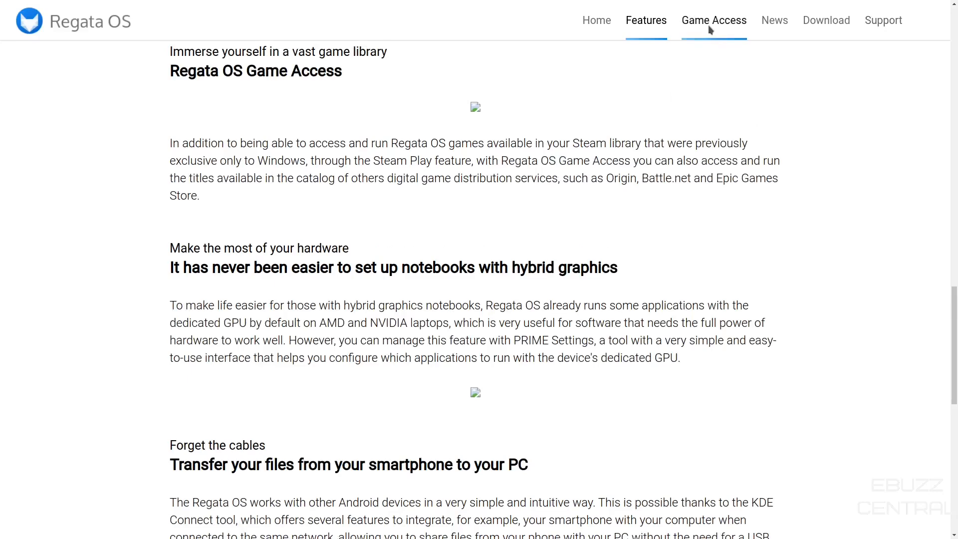
Step: Open the Game Access page and read down to its 'A little of everything' section
{"action": "left_click", "coordinate": [712, 20]}
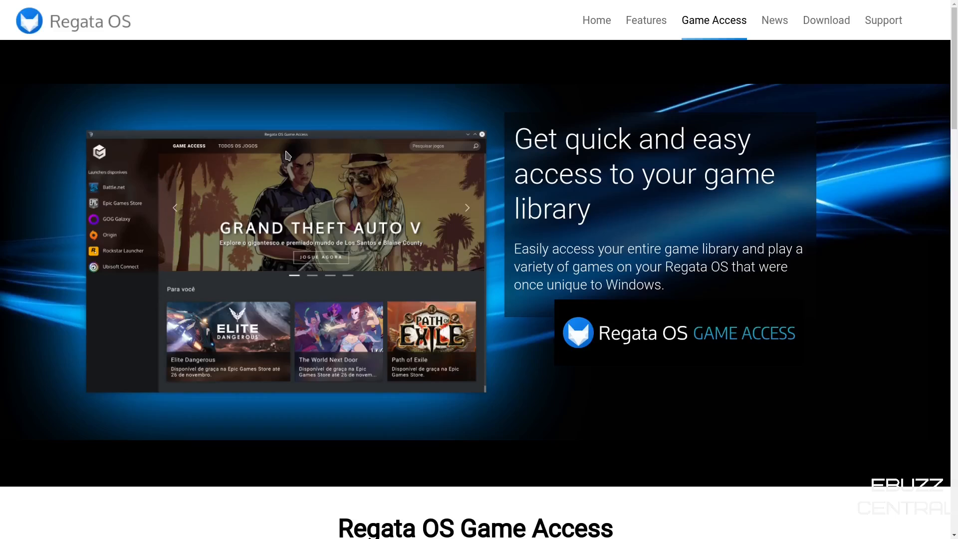
{"action": "mouse_move", "coordinate": [84, 305]}
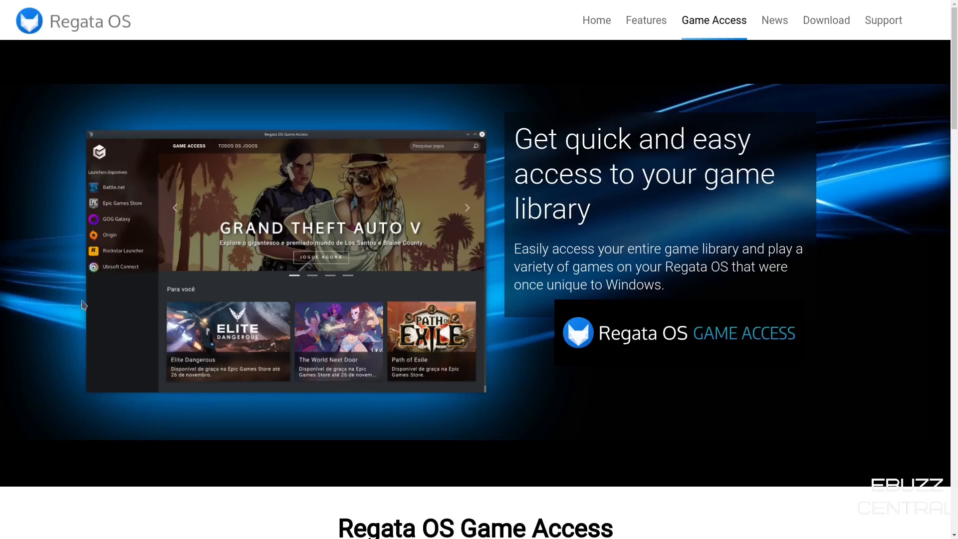
{"action": "mouse_move", "coordinate": [297, 376]}
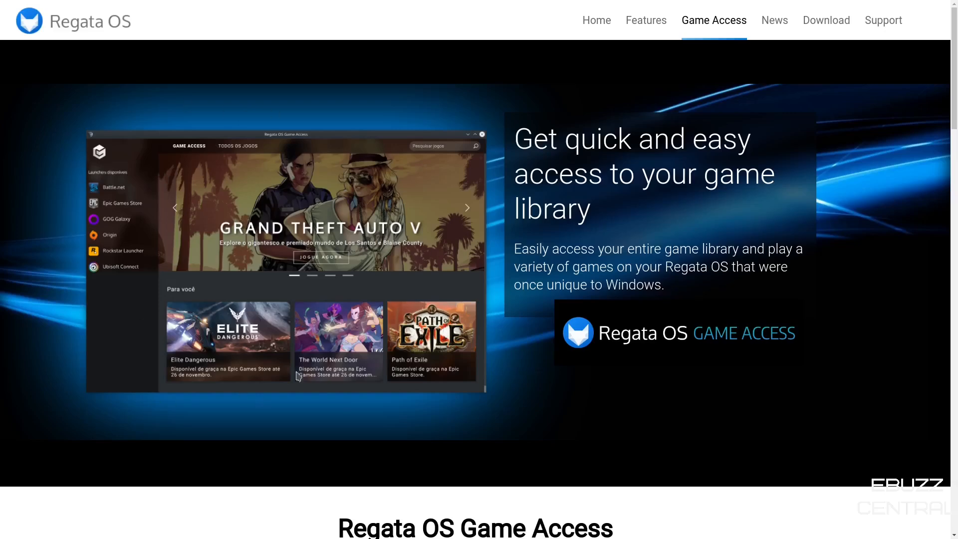
{"action": "scroll", "scroll_direction": "down", "scroll_amount": 3}
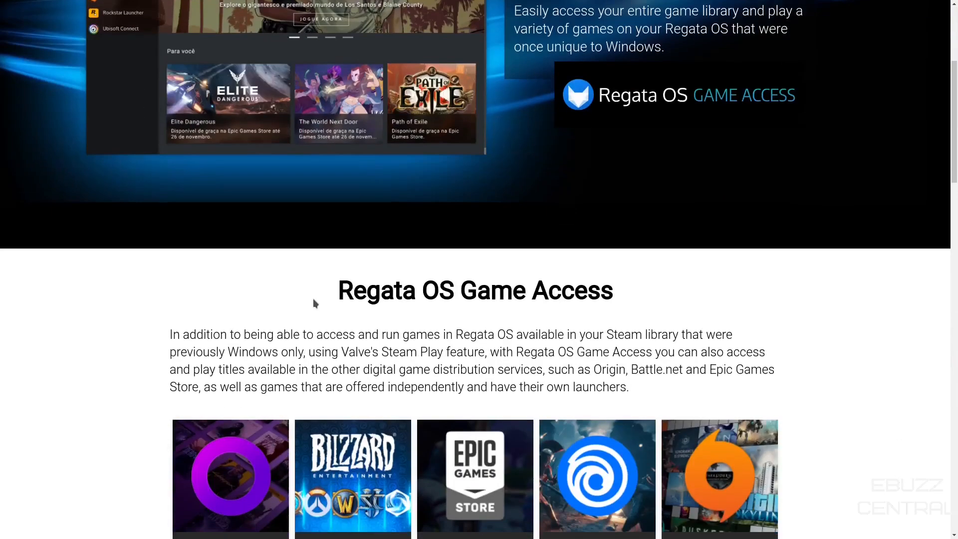
{"action": "scroll", "scroll_direction": "down", "scroll_amount": 3}
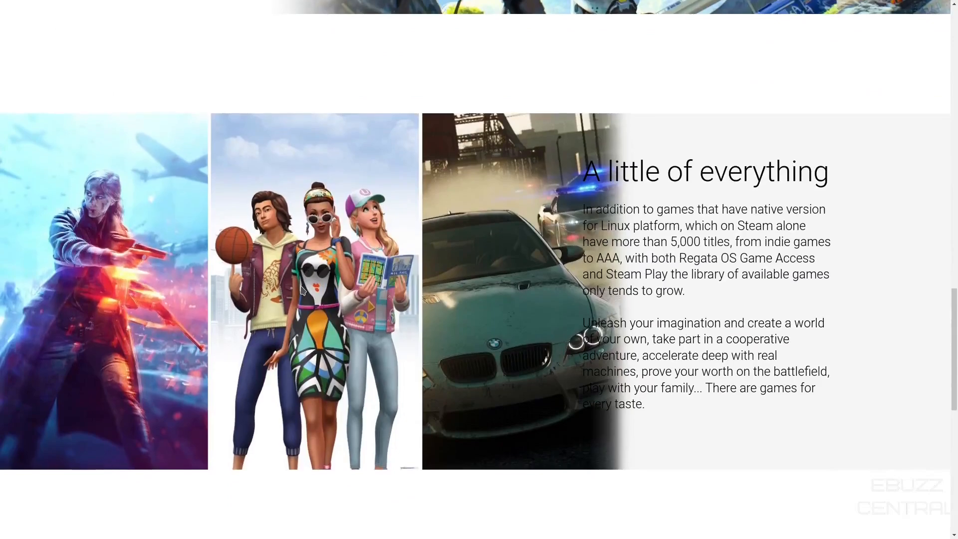
{"action": "scroll", "scroll_direction": "down", "scroll_amount": 3}
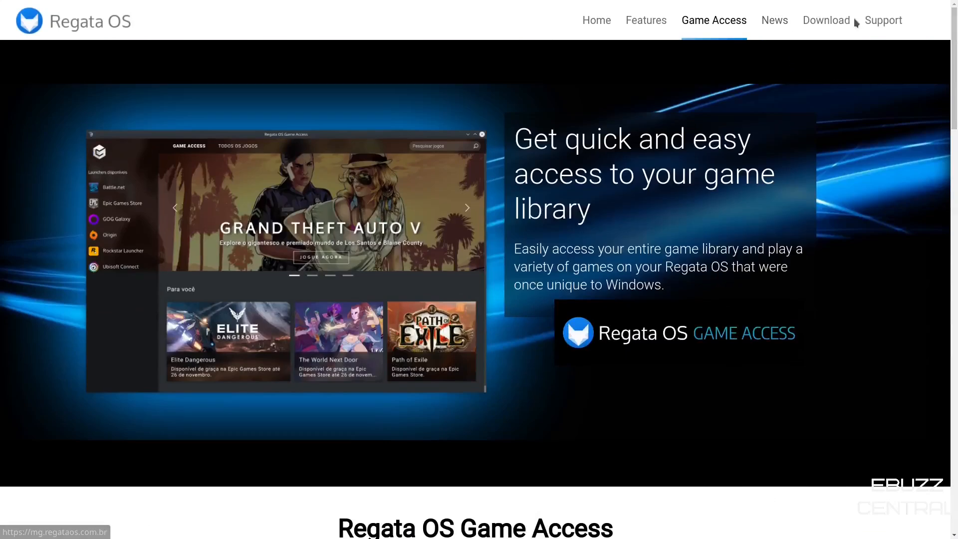
Step: Open the Support page and browse its First steps, Playing and Installing guides
{"action": "left_click", "coordinate": [882, 20]}
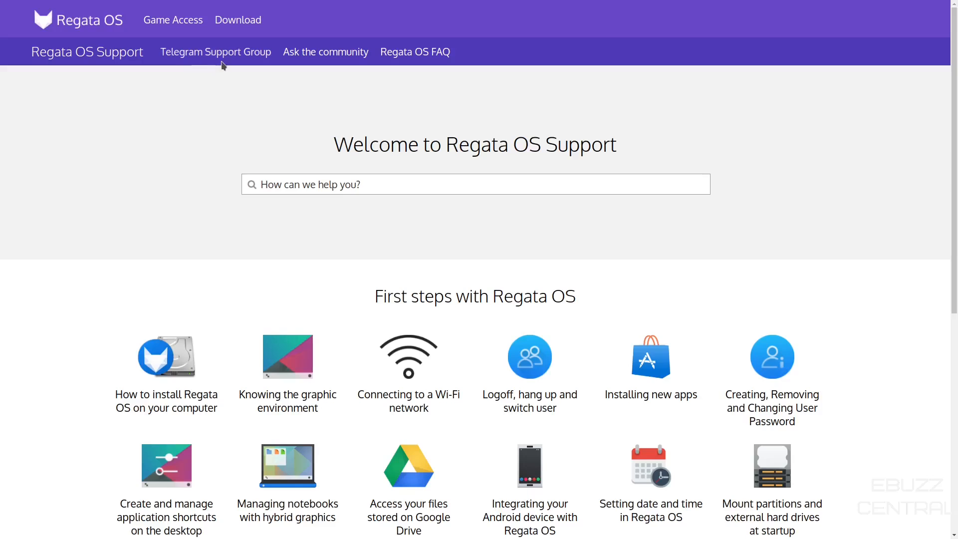
{"action": "mouse_move", "coordinate": [406, 62]}
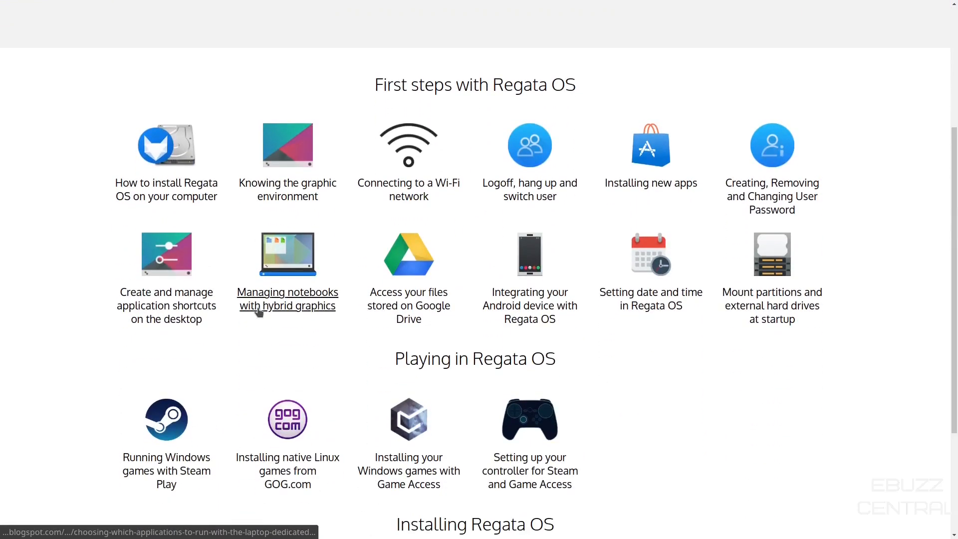
{"action": "scroll", "scroll_direction": "down", "scroll_amount": 3}
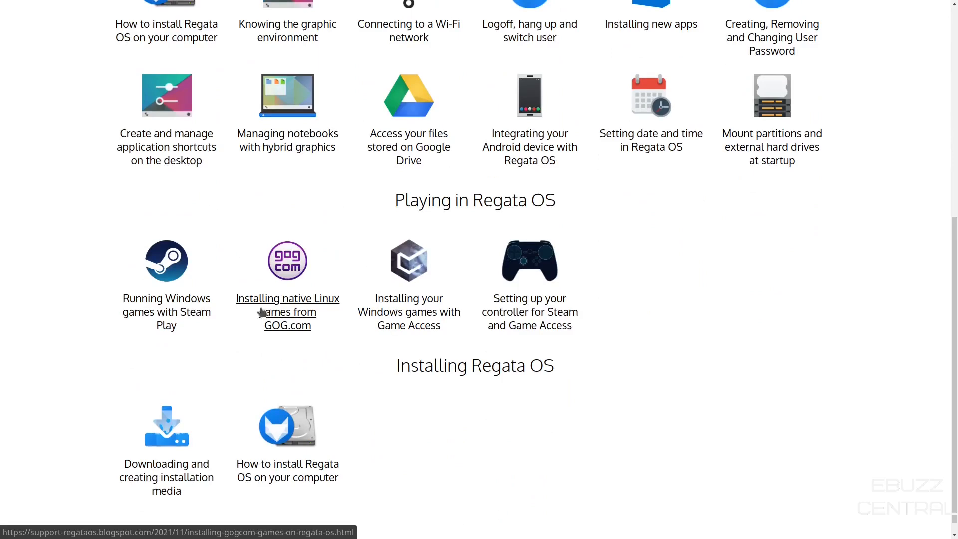
{"action": "scroll", "scroll_direction": "up", "scroll_amount": 3}
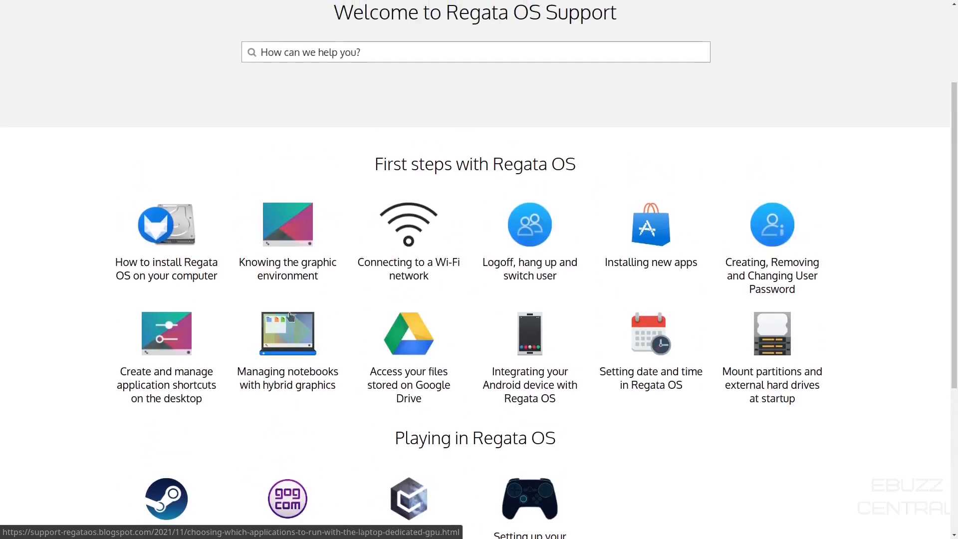
{"action": "scroll", "scroll_direction": "down", "scroll_amount": 3}
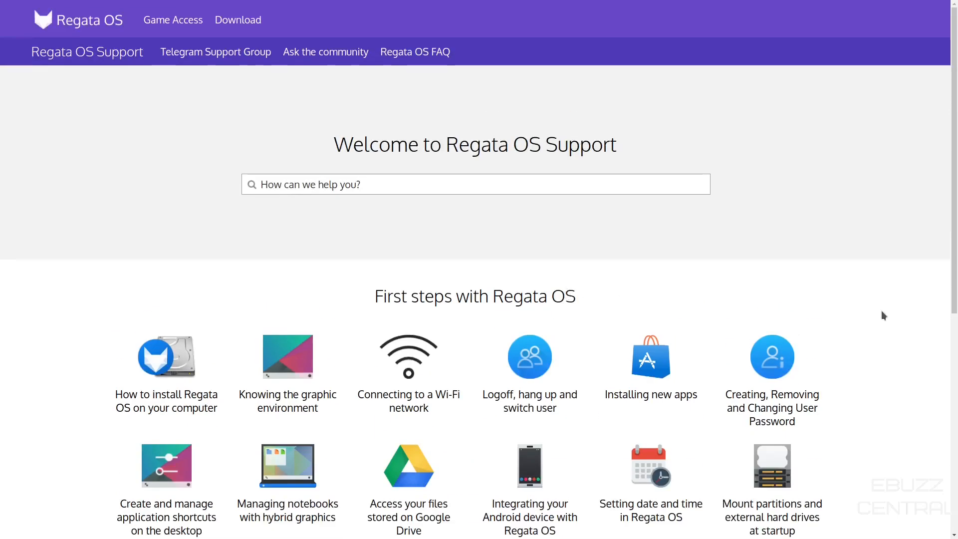
{"action": "mouse_move", "coordinate": [837, 182]}
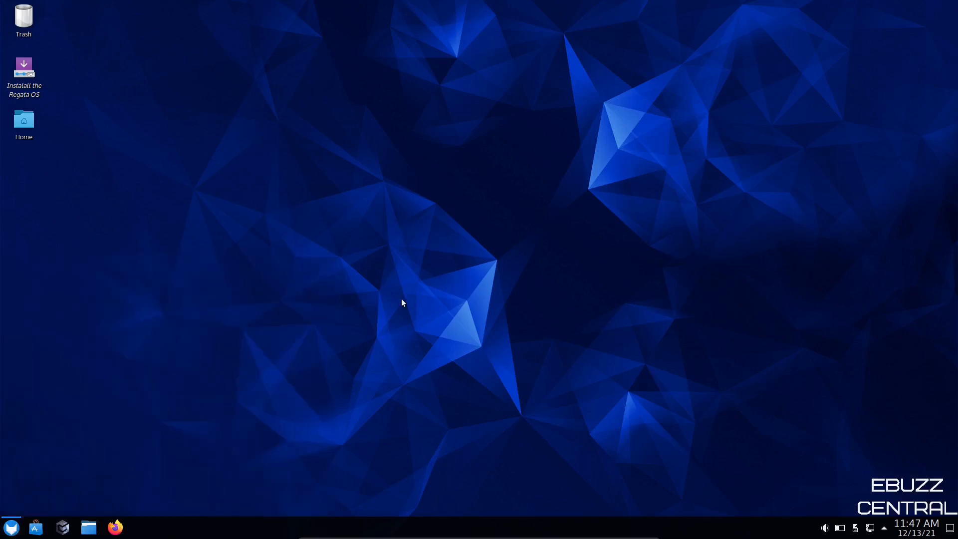
{"action": "mouse_move", "coordinate": [495, 239]}
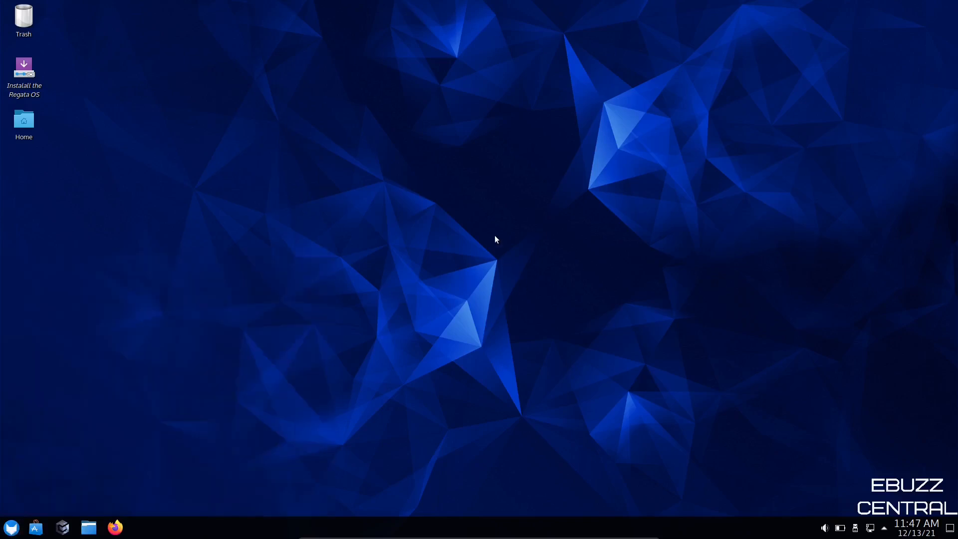
Step: Apply the fiber wallpaper, switch to the default light-streak wallpaper, then close the settings window
{"action": "right_click", "coordinate": [495, 238]}
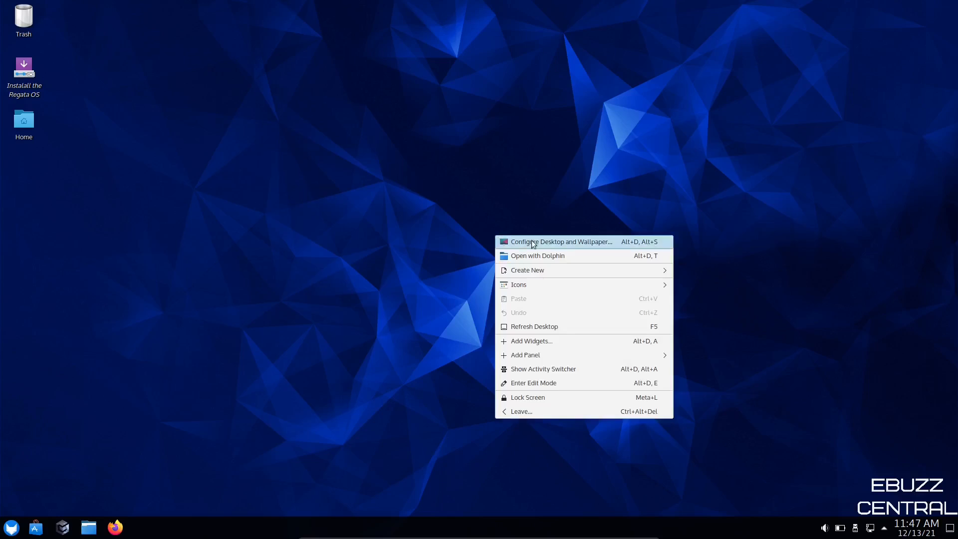
{"action": "left_click", "coordinate": [561, 242]}
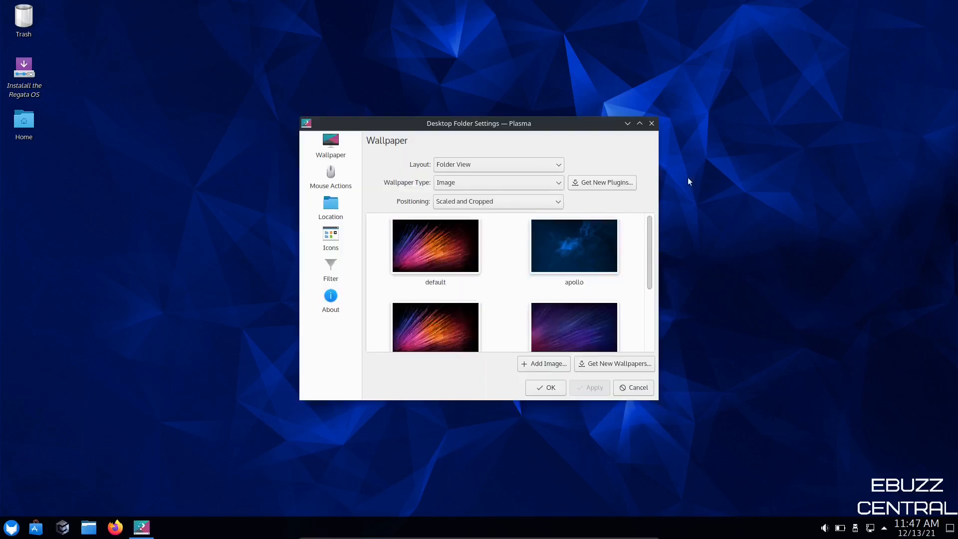
{"action": "left_click", "coordinate": [573, 300]}
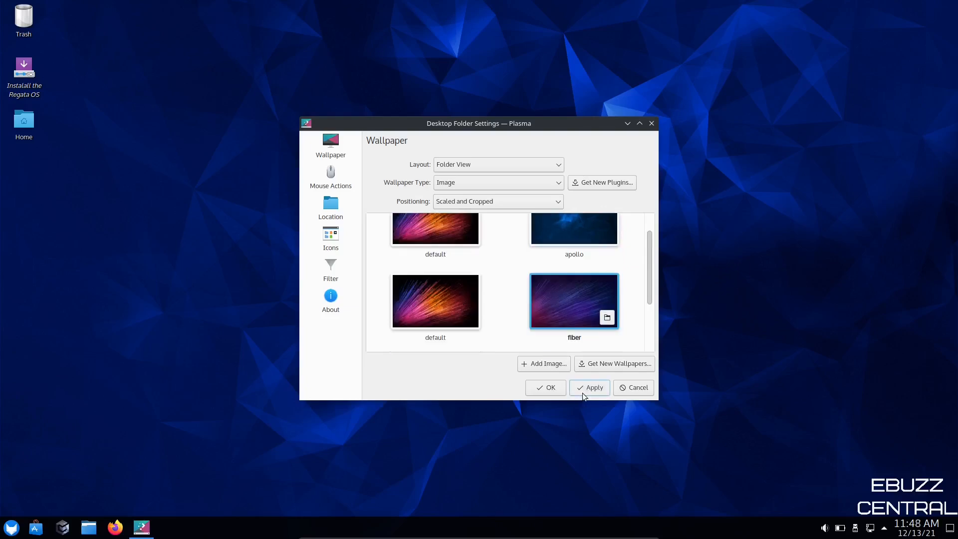
{"action": "left_click", "coordinate": [589, 387]}
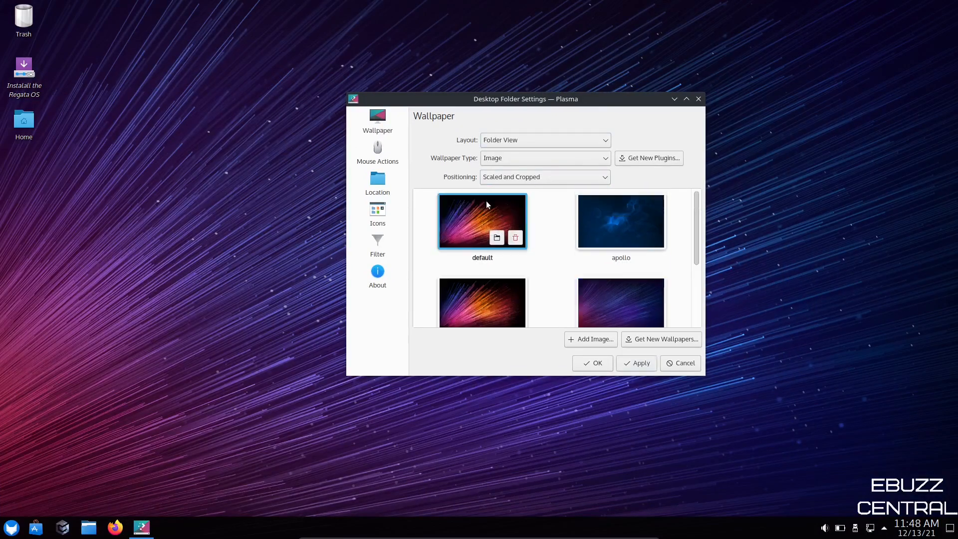
{"action": "left_click", "coordinate": [635, 363]}
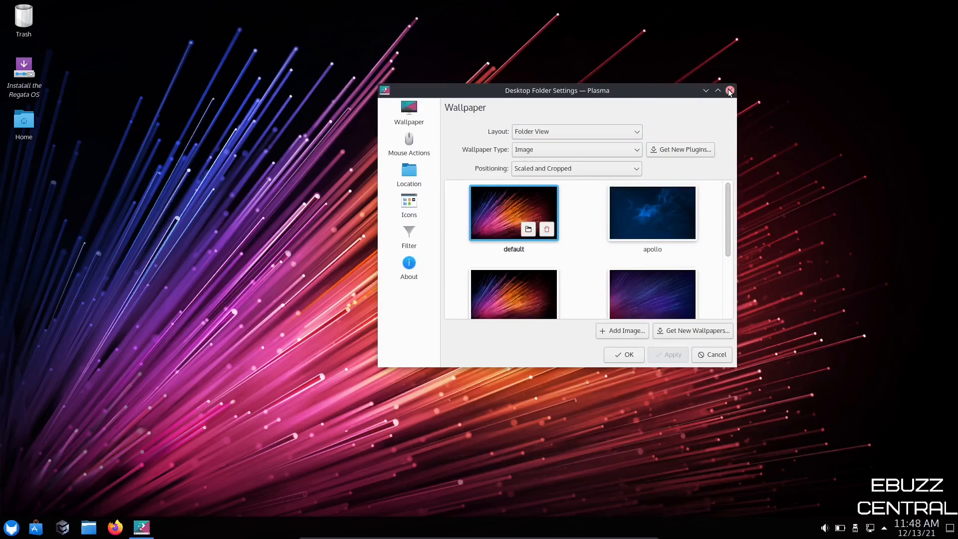
{"action": "left_click", "coordinate": [729, 90]}
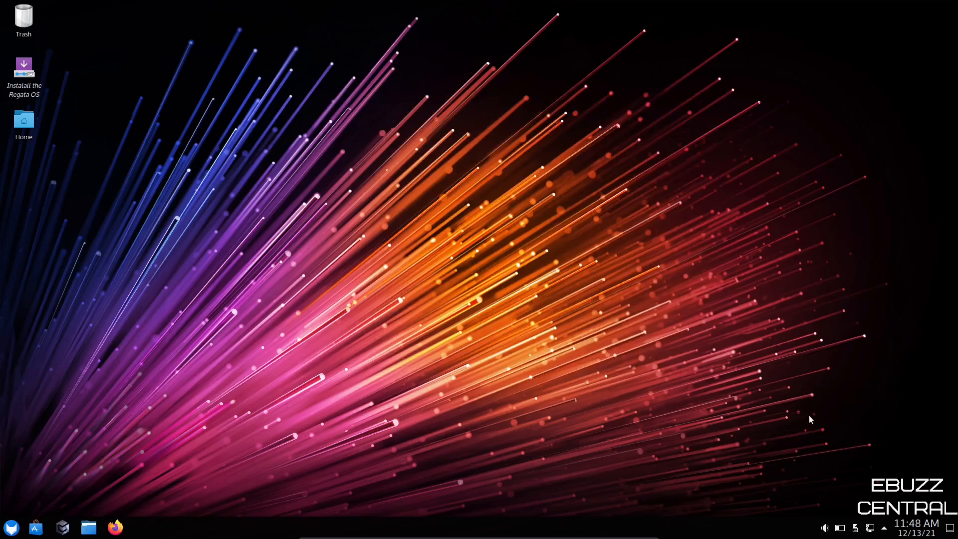
{"action": "mouse_move", "coordinate": [925, 522]}
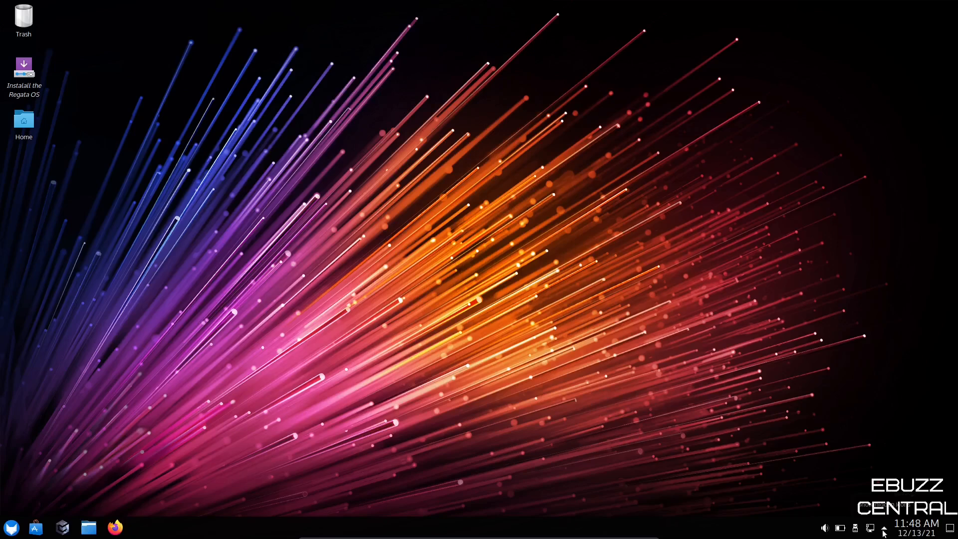
{"action": "left_click", "coordinate": [883, 527]}
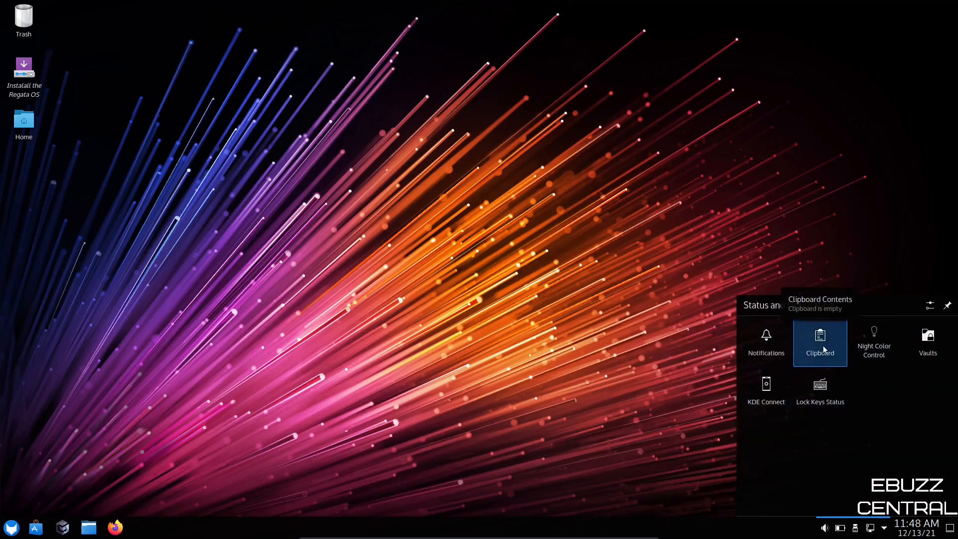
{"action": "mouse_move", "coordinate": [927, 342]}
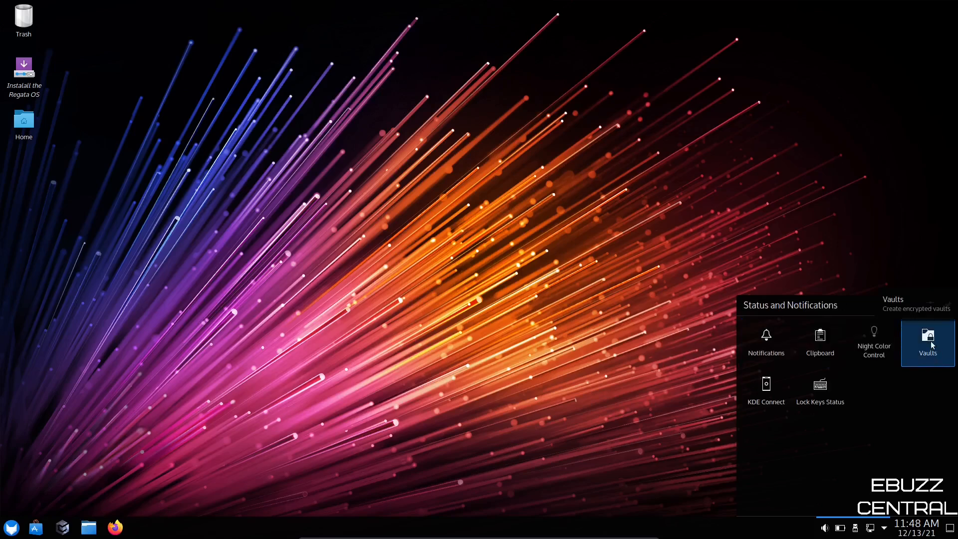
{"action": "mouse_move", "coordinate": [765, 391]}
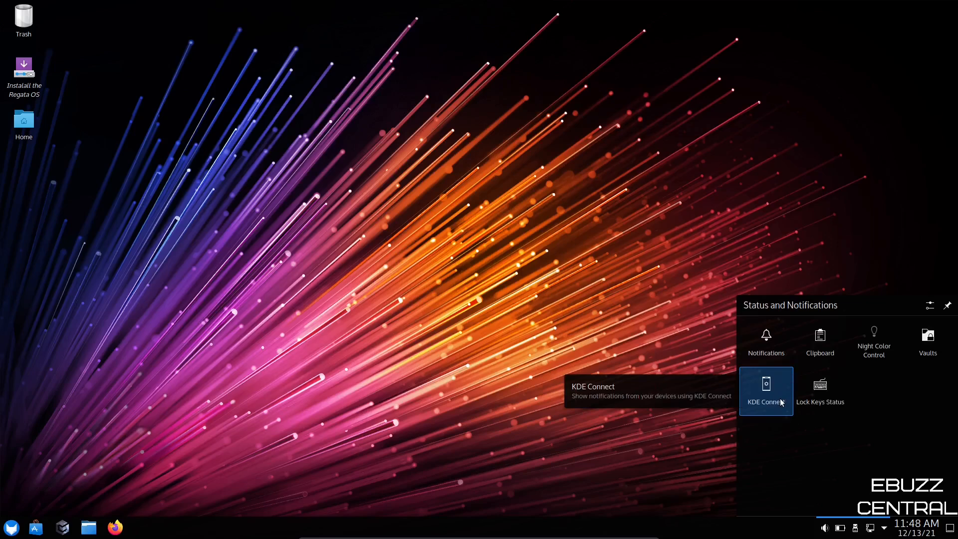
{"action": "mouse_move", "coordinate": [765, 402]}
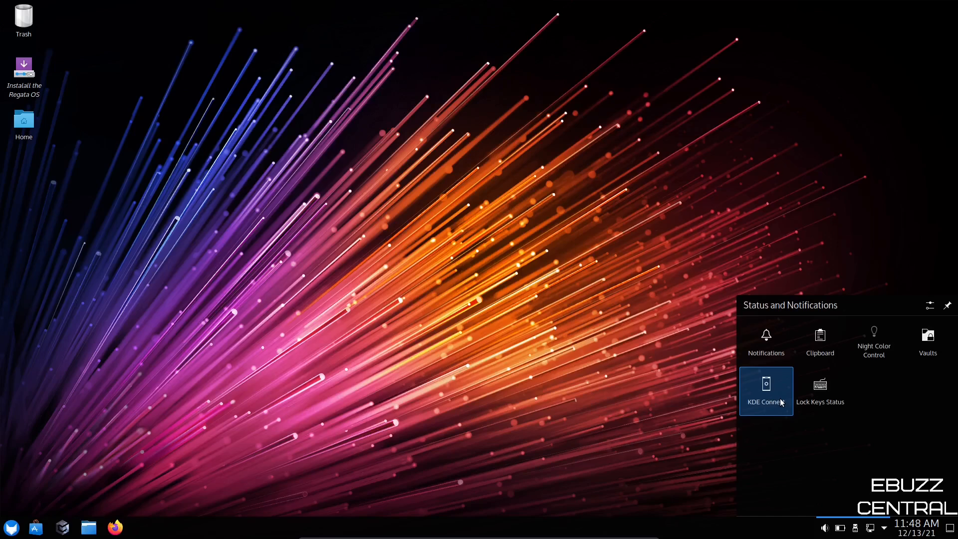
{"action": "mouse_move", "coordinate": [777, 397]}
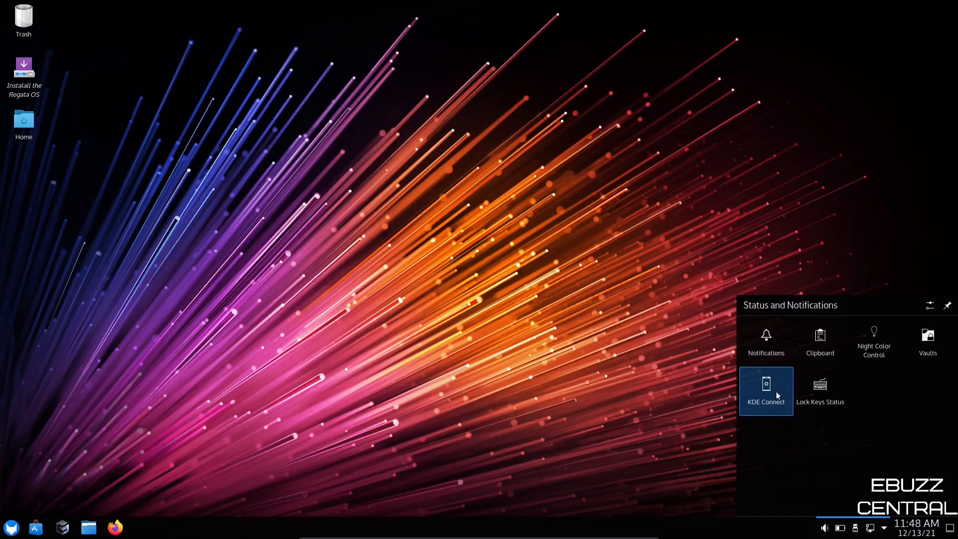
{"action": "left_click", "coordinate": [873, 528]}
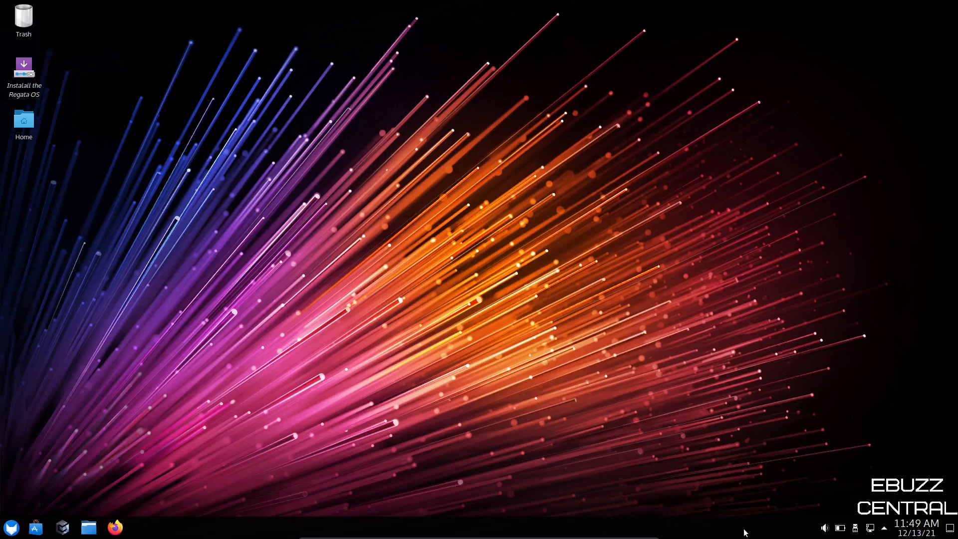
Step: Put the bottom panel in Edit Mode and raise its height from 45 to 49
{"action": "right_click", "coordinate": [744, 531]}
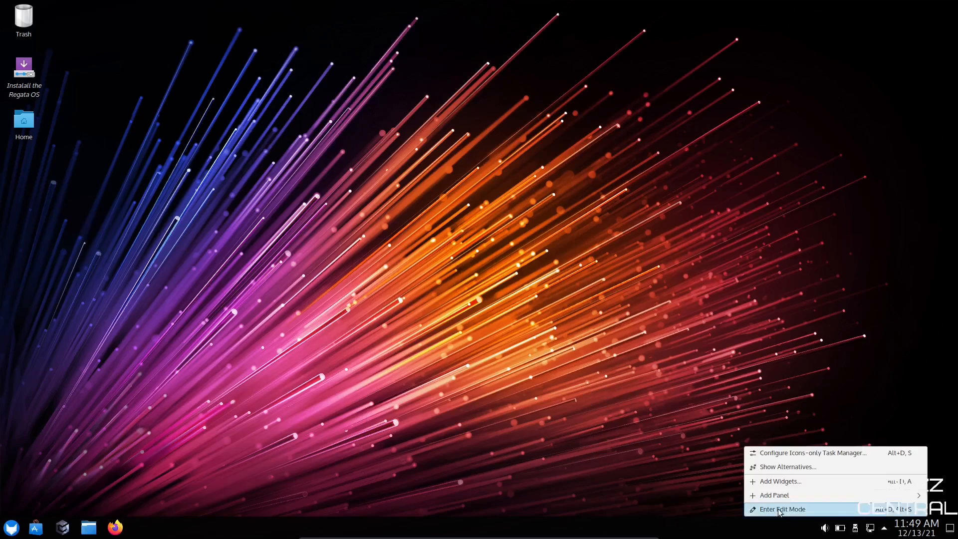
{"action": "left_click", "coordinate": [782, 508]}
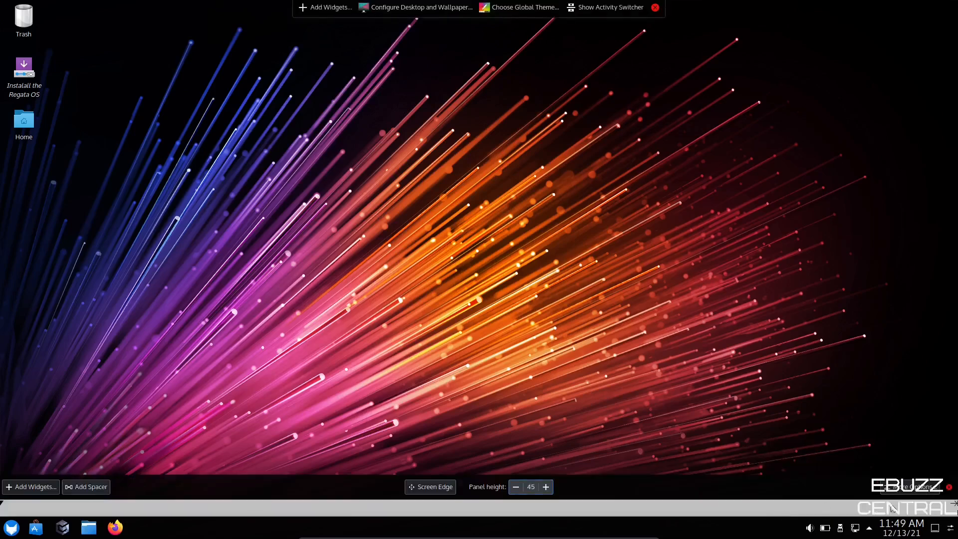
{"action": "left_click", "coordinate": [910, 487]}
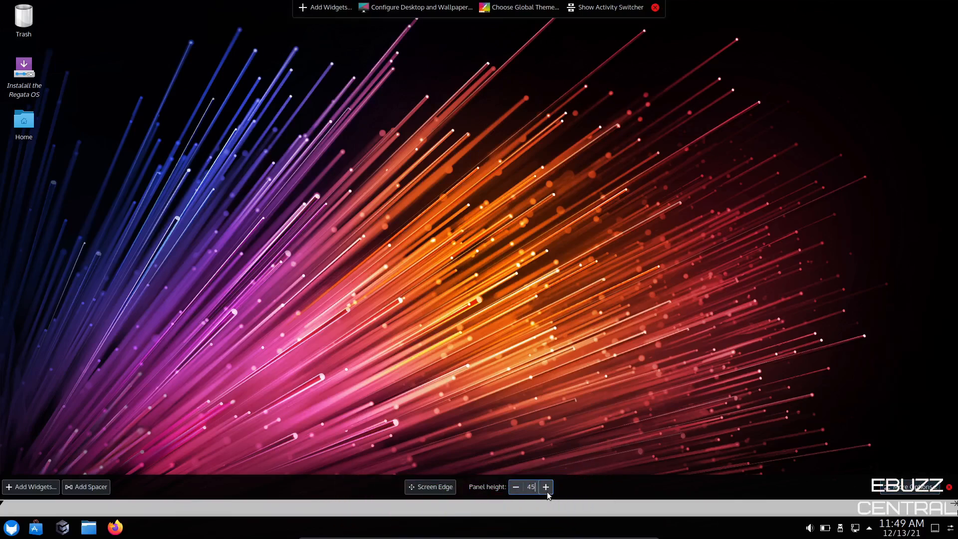
{"action": "left_click", "coordinate": [544, 487]}
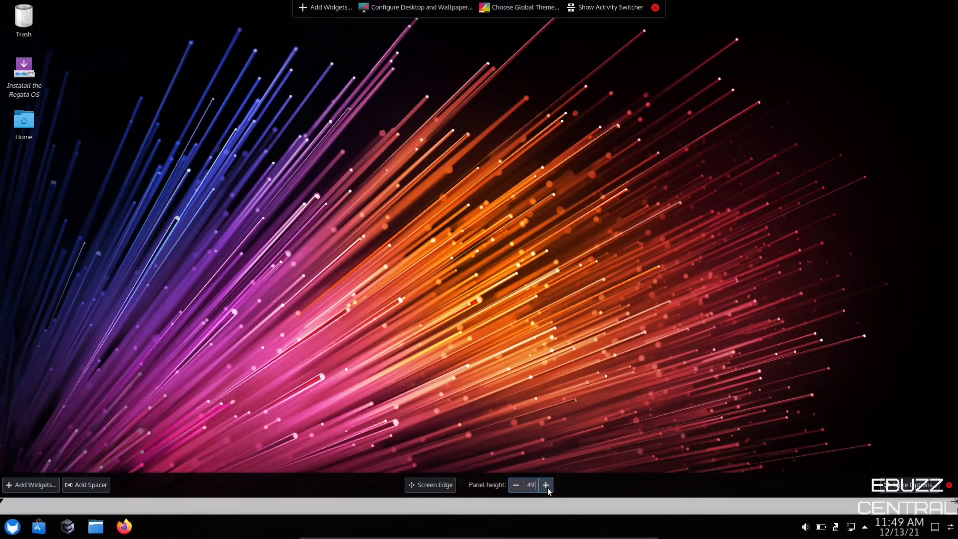
{"action": "mouse_move", "coordinate": [70, 492]}
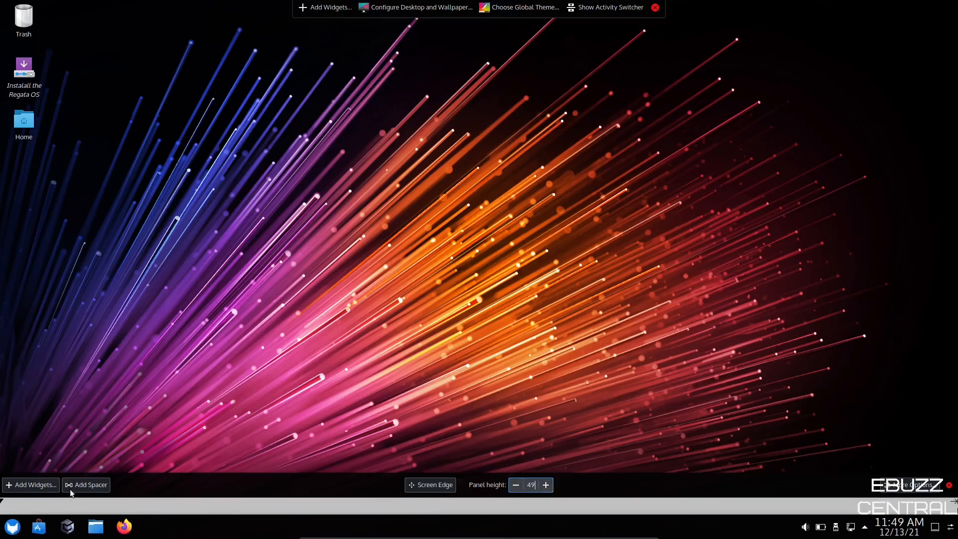
{"action": "mouse_move", "coordinate": [33, 487]}
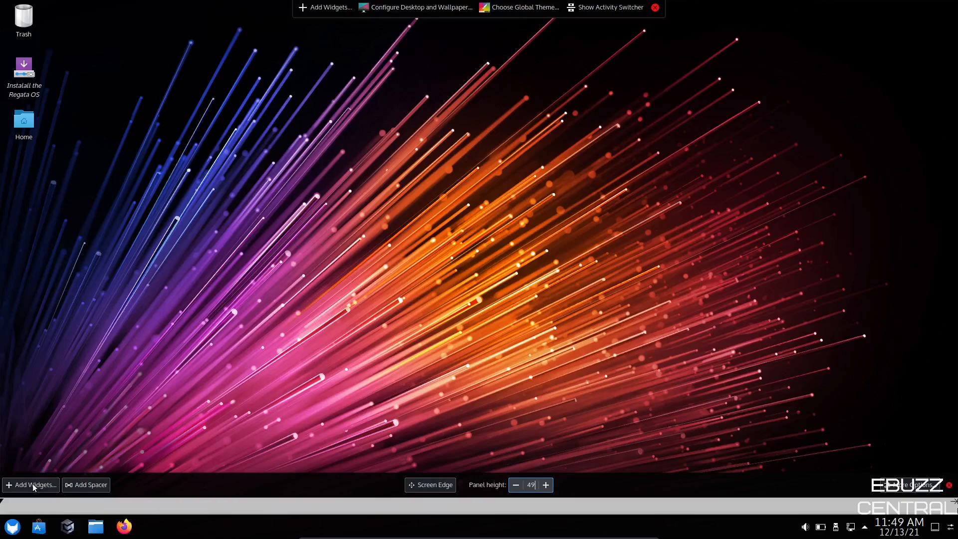
Step: Browse the Add Widgets list, then launch Download New Plasma Widgets
{"action": "left_click", "coordinate": [30, 485]}
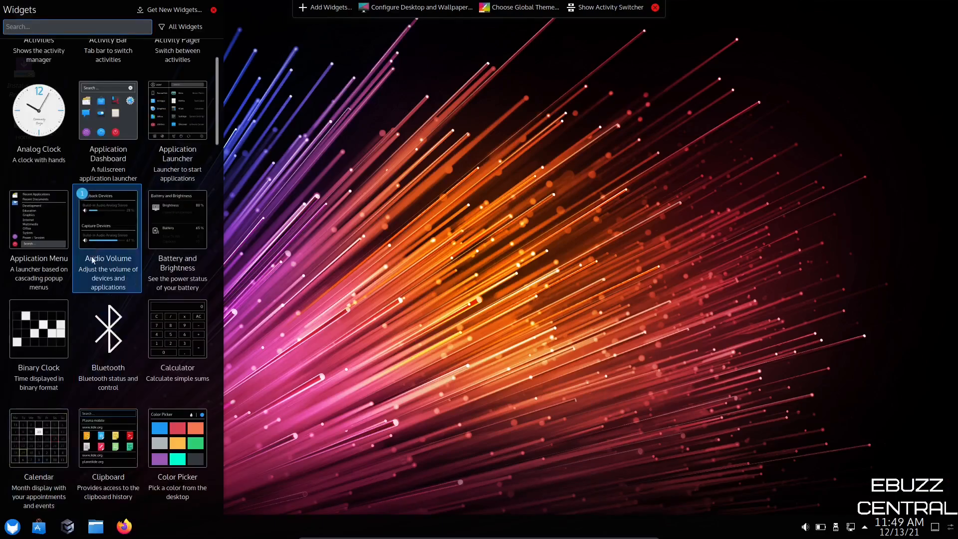
{"action": "scroll", "scroll_direction": "down", "scroll_amount": 3}
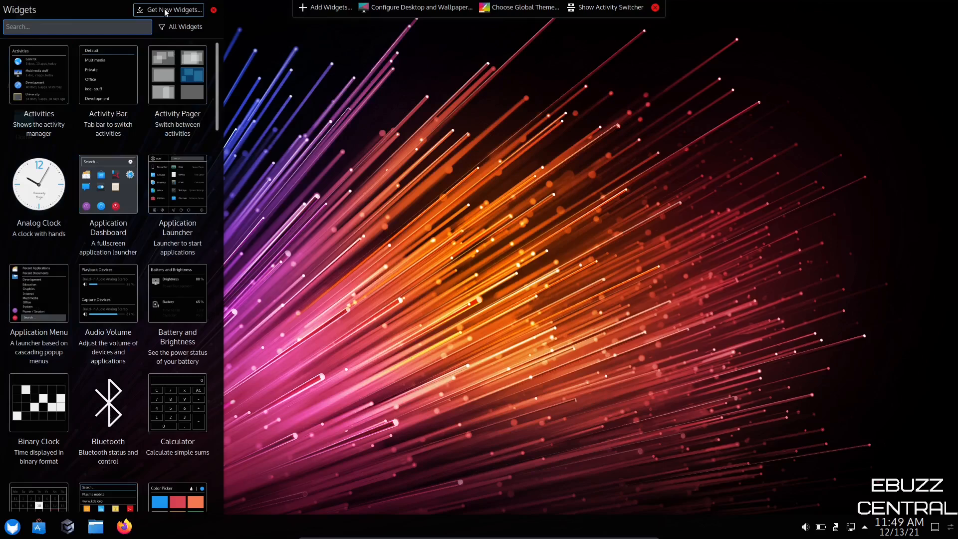
{"action": "left_click", "coordinate": [169, 9]}
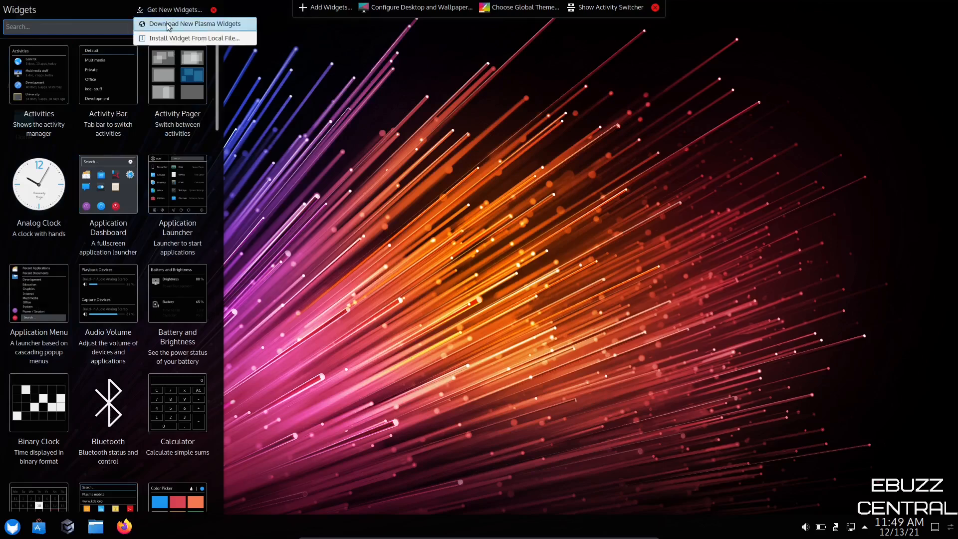
{"action": "left_click", "coordinate": [190, 23]}
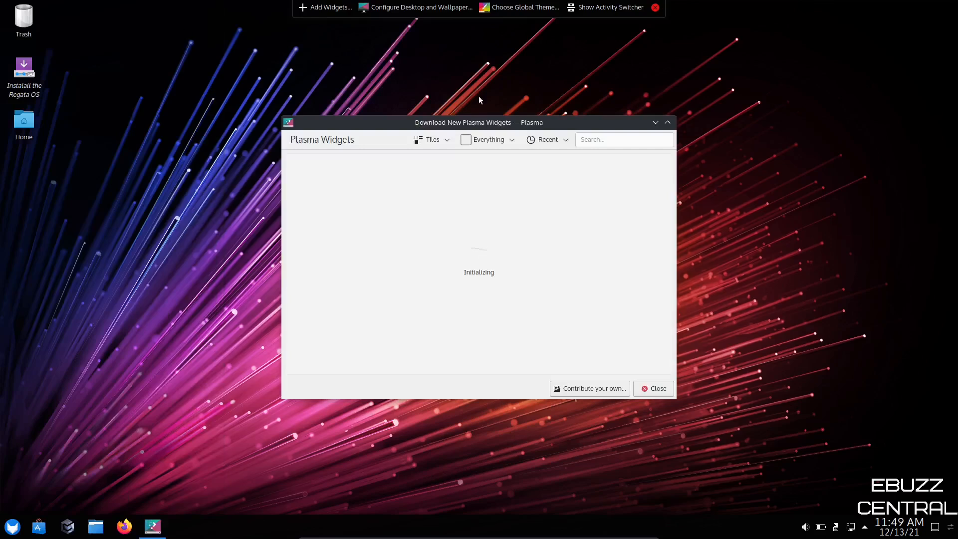
Step: Sort downloadable widgets by Rating, look through the list, and close the window
{"action": "left_click", "coordinate": [544, 139]}
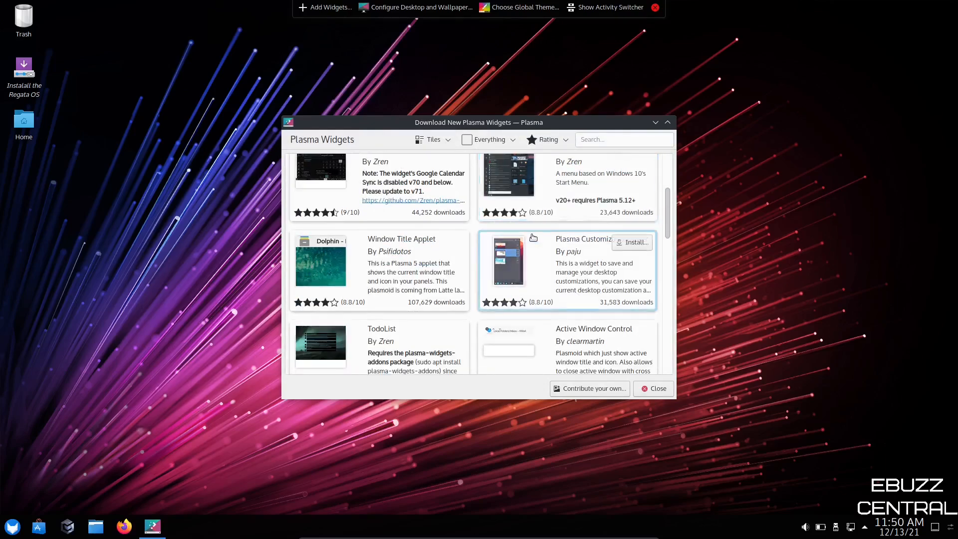
{"action": "scroll", "scroll_direction": "down", "scroll_amount": 3}
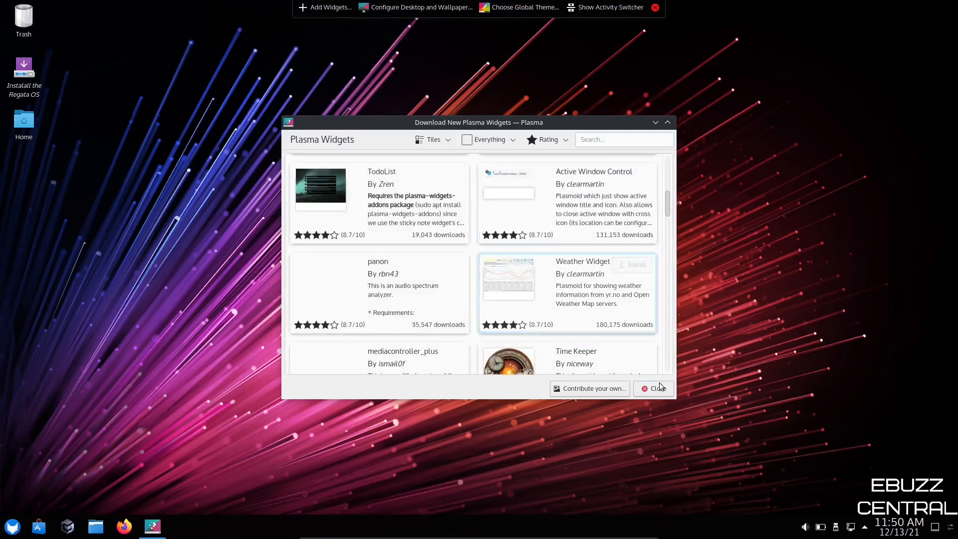
{"action": "left_click", "coordinate": [652, 388]}
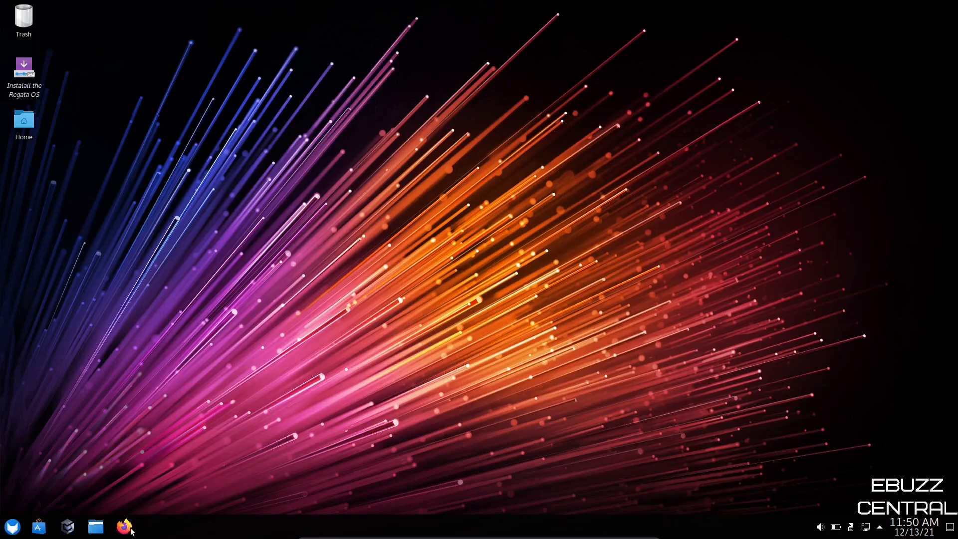
{"action": "mouse_move", "coordinate": [125, 527]}
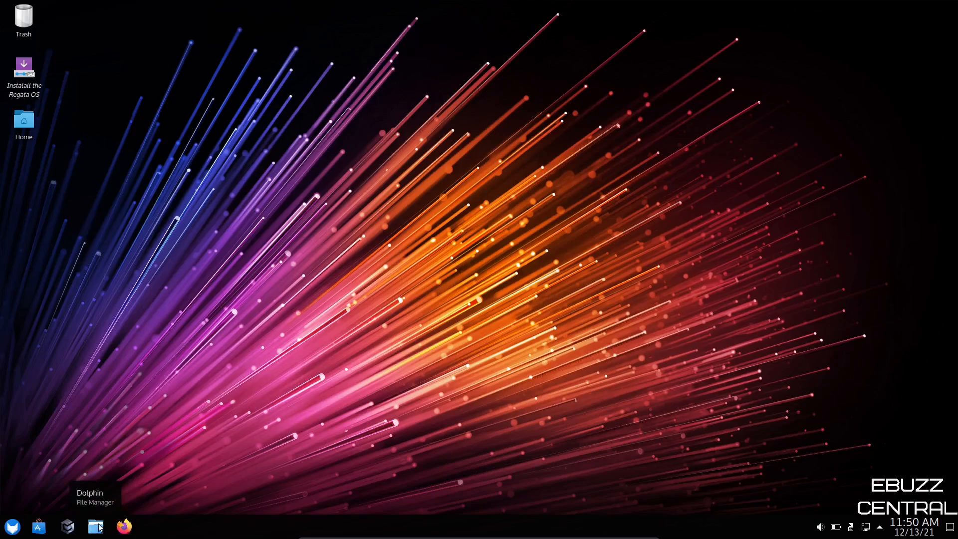
Step: Open Dolphin on Home, look over the places-panel and hamburger menus, then close it
{"action": "left_click", "coordinate": [94, 526]}
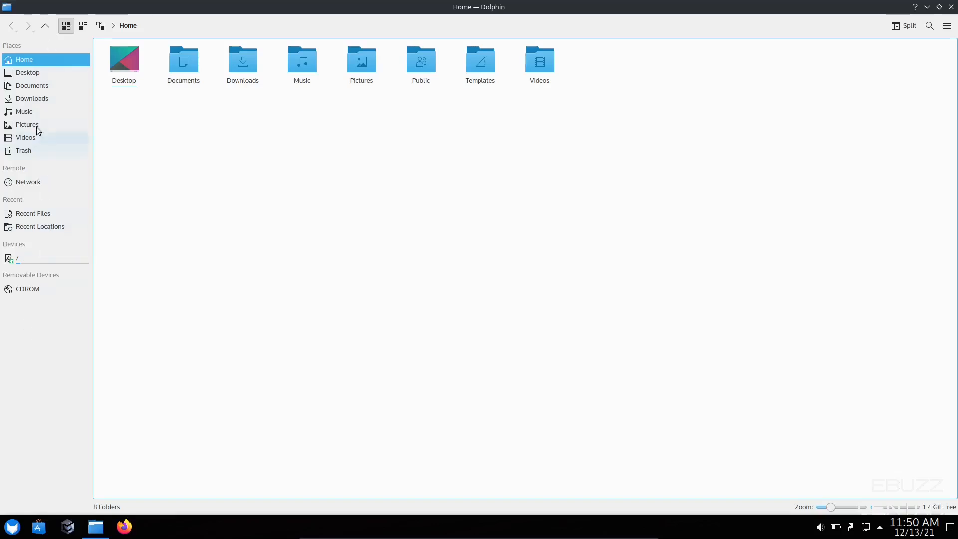
{"action": "mouse_move", "coordinate": [19, 324]}
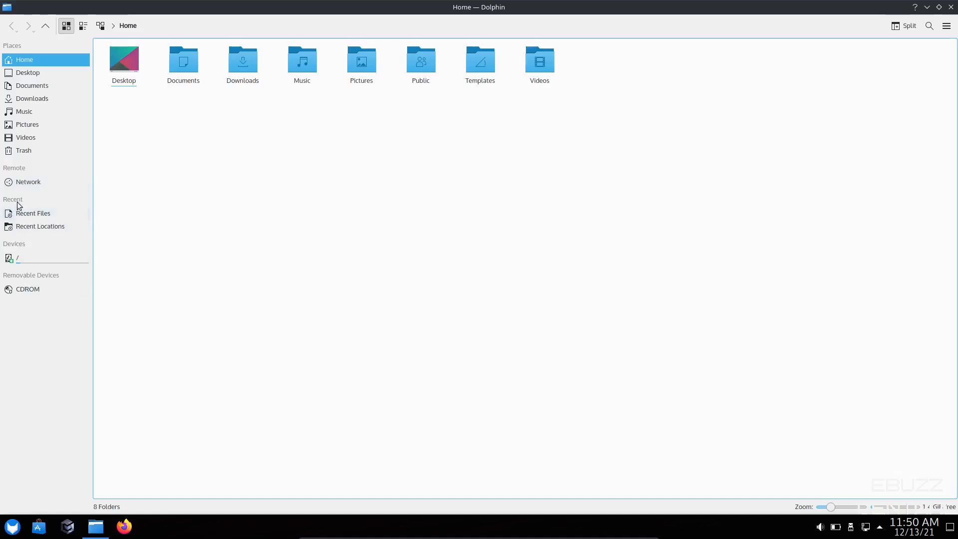
{"action": "right_click", "coordinate": [18, 205]}
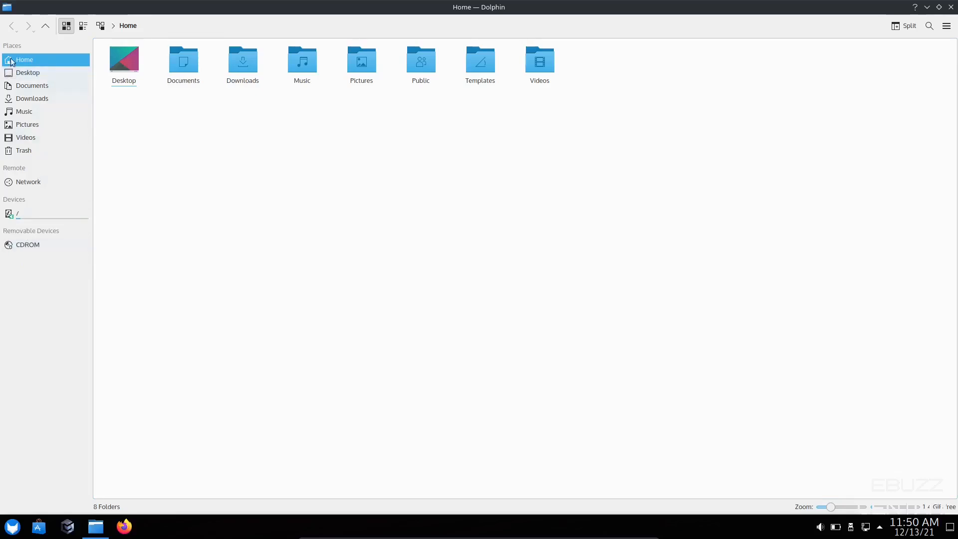
{"action": "mouse_move", "coordinate": [27, 407]}
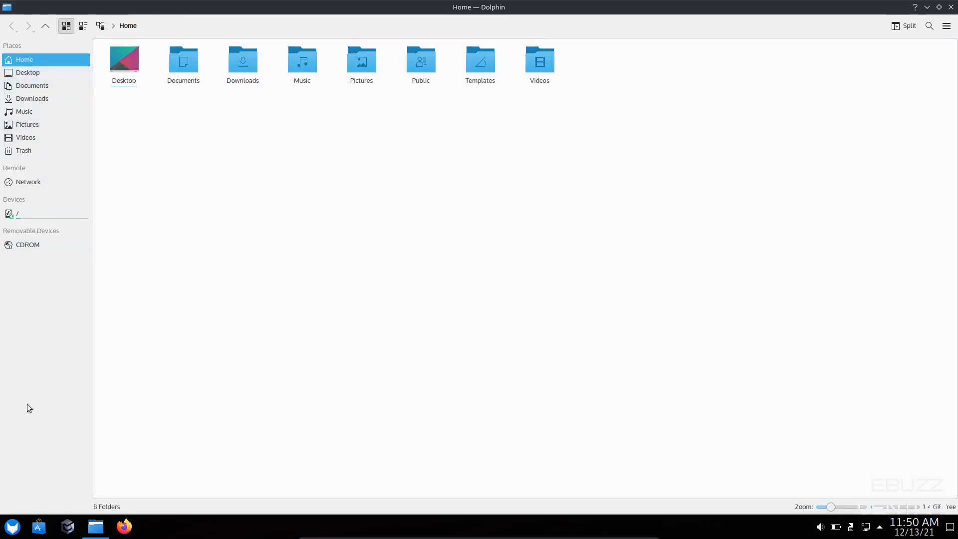
{"action": "right_click", "coordinate": [28, 408]}
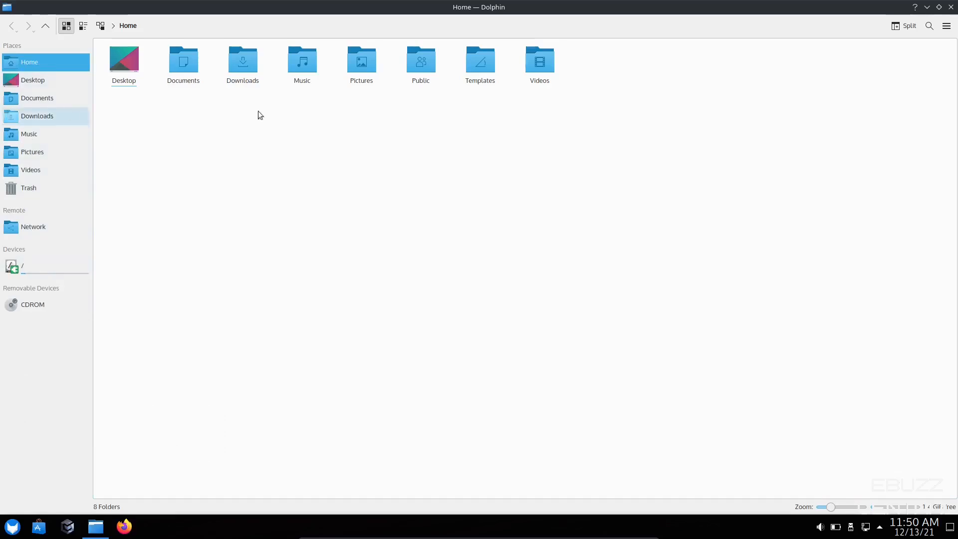
{"action": "mouse_move", "coordinate": [292, 4]}
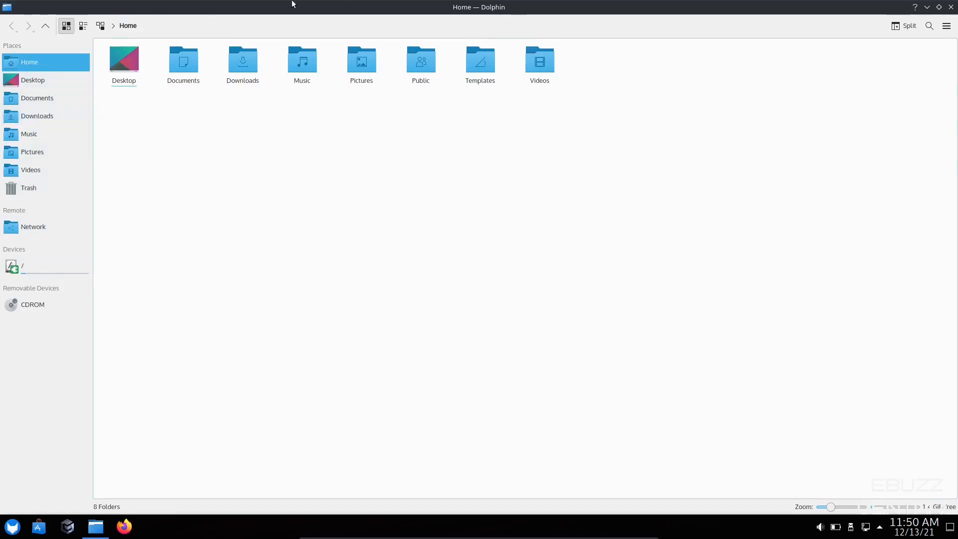
{"action": "left_click", "coordinate": [946, 25]}
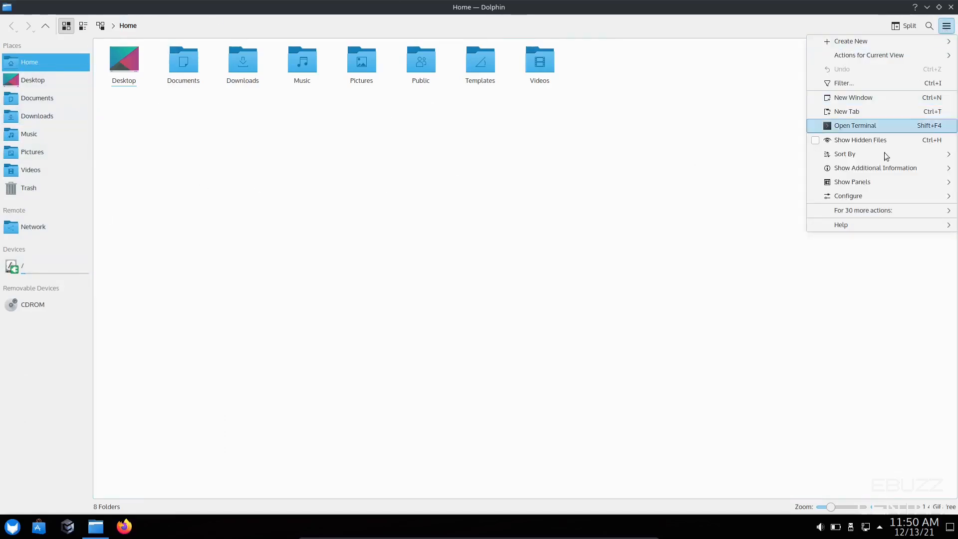
{"action": "mouse_move", "coordinate": [737, 318]}
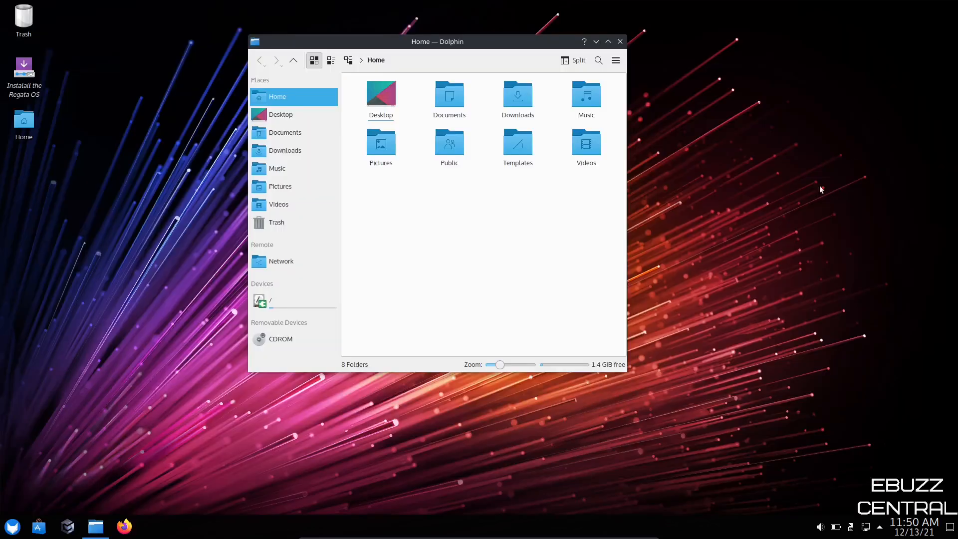
{"action": "mouse_move", "coordinate": [597, 200]}
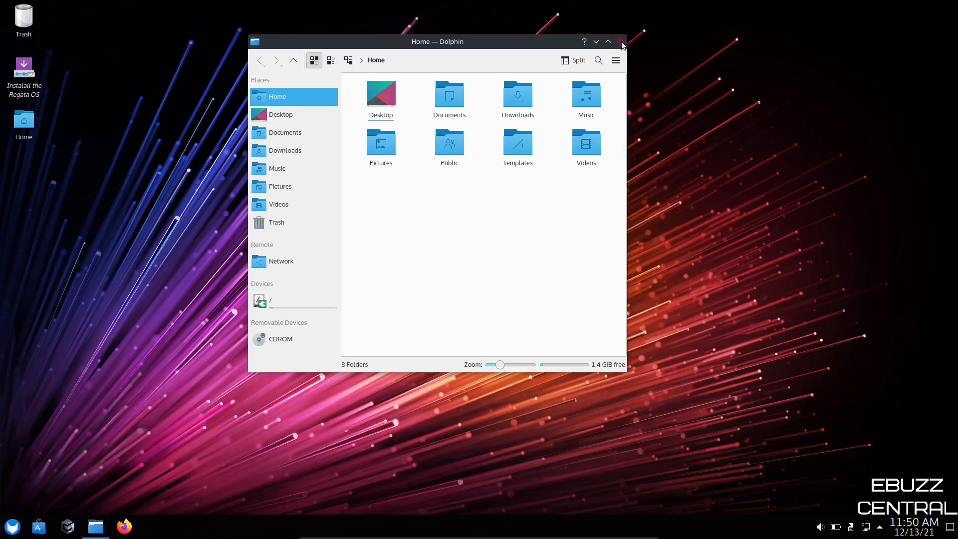
{"action": "left_click", "coordinate": [621, 41]}
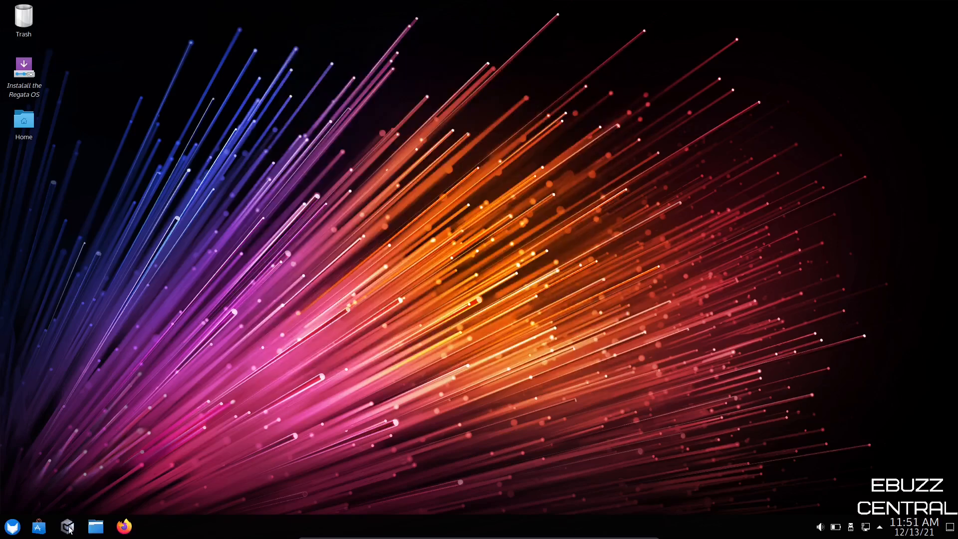
{"action": "mouse_move", "coordinate": [67, 525]}
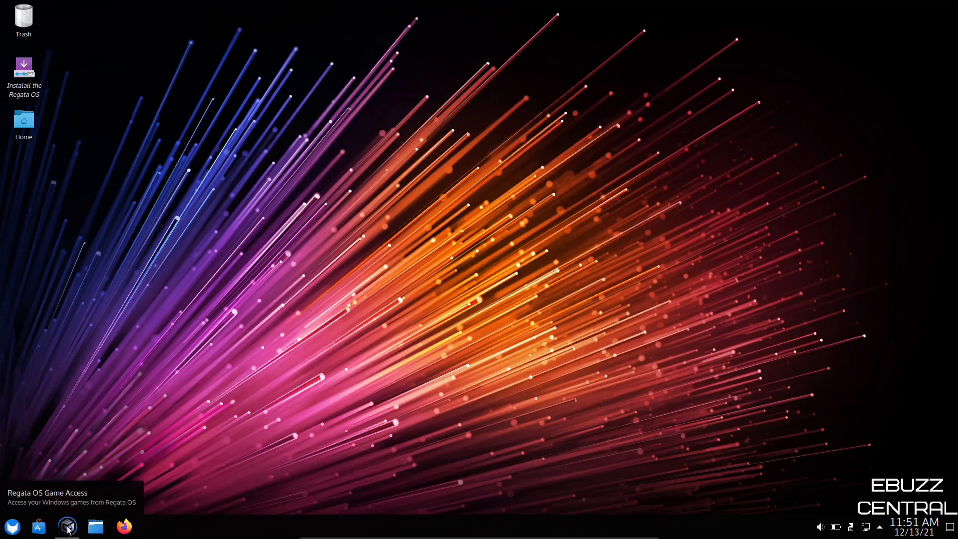
{"action": "left_click", "coordinate": [66, 526]}
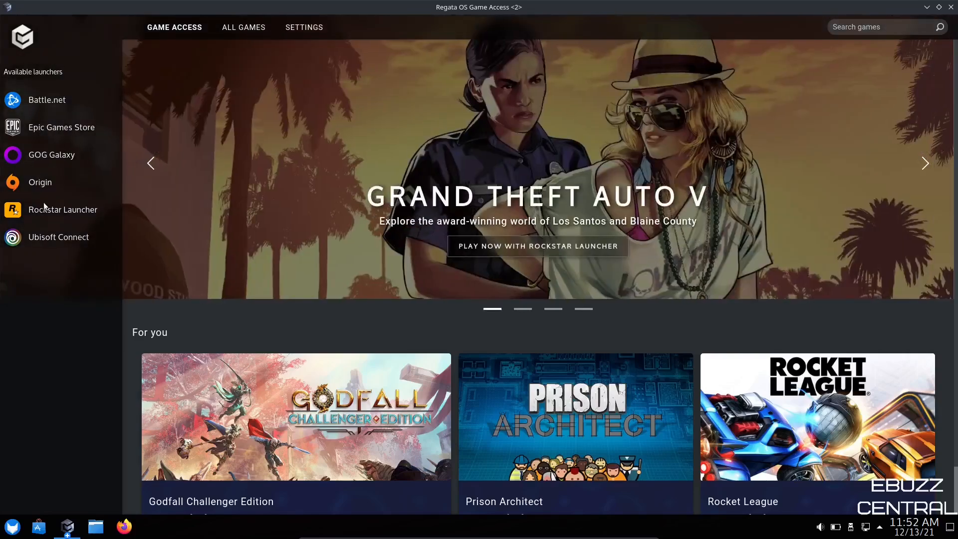
{"action": "mouse_move", "coordinate": [51, 245]}
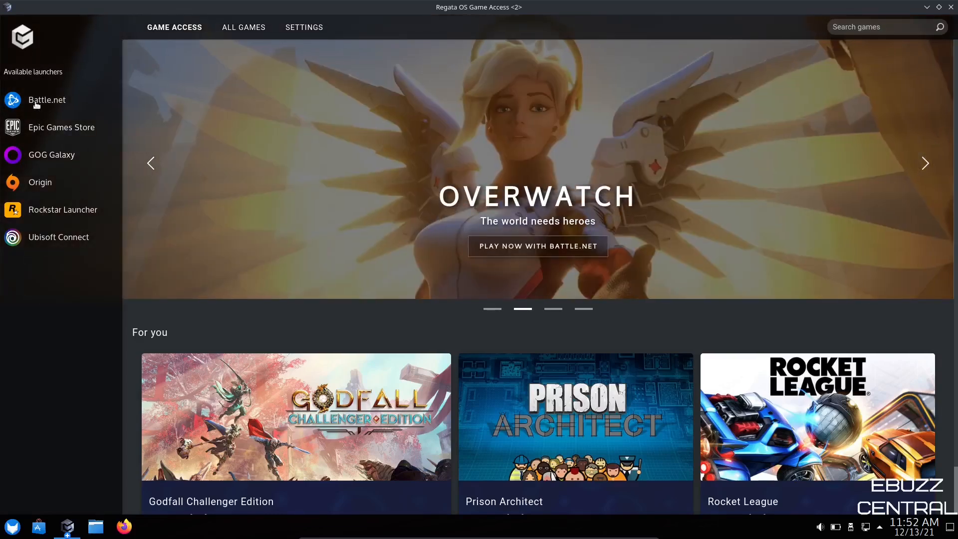
{"action": "mouse_move", "coordinate": [32, 117]}
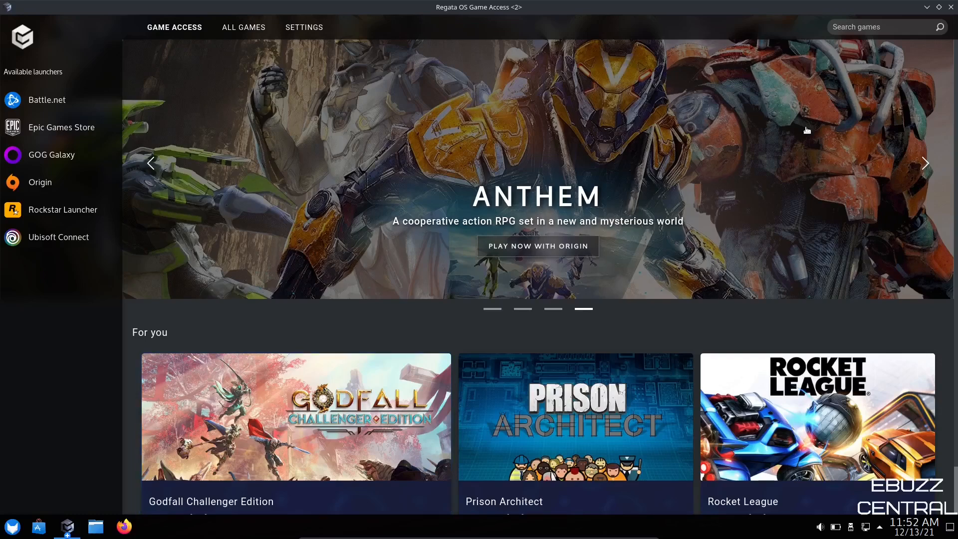
{"action": "mouse_move", "coordinate": [39, 243]}
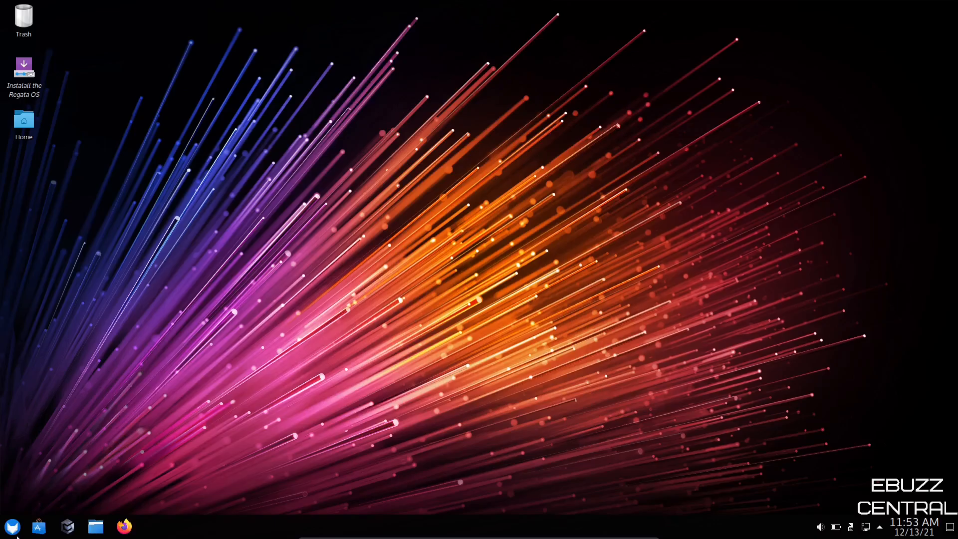
{"action": "mouse_move", "coordinate": [38, 525]}
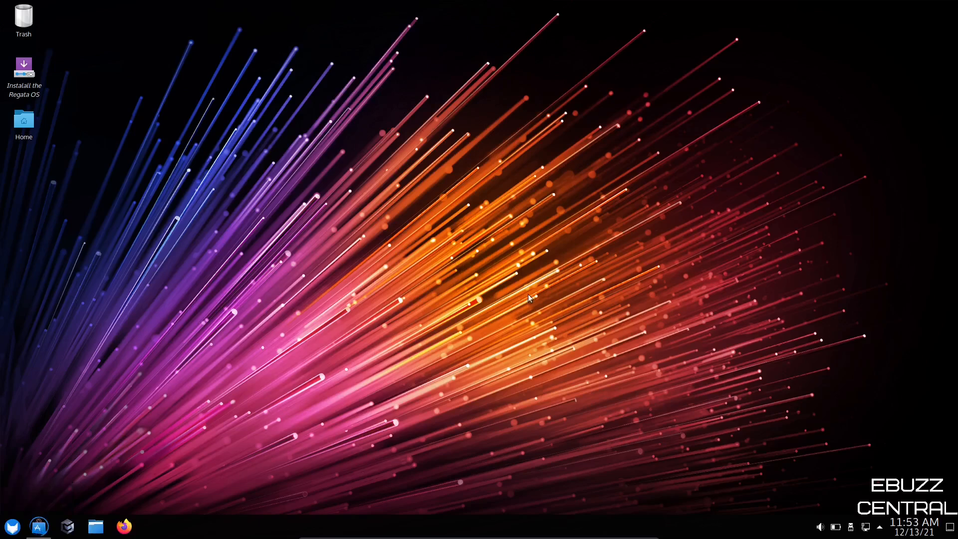
Step: Launch the Regata OS Store from its taskbar icon
{"action": "left_click", "coordinate": [38, 526]}
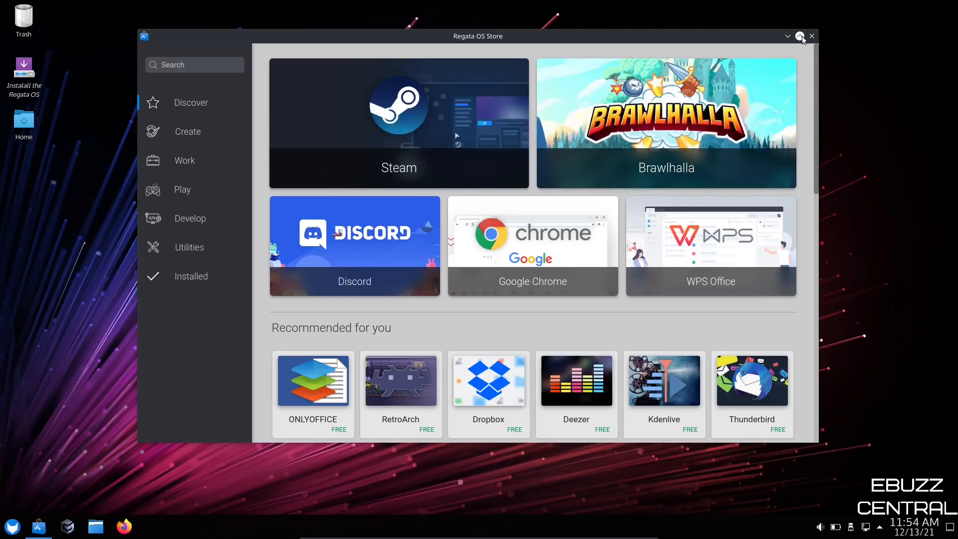
Step: Maximize the store window and scroll through the Discover page's free games and apps
{"action": "left_click", "coordinate": [798, 36]}
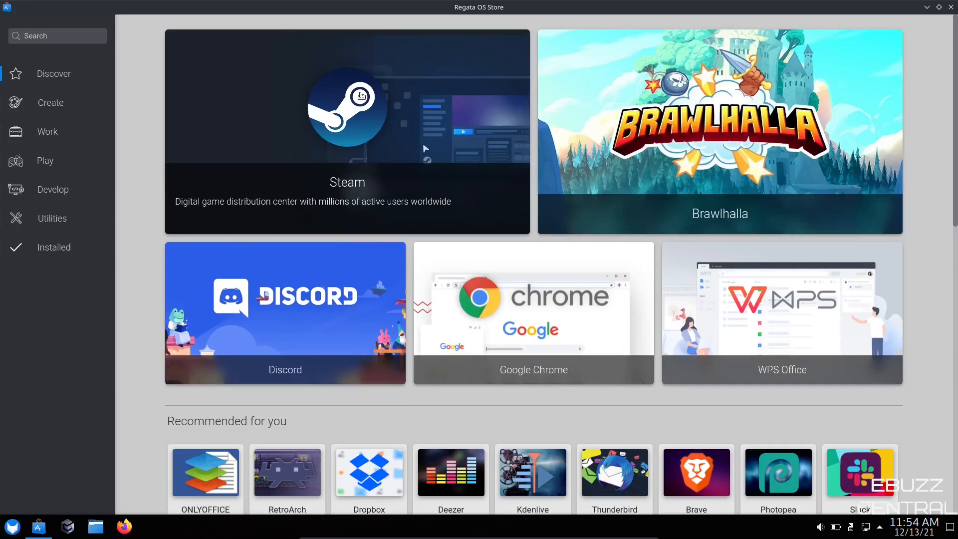
{"action": "mouse_move", "coordinate": [547, 277]}
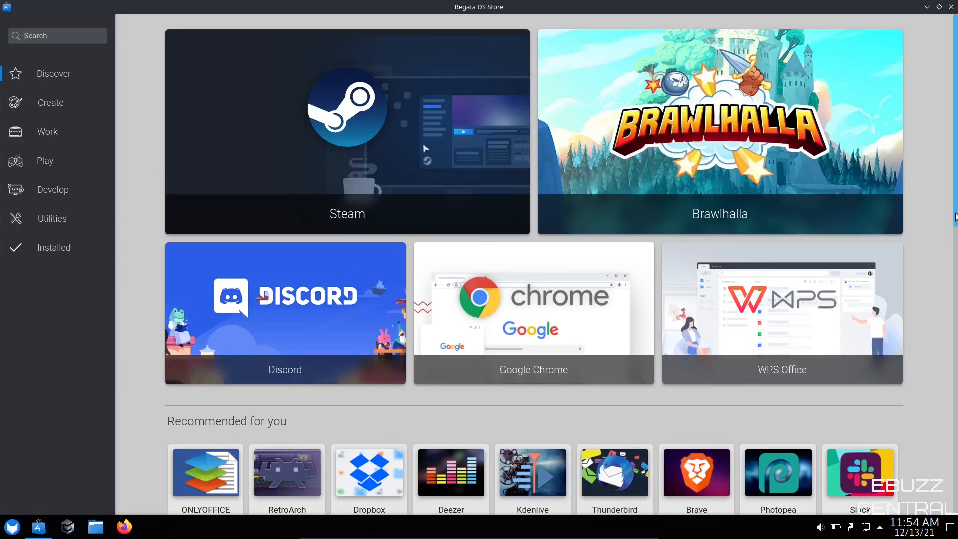
{"action": "scroll", "scroll_direction": "down", "scroll_amount": 3}
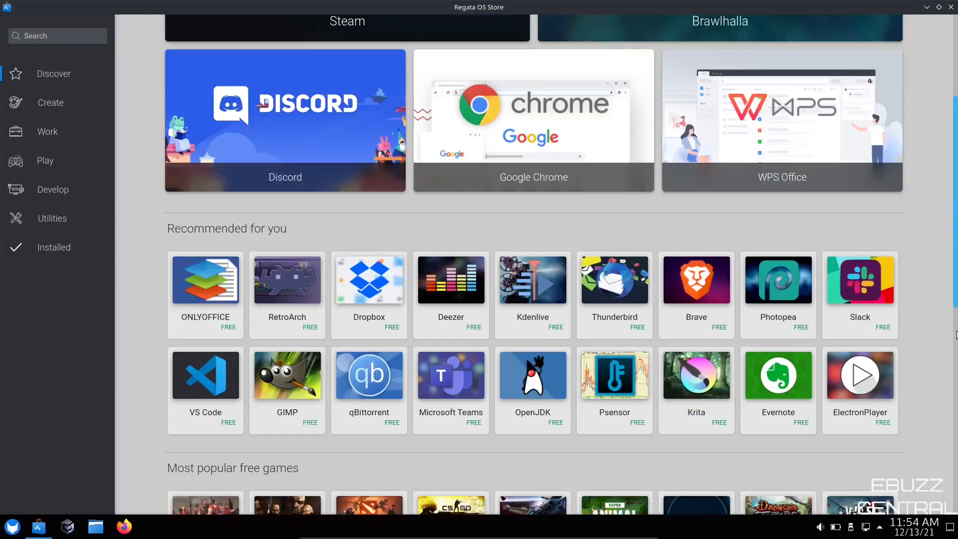
{"action": "scroll", "scroll_direction": "down", "scroll_amount": 3}
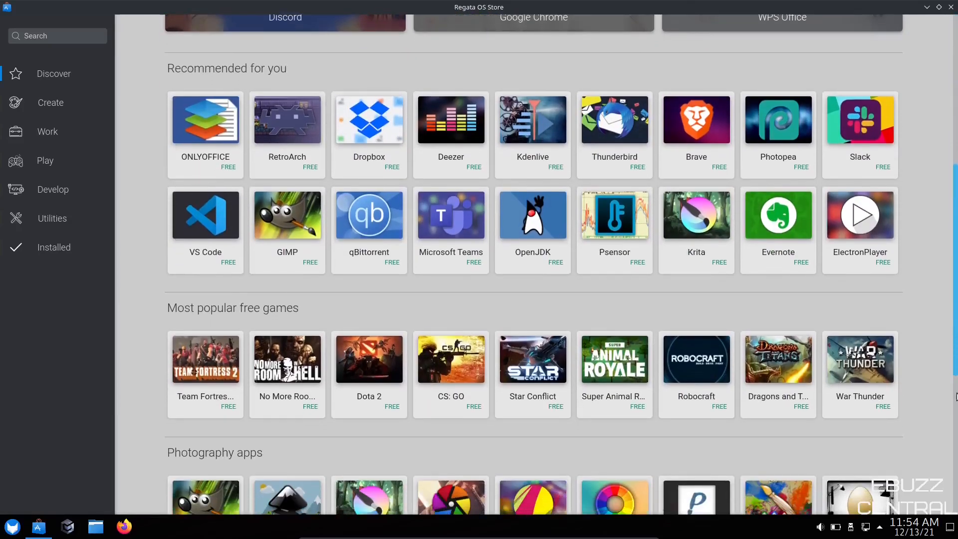
{"action": "scroll", "scroll_direction": "down", "scroll_amount": 3}
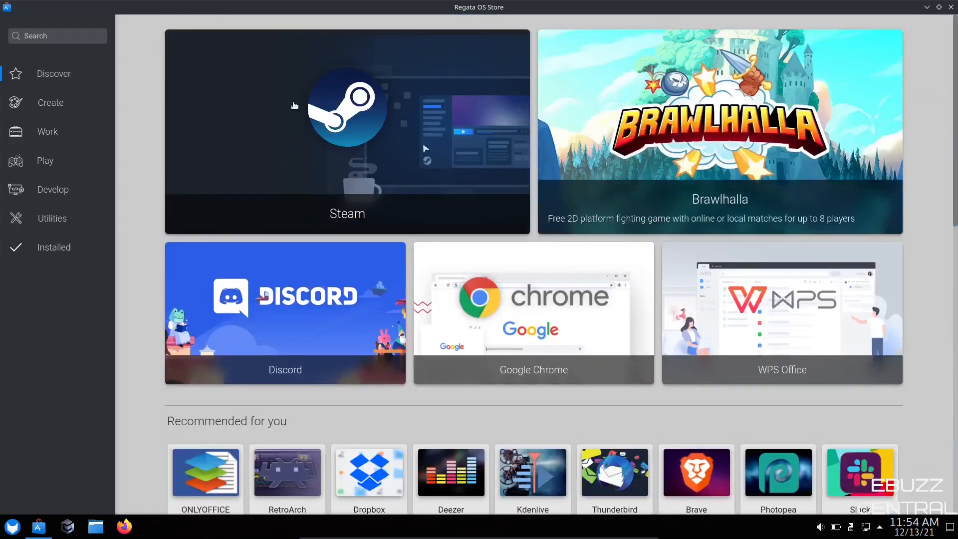
Step: Search the store catalogue for obs-studio
{"action": "left_click", "coordinate": [57, 35]}
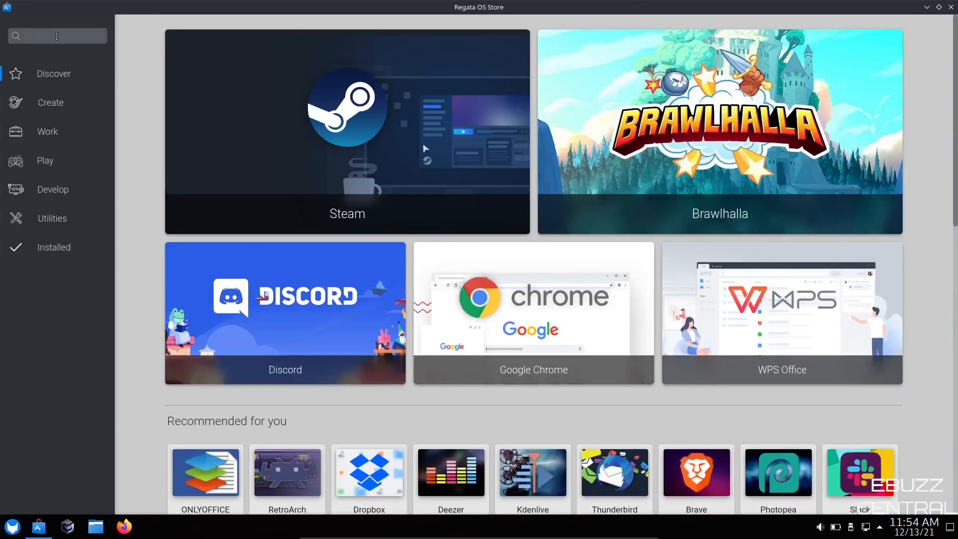
{"action": "type", "text": "obs-s"}
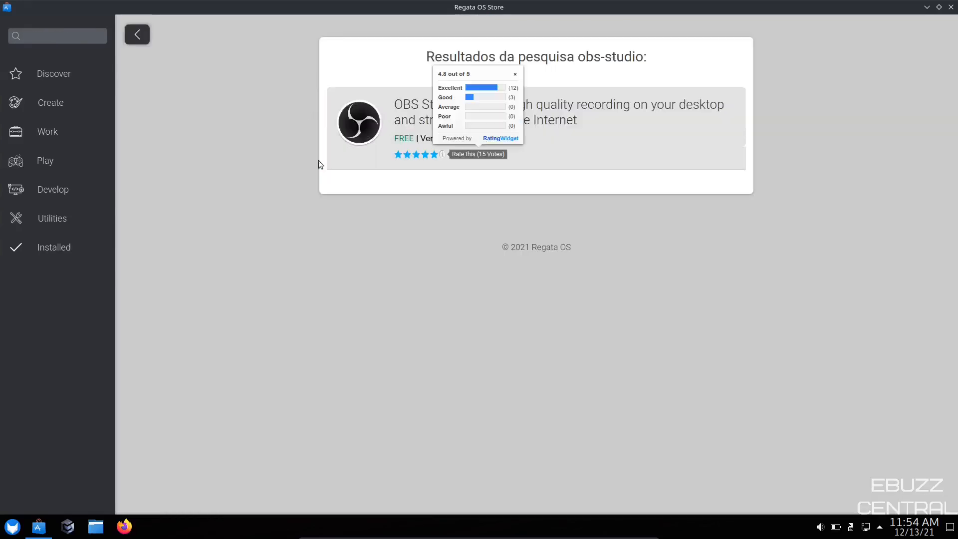
{"action": "left_click", "coordinate": [515, 74]}
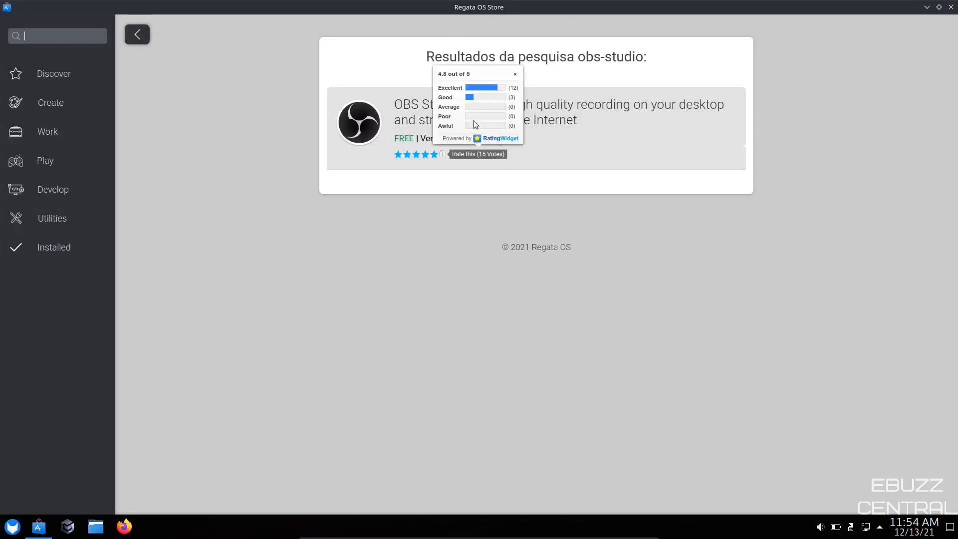
Step: Search again for kdenlive, then browse the Create category
{"action": "left_click", "coordinate": [514, 74]}
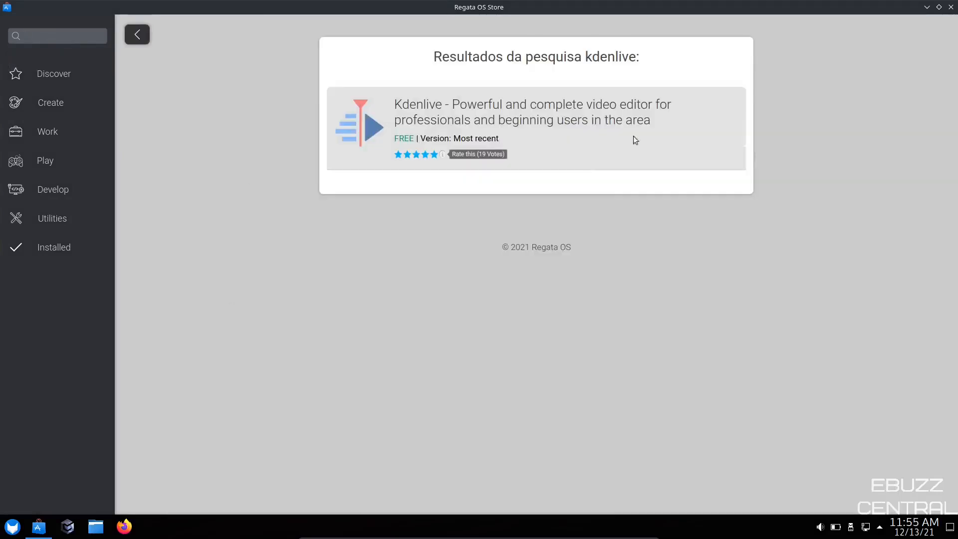
{"action": "mouse_move", "coordinate": [79, 190]}
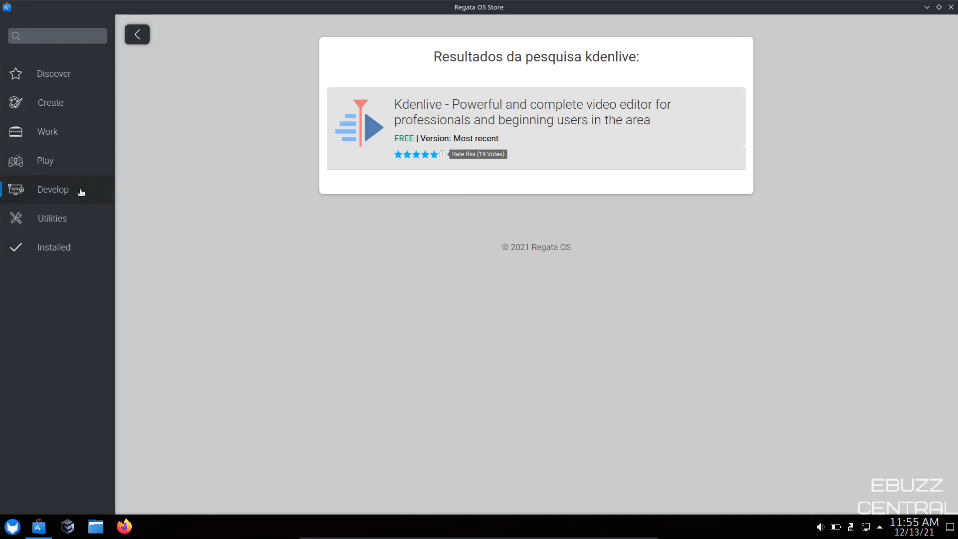
{"action": "left_click", "coordinate": [57, 36]}
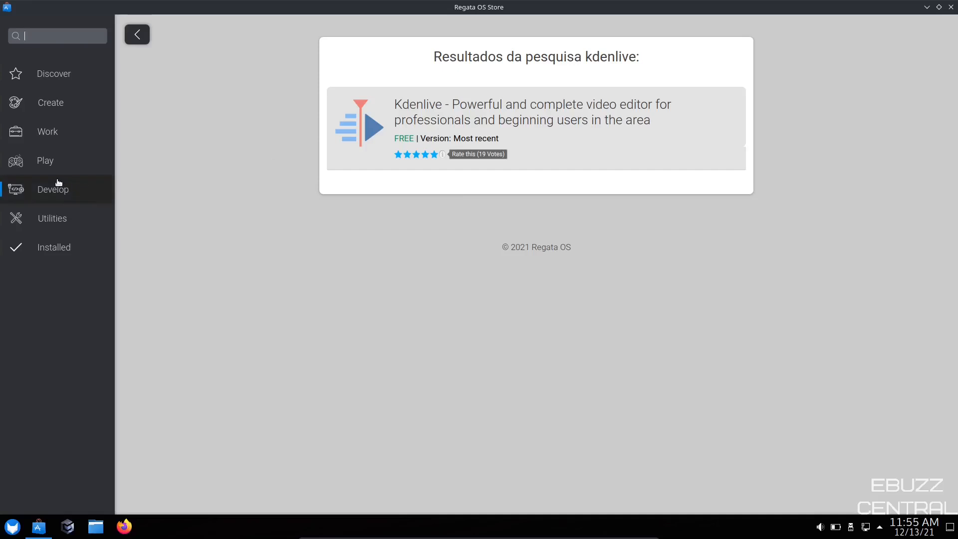
{"action": "mouse_move", "coordinate": [54, 73]}
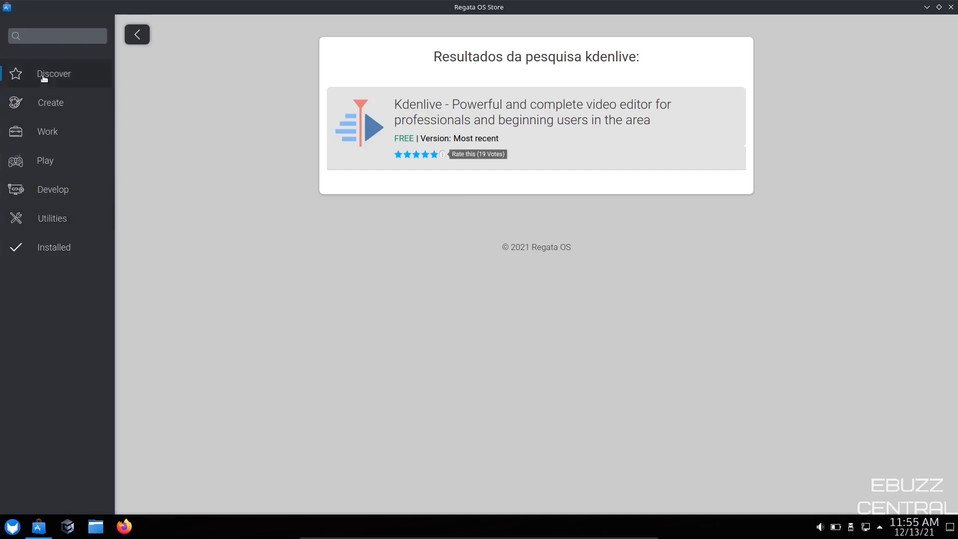
{"action": "left_click", "coordinate": [57, 35]}
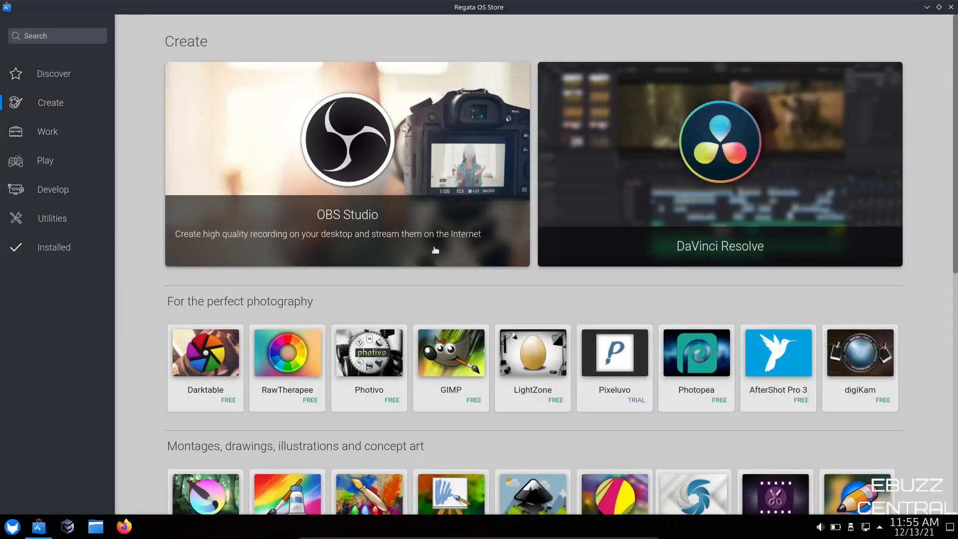
{"action": "mouse_move", "coordinate": [522, 308]}
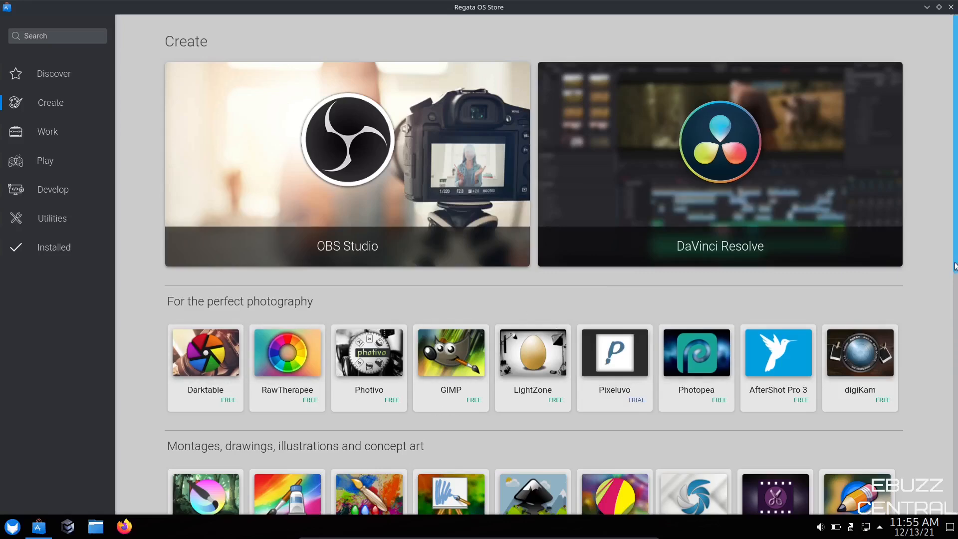
Step: Browse the Work category, then switch to the Play catalogue of free Steam games
{"action": "scroll", "scroll_direction": "down", "scroll_amount": 3}
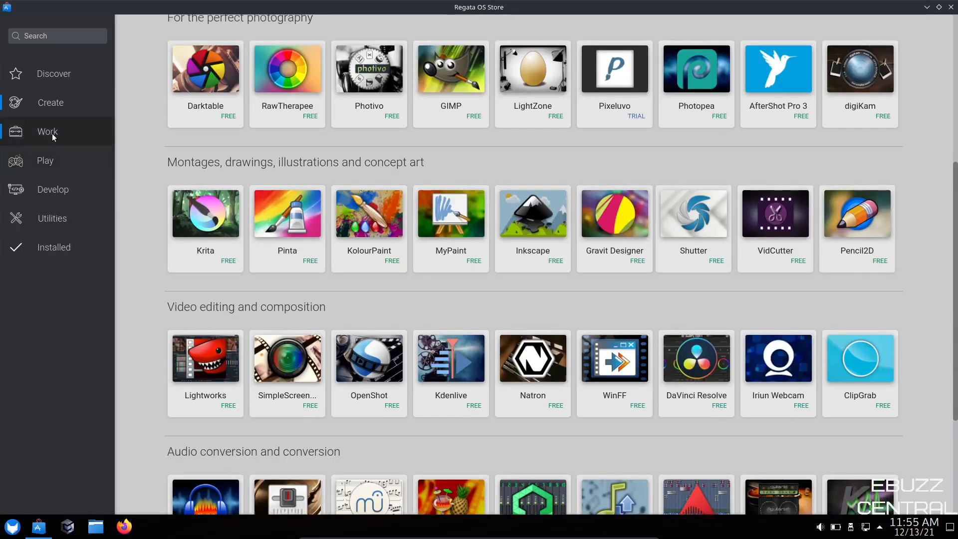
{"action": "left_click", "coordinate": [47, 131]}
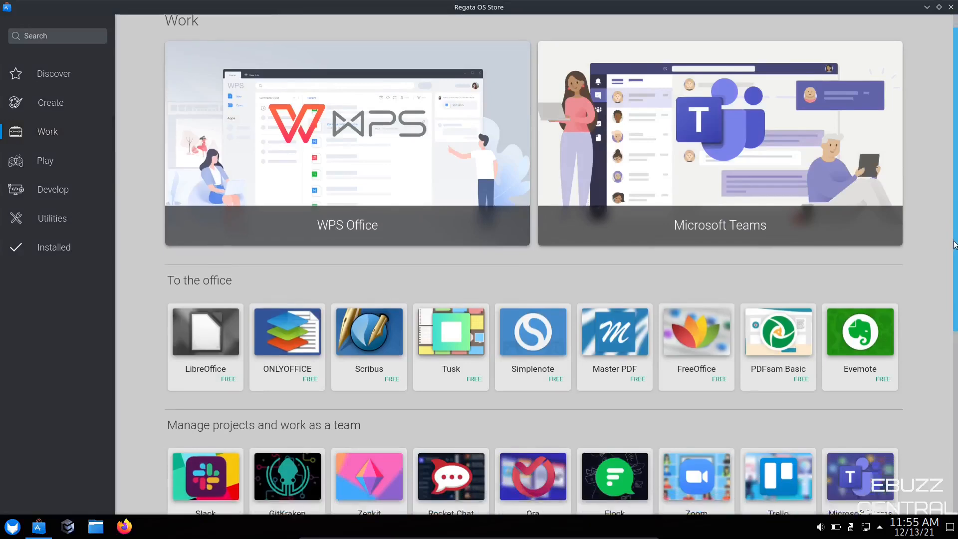
{"action": "scroll", "scroll_direction": "down", "scroll_amount": 3}
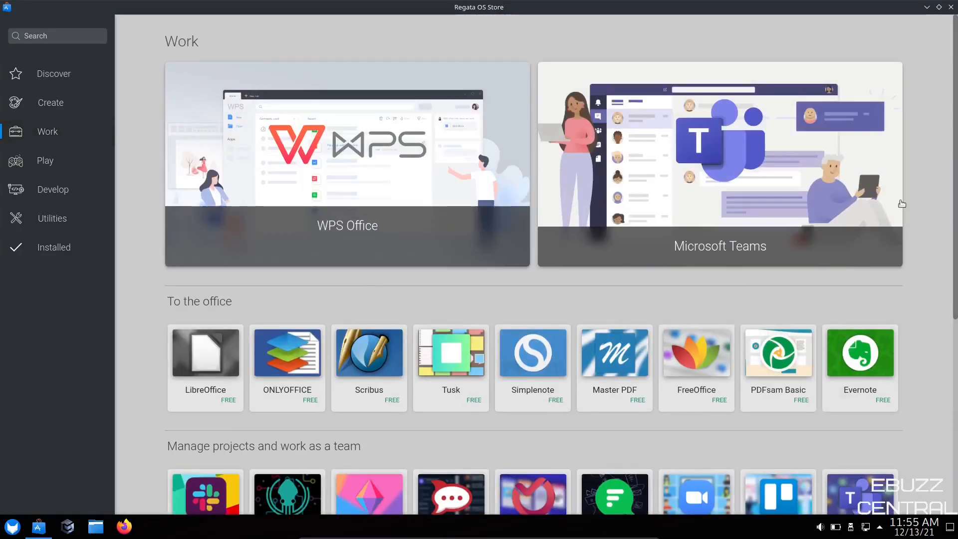
{"action": "mouse_move", "coordinate": [45, 161]}
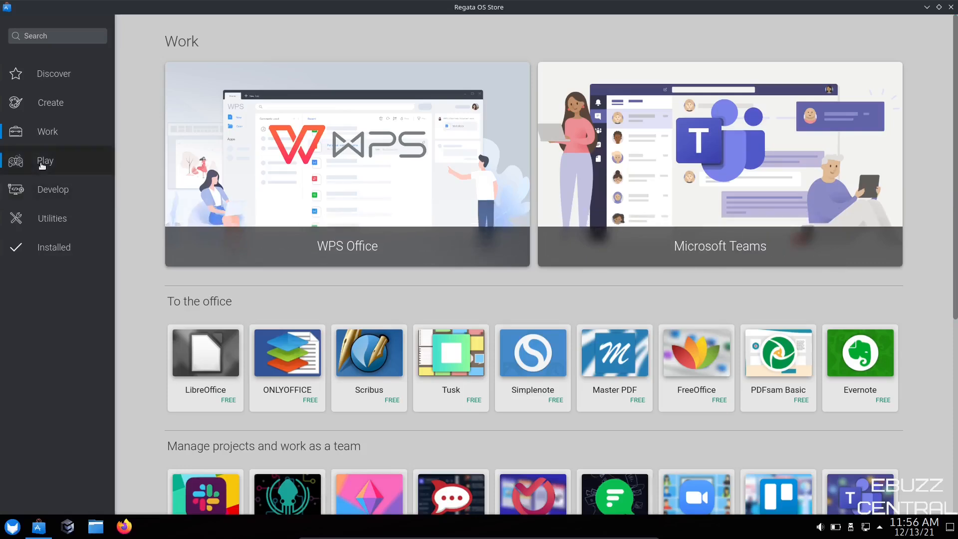
{"action": "left_click", "coordinate": [45, 161]}
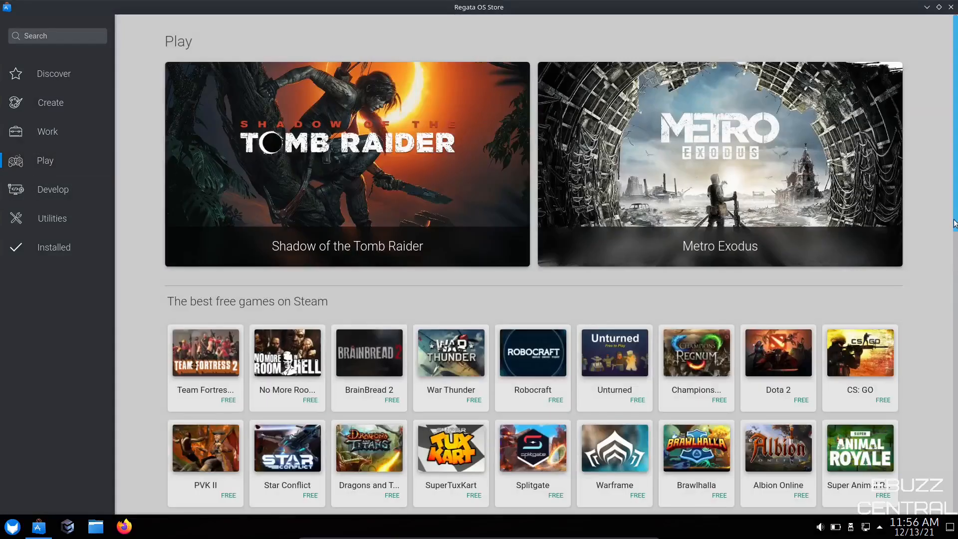
{"action": "scroll", "scroll_direction": "down", "scroll_amount": 3}
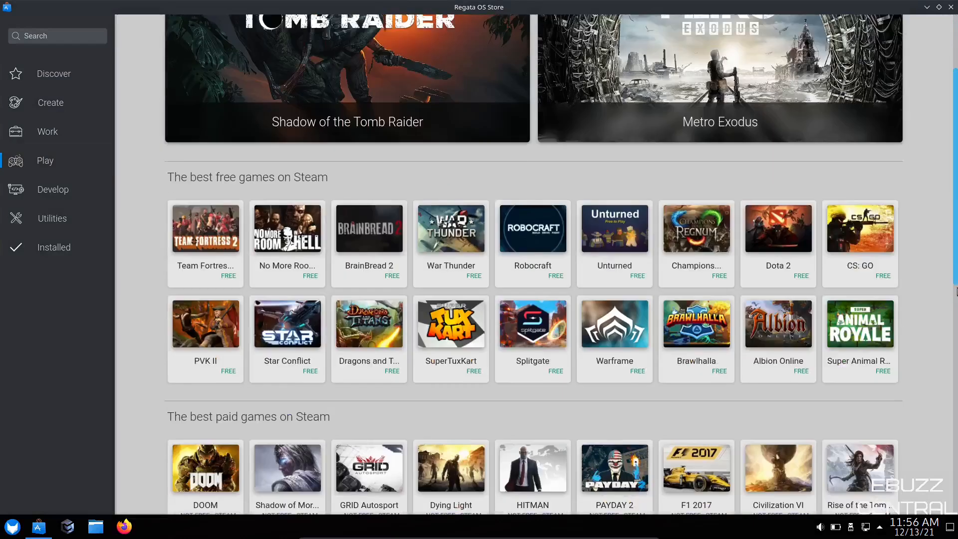
{"action": "scroll", "scroll_direction": "down", "scroll_amount": 3}
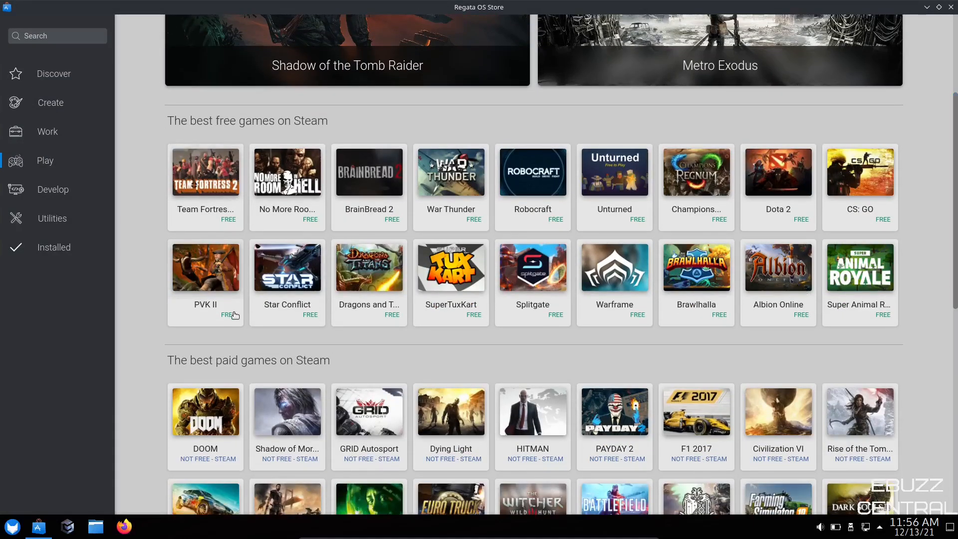
{"action": "mouse_move", "coordinate": [684, 296]}
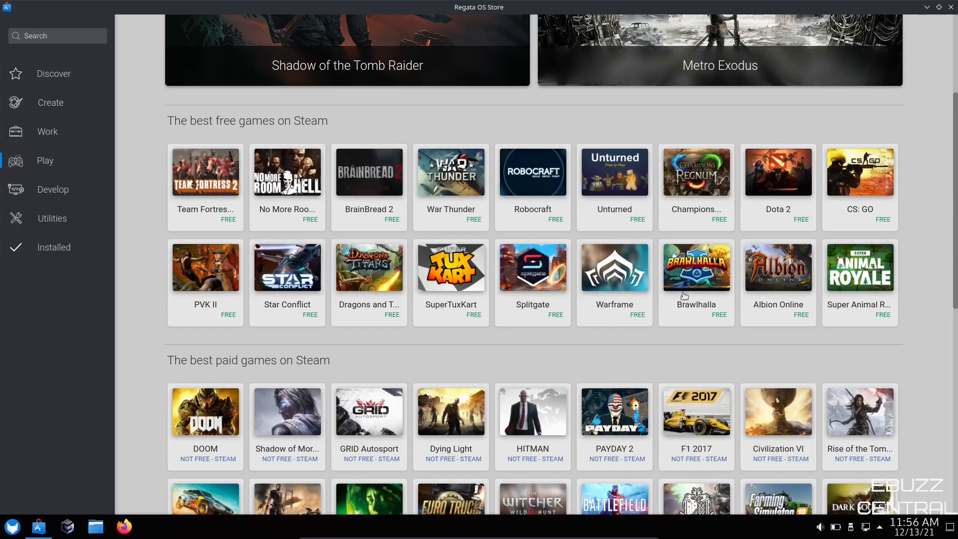
{"action": "scroll", "scroll_direction": "down", "scroll_amount": 3}
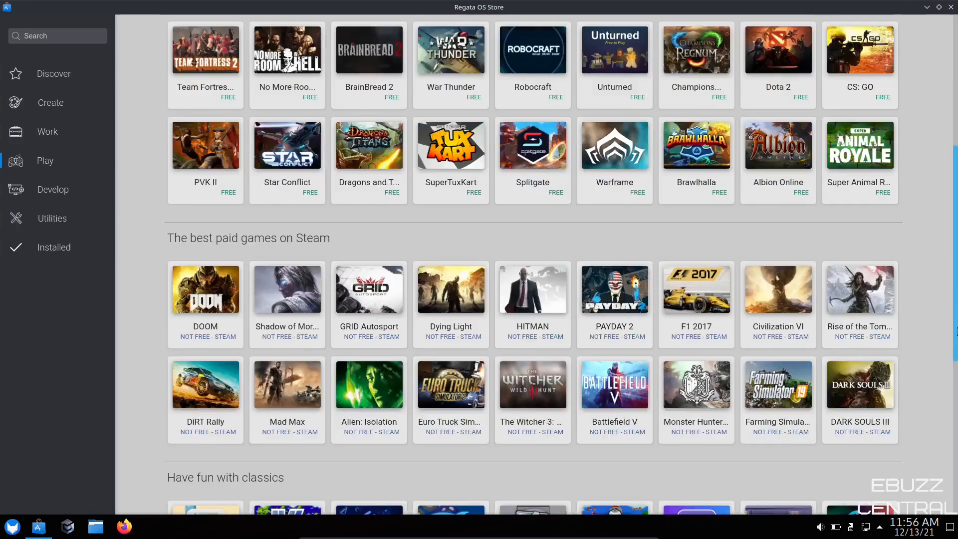
{"action": "scroll", "scroll_direction": "down", "scroll_amount": 3}
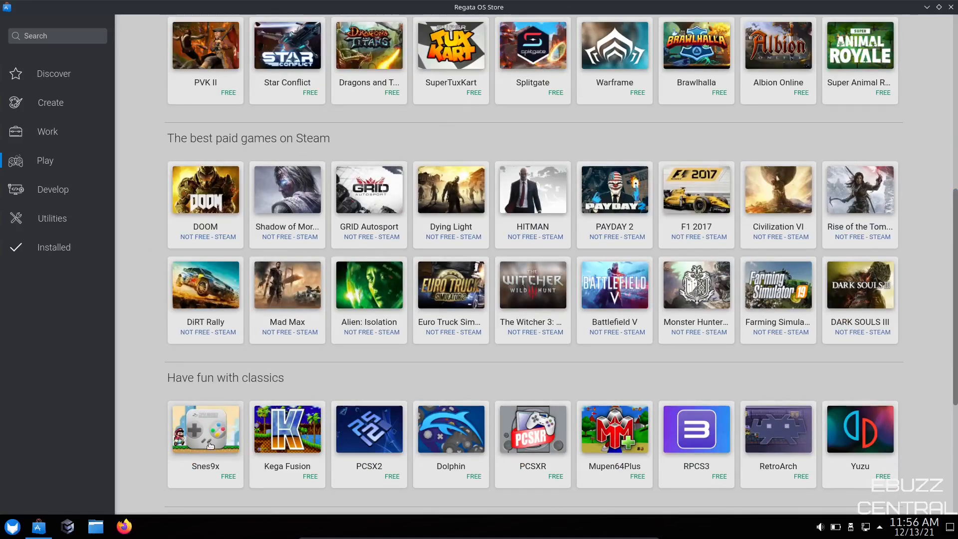
{"action": "mouse_move", "coordinate": [209, 439]}
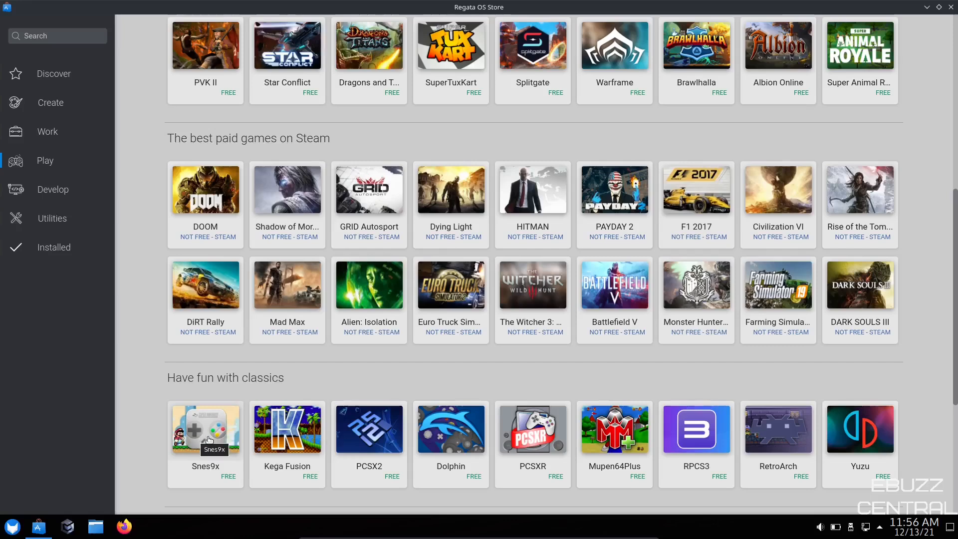
{"action": "mouse_move", "coordinate": [615, 458]}
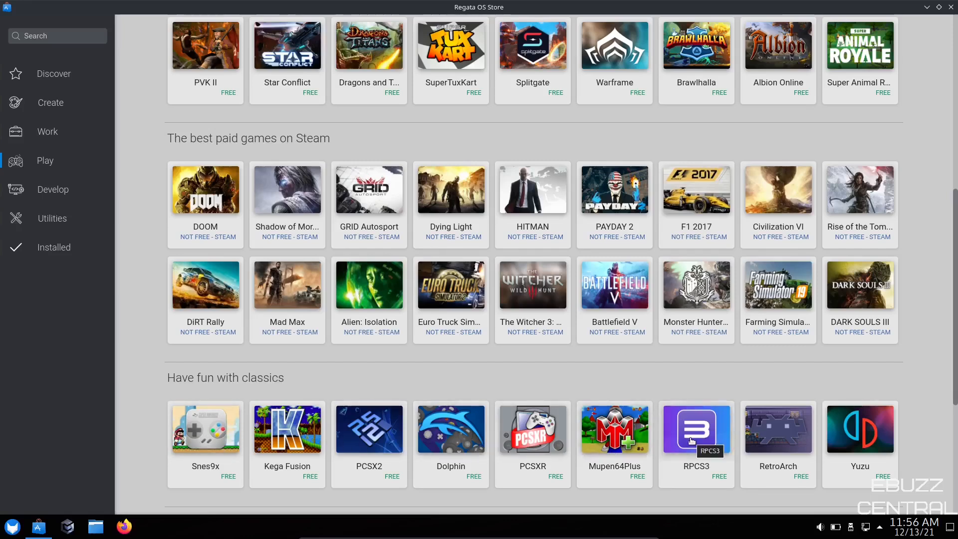
{"action": "scroll", "scroll_direction": "down", "scroll_amount": 3}
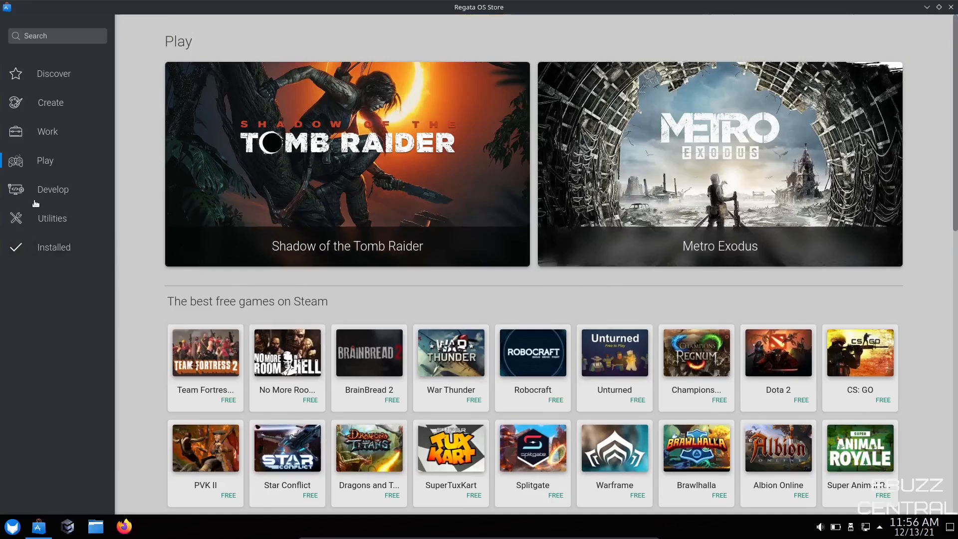
{"action": "mouse_move", "coordinate": [51, 218]}
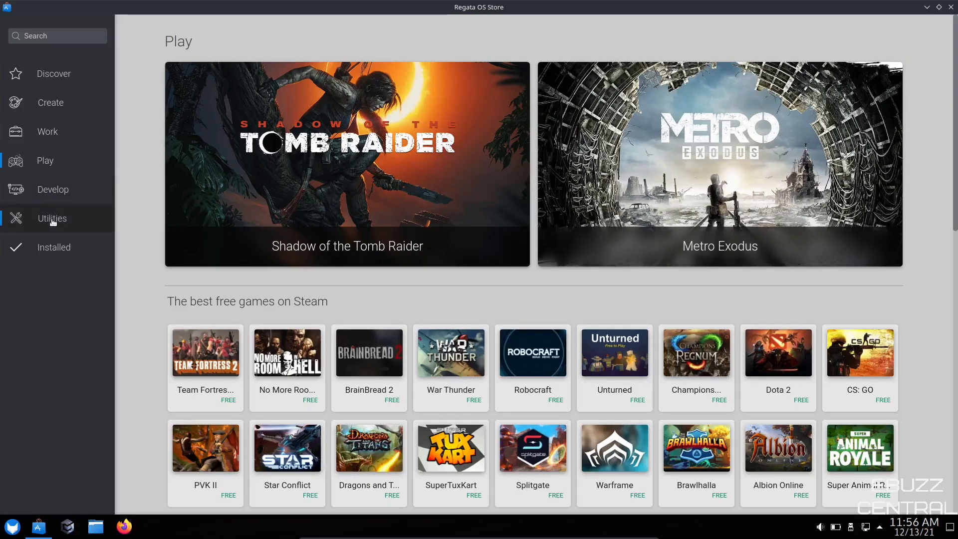
{"action": "mouse_move", "coordinate": [683, 296]}
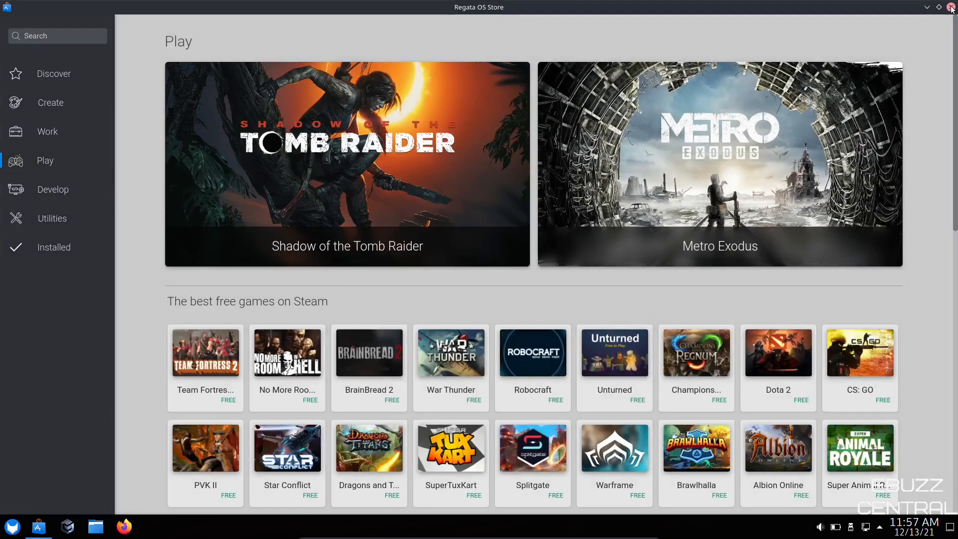
Step: Close the store and launch Graphical settings from the launcher's Settings category
{"action": "left_click", "coordinate": [950, 7]}
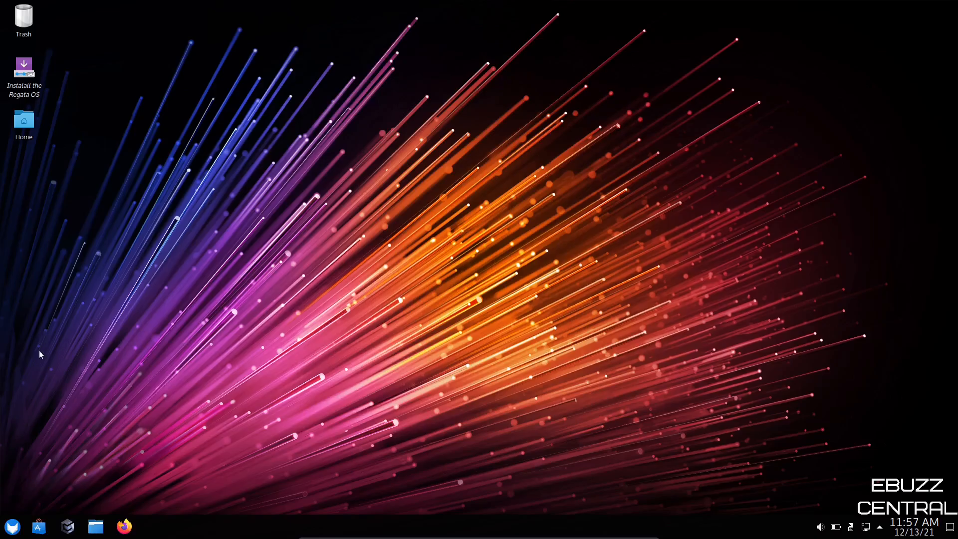
{"action": "mouse_move", "coordinate": [12, 526]}
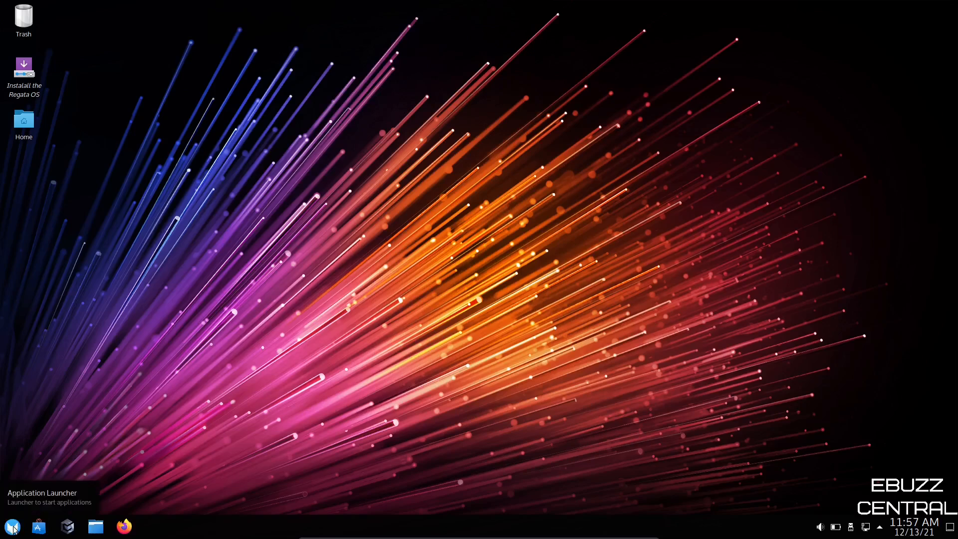
{"action": "left_click", "coordinate": [11, 526]}
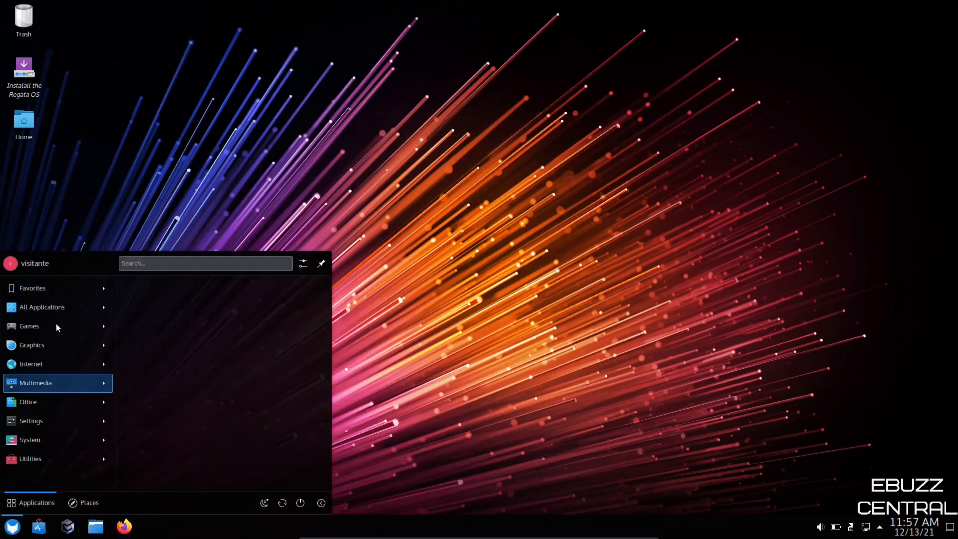
{"action": "mouse_move", "coordinate": [55, 325]}
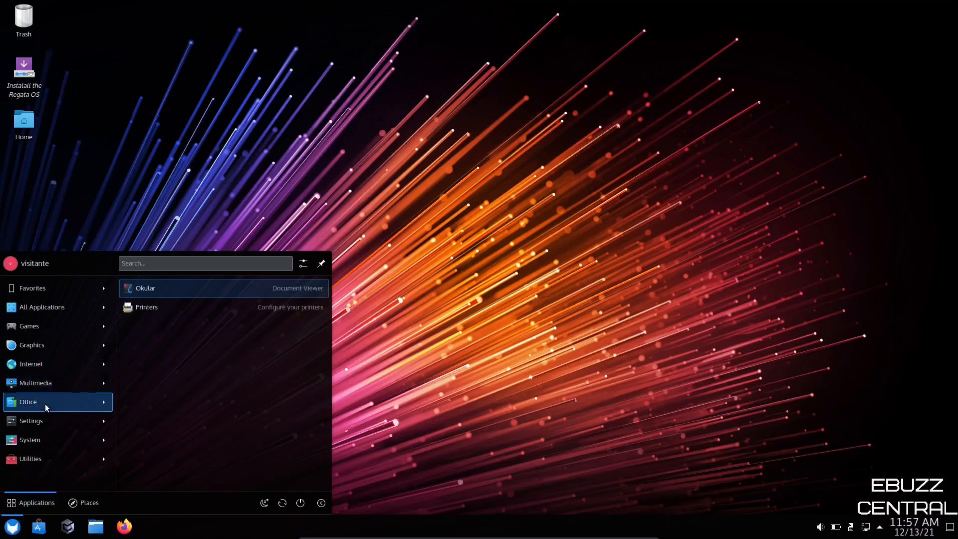
{"action": "mouse_move", "coordinate": [48, 421]}
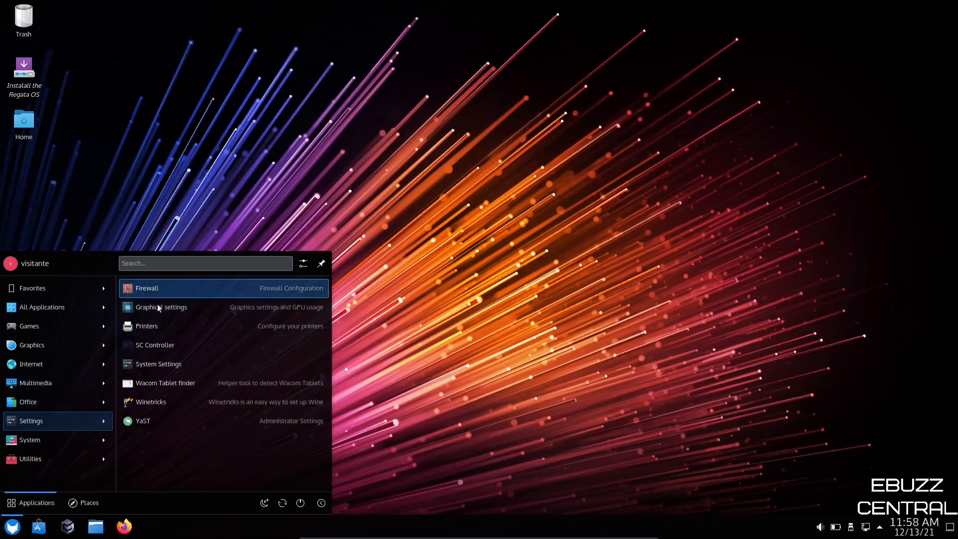
{"action": "mouse_move", "coordinate": [161, 307]}
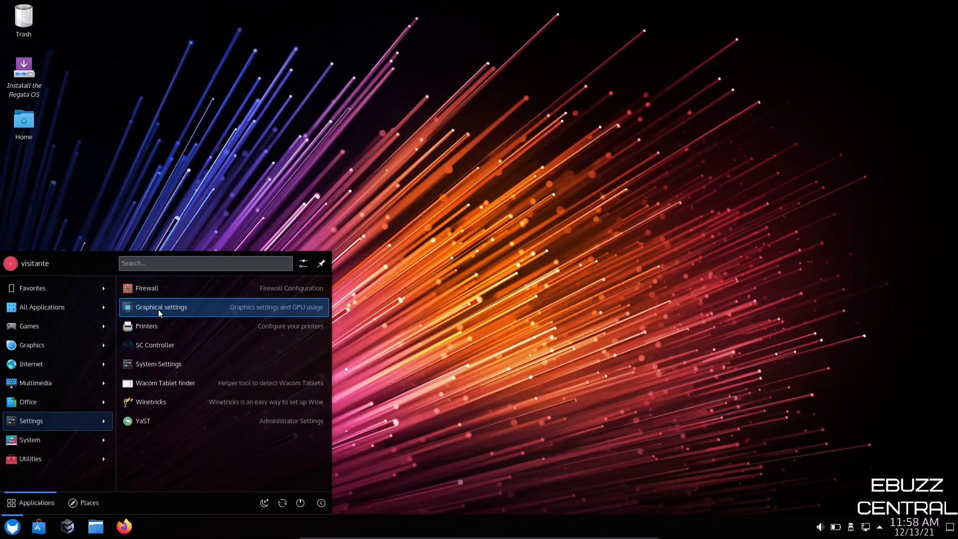
{"action": "left_click", "coordinate": [161, 307]}
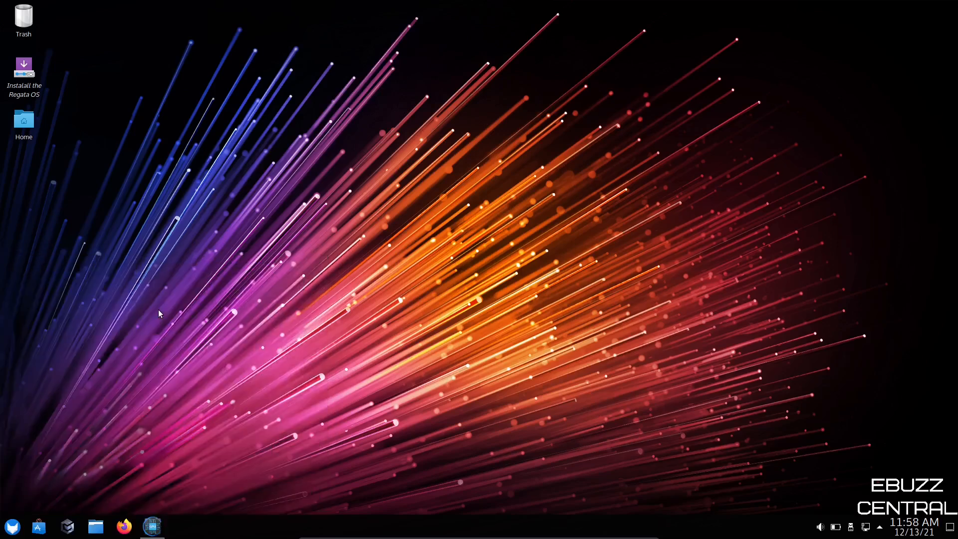
Step: Open Screen settings and view the CPU Power modes, Balanced and Performance
{"action": "left_click", "coordinate": [152, 526]}
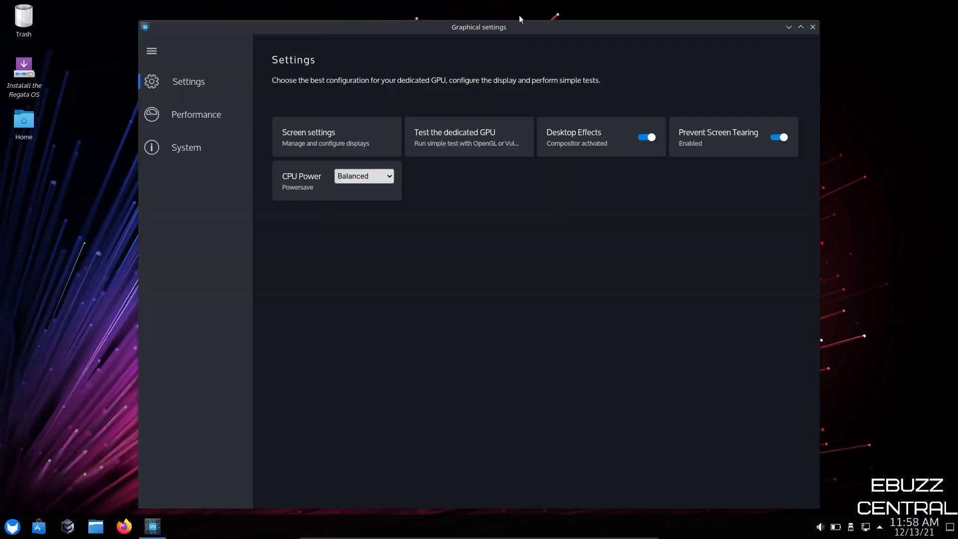
{"action": "mouse_move", "coordinate": [603, 281]}
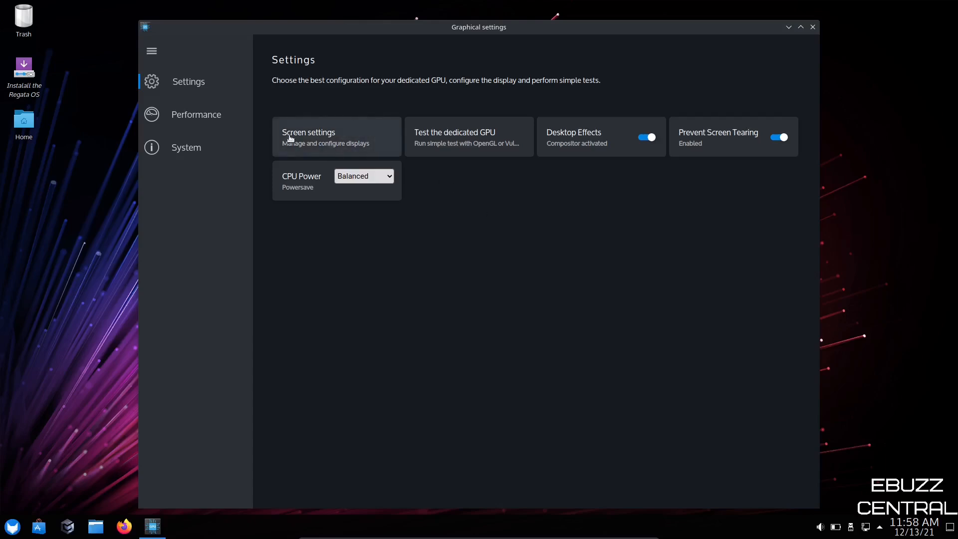
{"action": "left_click", "coordinate": [308, 132]}
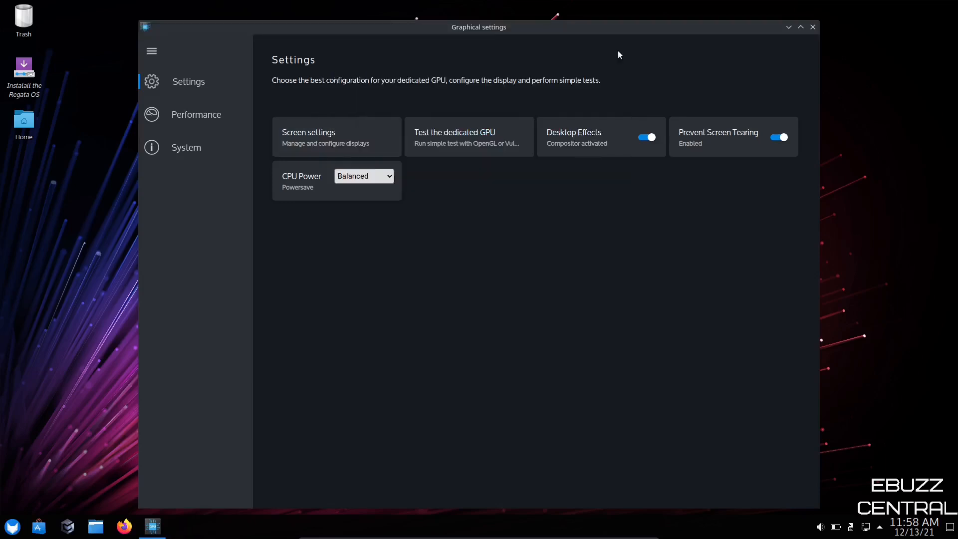
{"action": "mouse_move", "coordinate": [444, 146]}
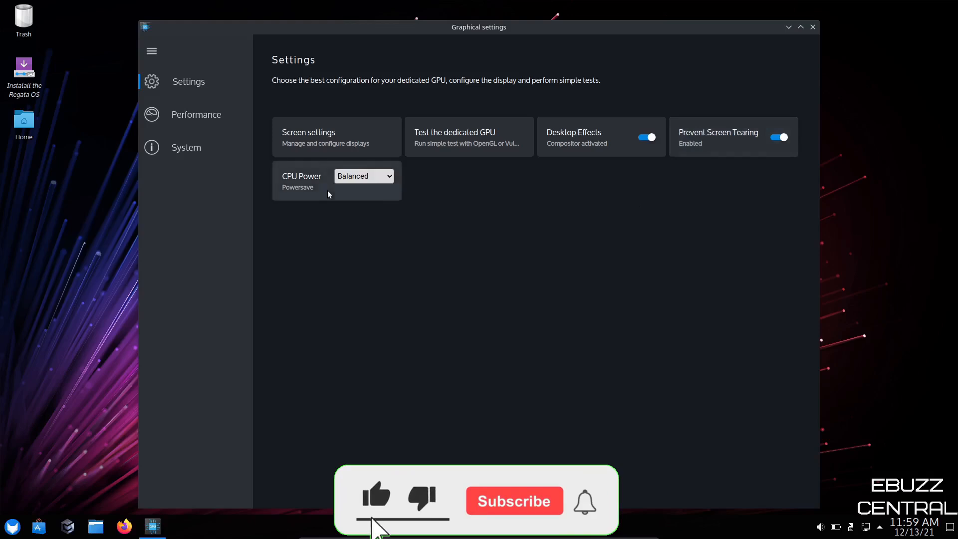
{"action": "left_click", "coordinate": [364, 176]}
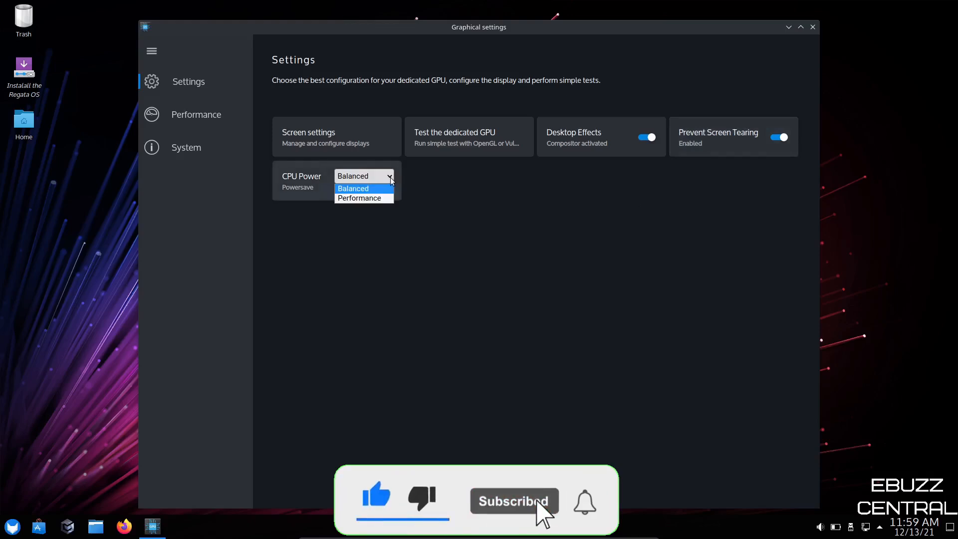
{"action": "mouse_move", "coordinate": [364, 198]}
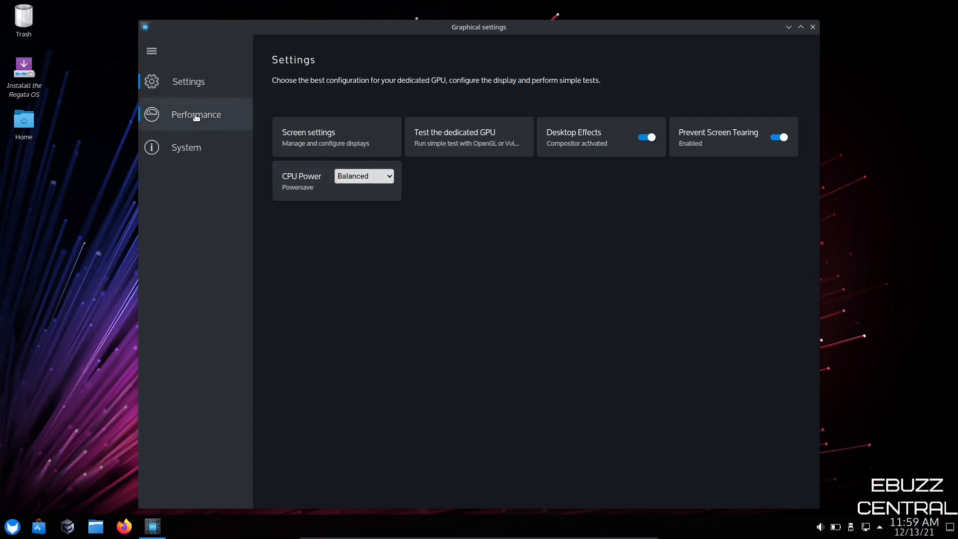
Step: Show the Performance page with GPU, VRAM, CPU and RAM usage gauges
{"action": "left_click", "coordinate": [196, 114]}
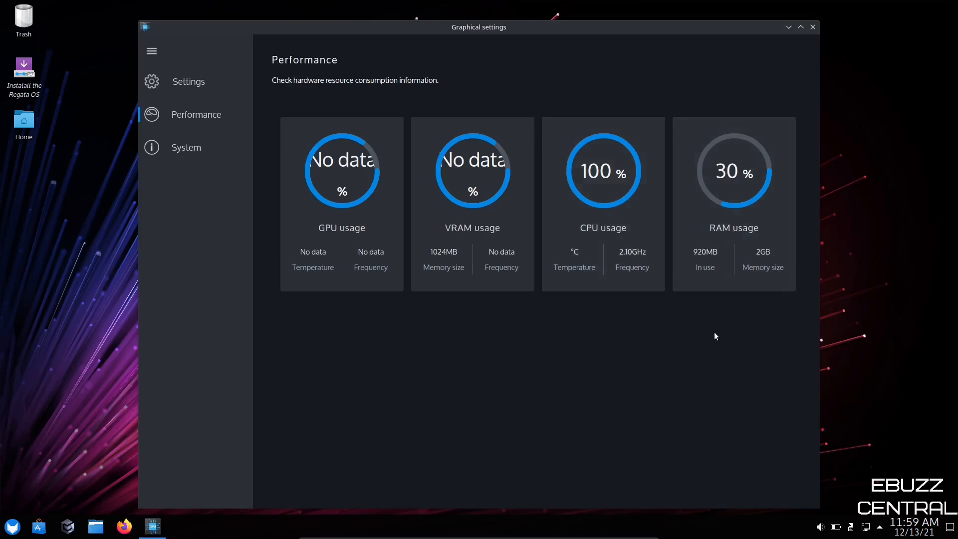
{"action": "mouse_move", "coordinate": [646, 338]}
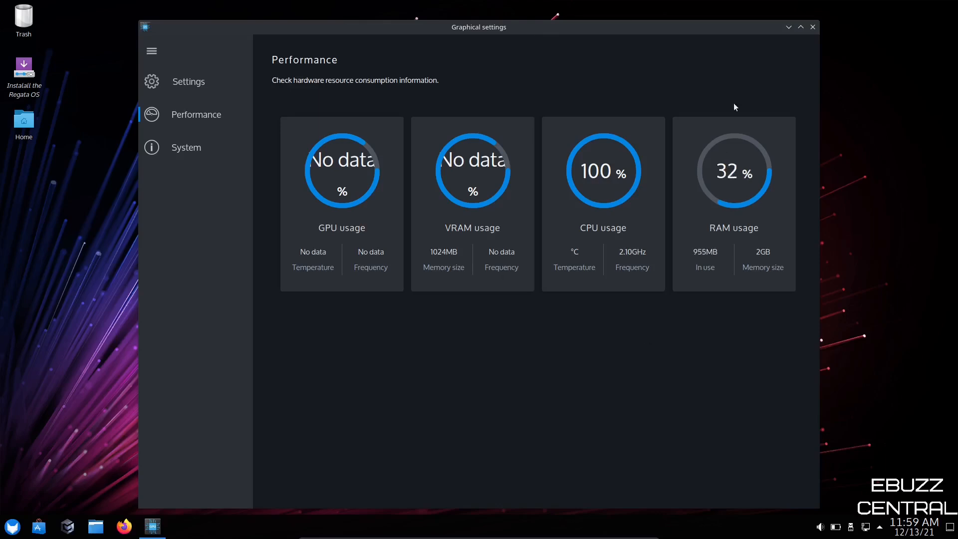
{"action": "mouse_move", "coordinate": [595, 401]}
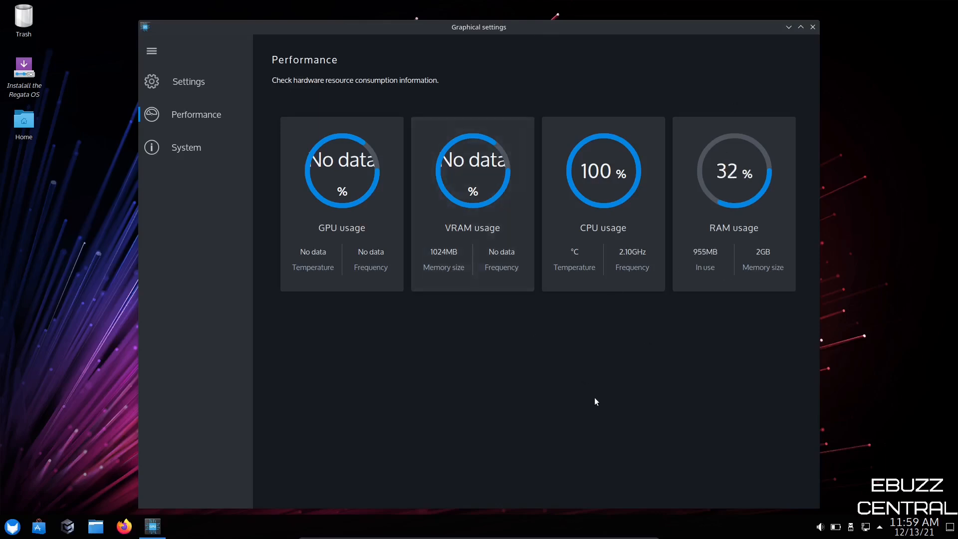
{"action": "mouse_move", "coordinate": [182, 151]}
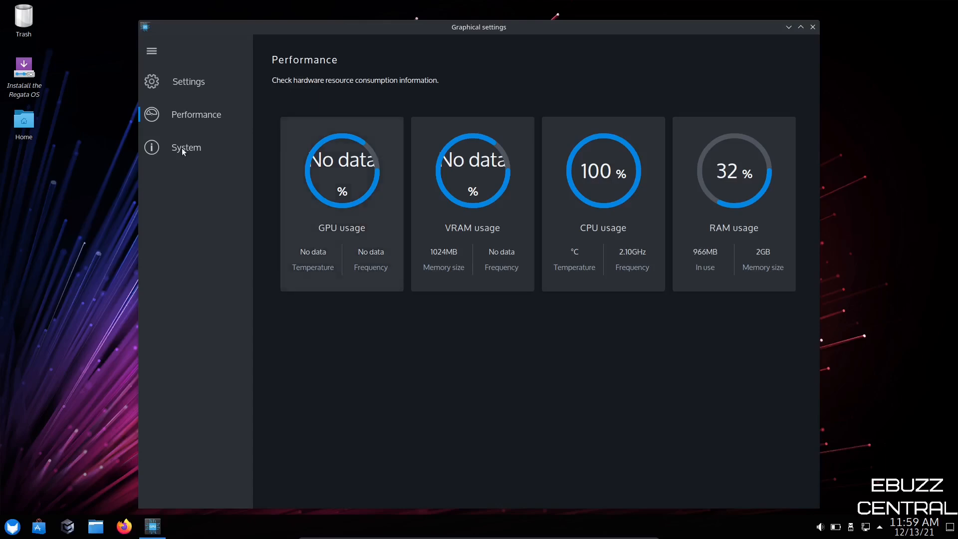
Step: Show the System page listing the Ryzen 5 5500U CPU, 2.9GB memory and Regata OS 21
{"action": "left_click", "coordinate": [185, 147]}
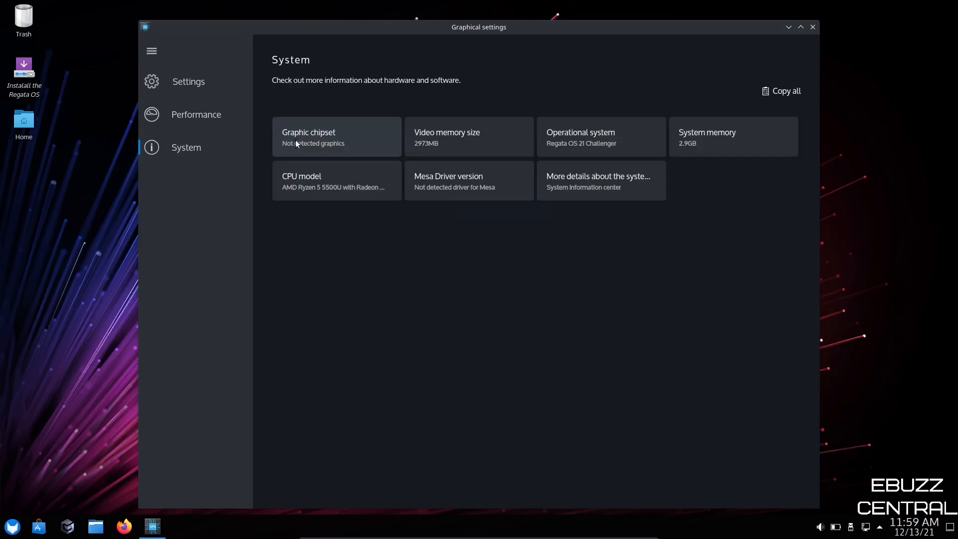
{"action": "mouse_move", "coordinate": [540, 151]}
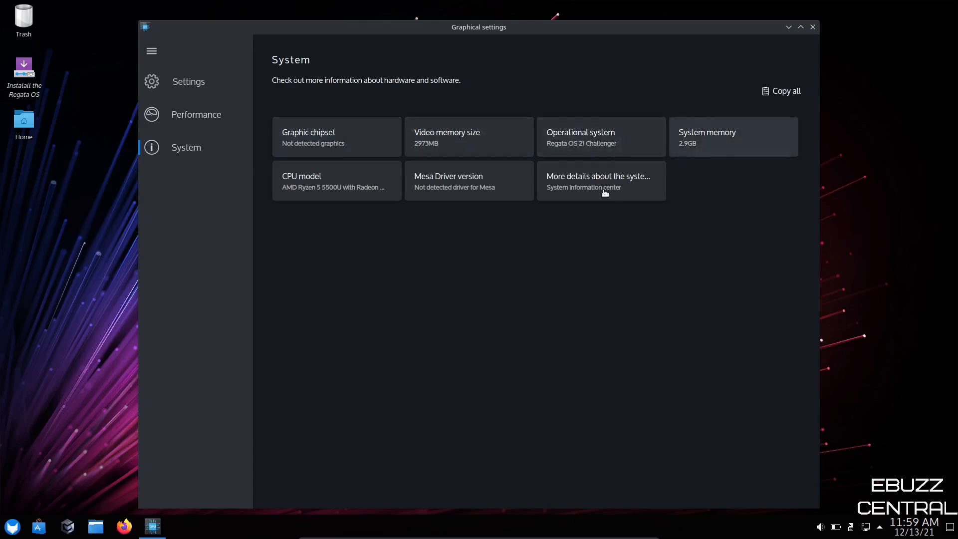
{"action": "mouse_move", "coordinate": [588, 305]}
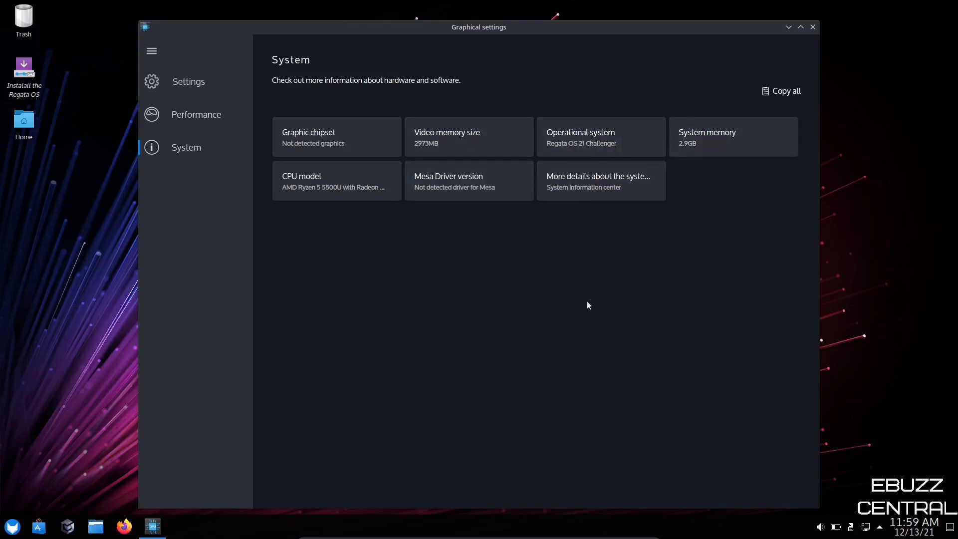
{"action": "mouse_move", "coordinate": [618, 327]}
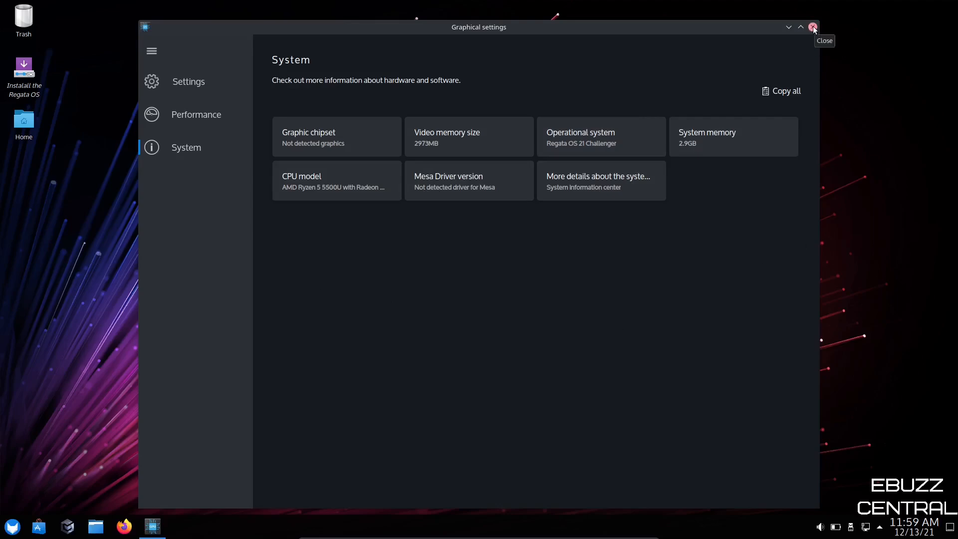
Step: Close Graphical settings and launch System Settings from the launcher's Settings list
{"action": "left_click", "coordinate": [812, 27]}
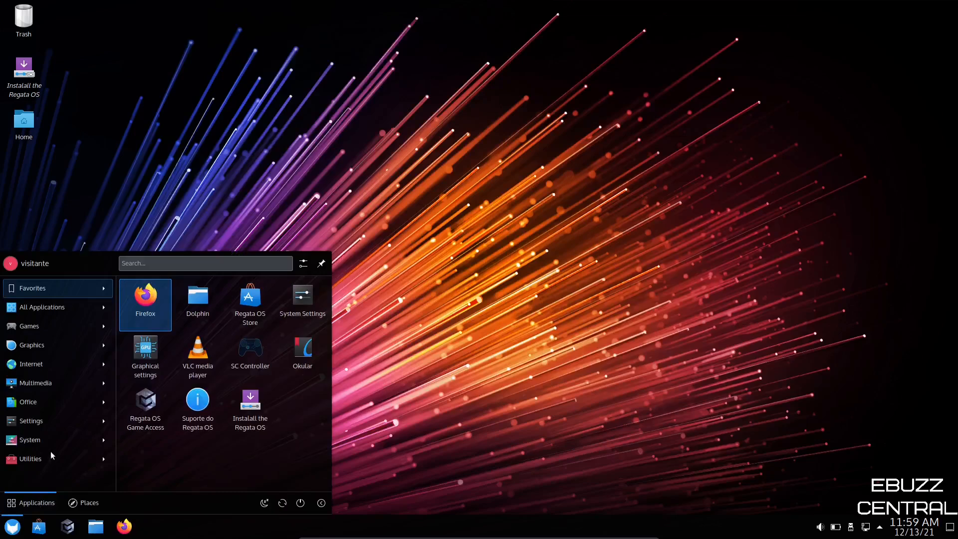
{"action": "left_click", "coordinate": [30, 420]}
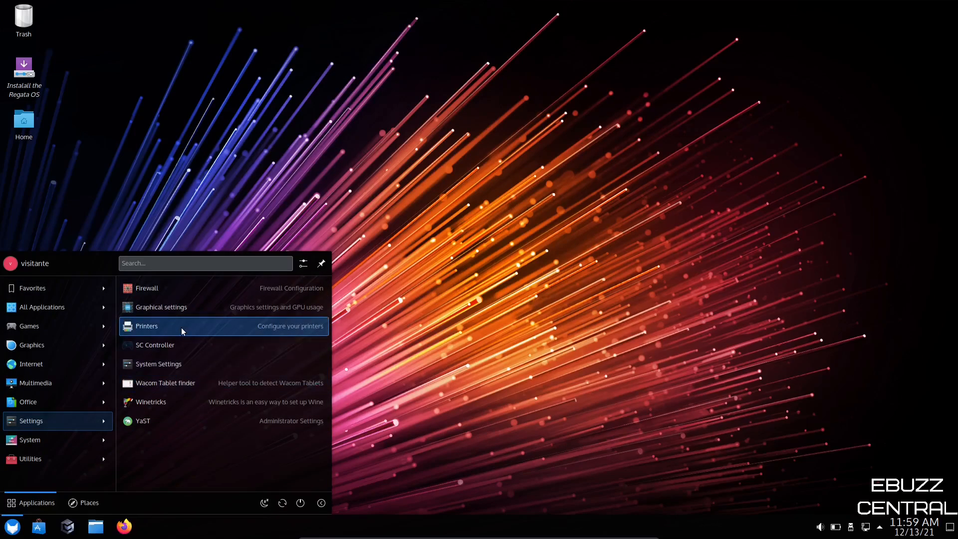
{"action": "mouse_move", "coordinate": [162, 351]}
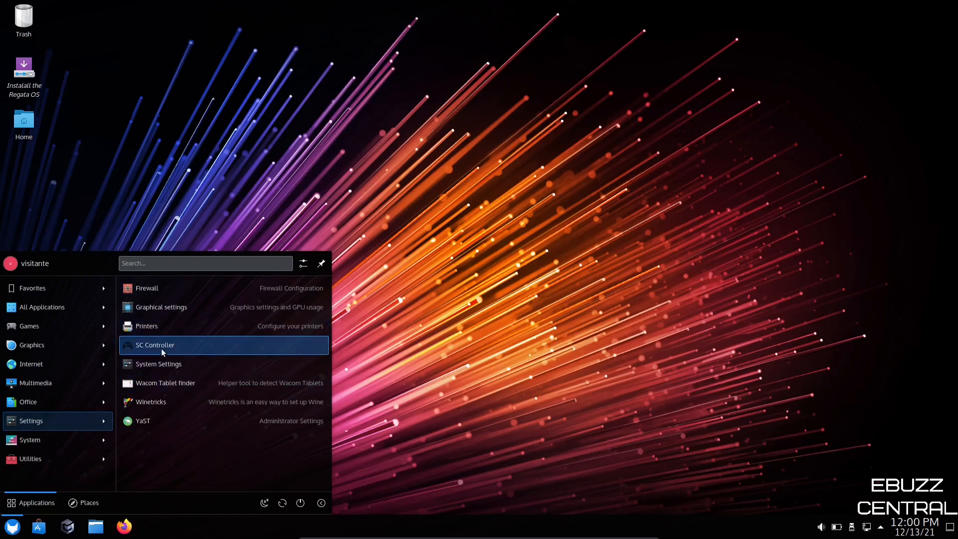
{"action": "mouse_move", "coordinate": [155, 363]}
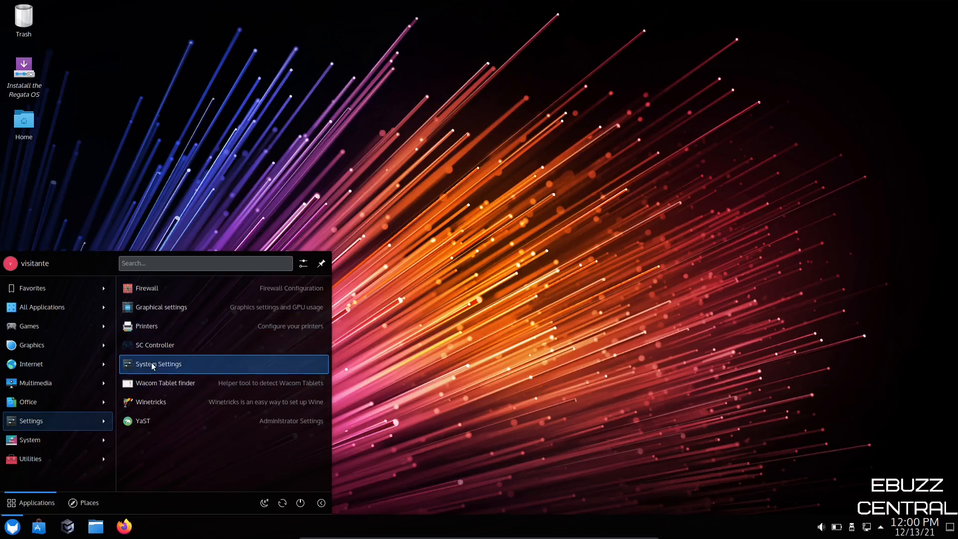
{"action": "left_click", "coordinate": [158, 364]}
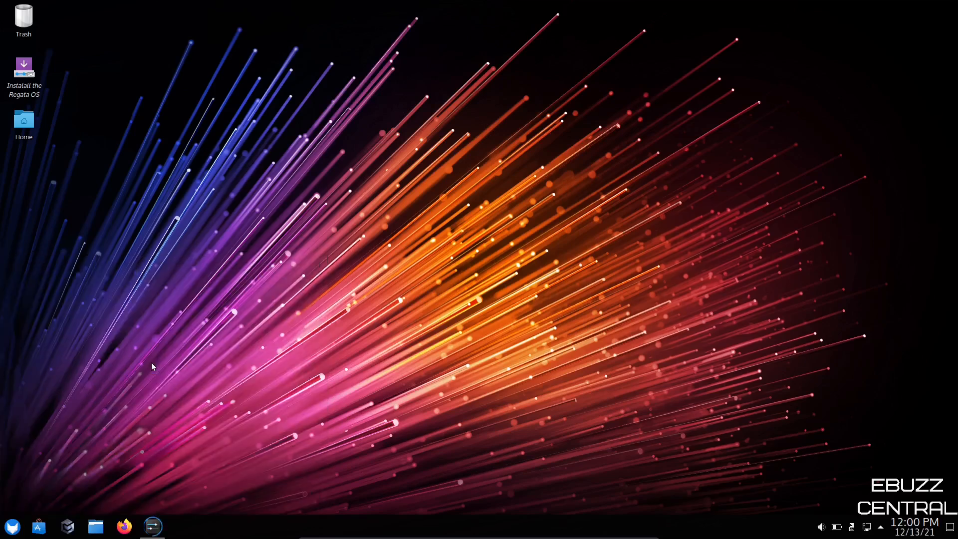
Step: In Quick Settings, set clicking to 'Opens them', revert to 'Selects them', then go to Appearance
{"action": "left_click", "coordinate": [151, 525]}
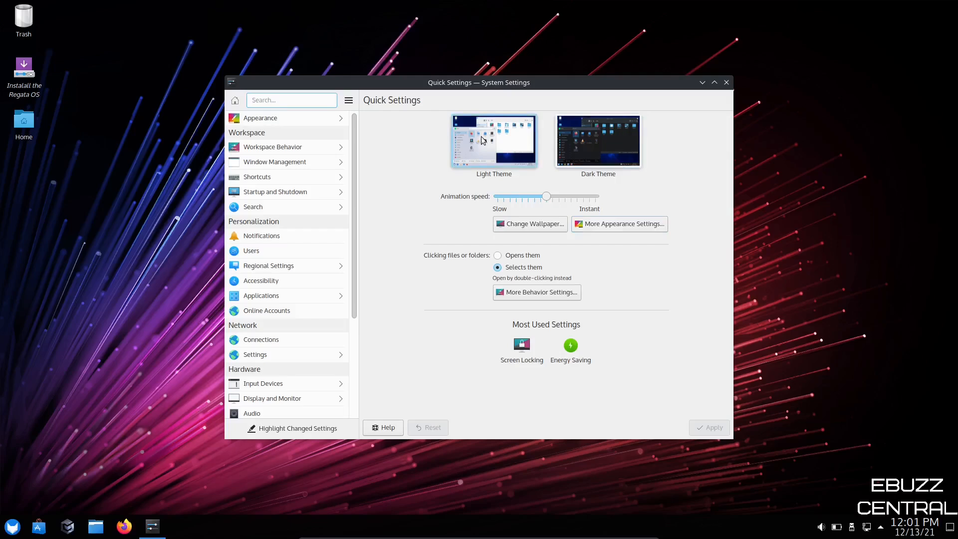
{"action": "left_click", "coordinate": [598, 140]}
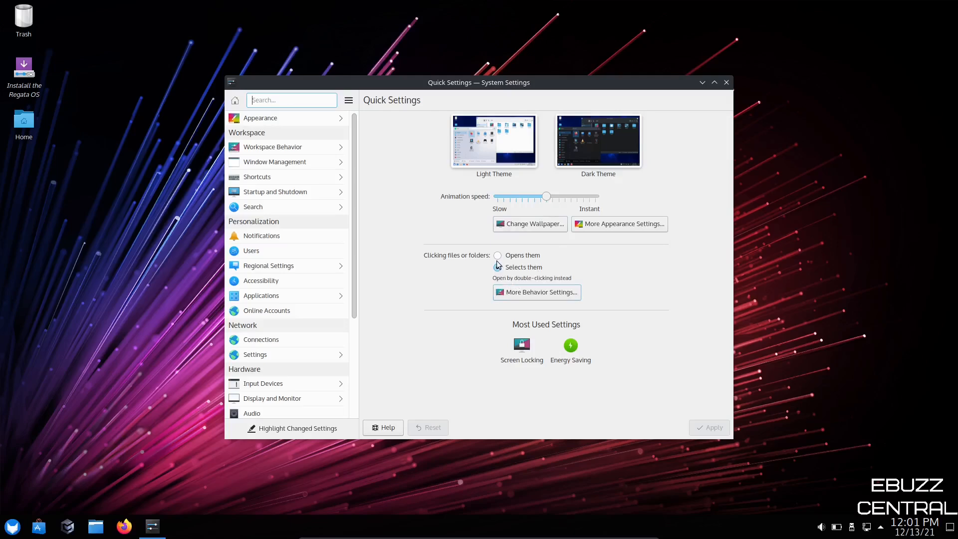
{"action": "left_click", "coordinate": [497, 255]}
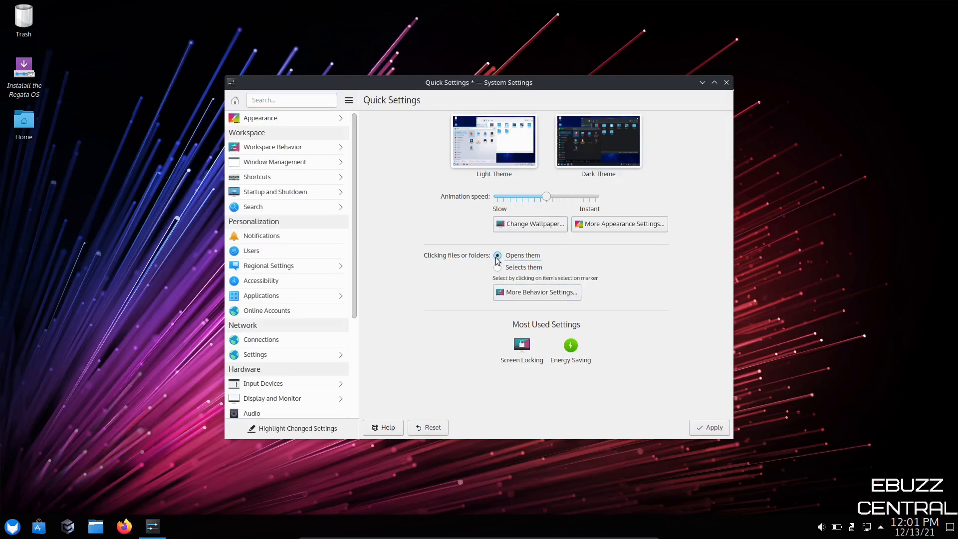
{"action": "left_click", "coordinate": [497, 267]}
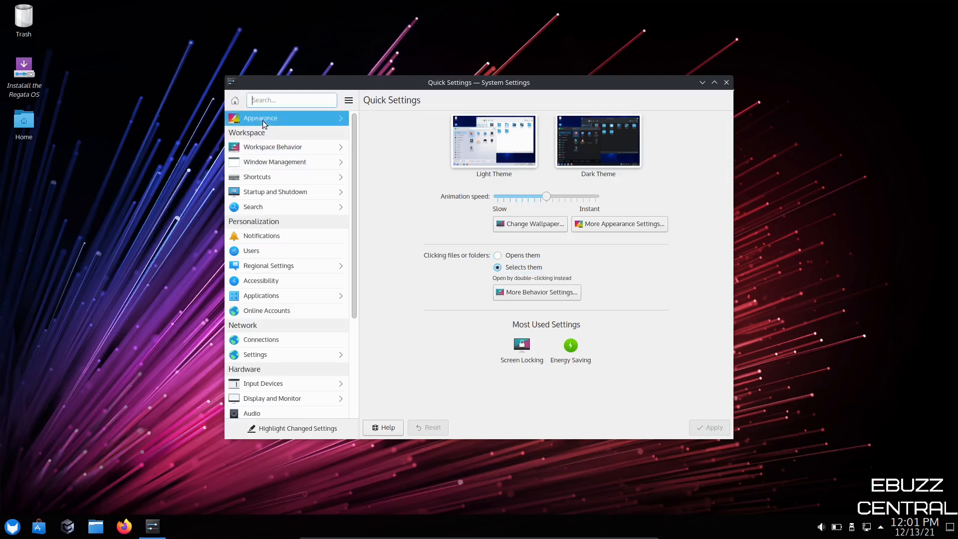
{"action": "left_click", "coordinate": [260, 117]}
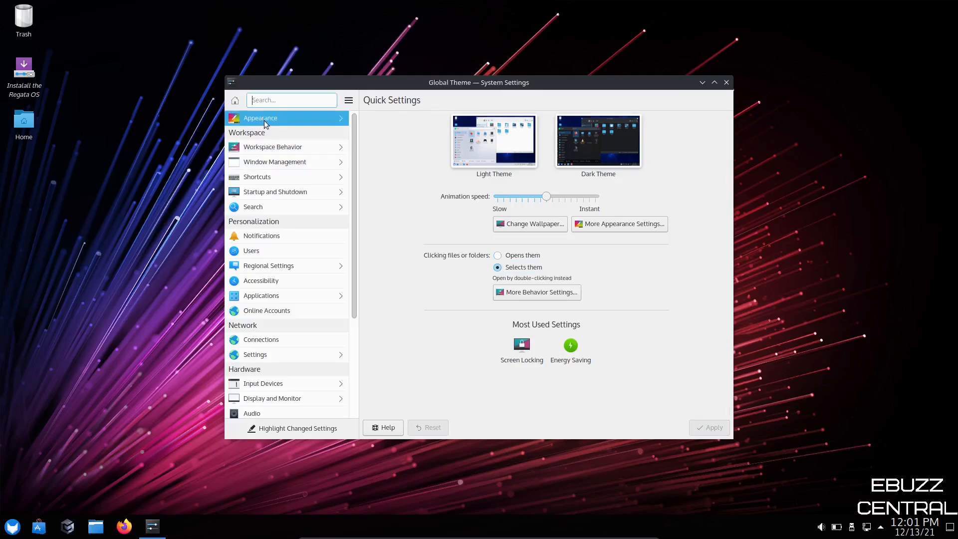
Step: Show the global theme list: Breeze, Breeze Dark, Regata OS and Regata OS Transparent
{"action": "left_click", "coordinate": [259, 118]}
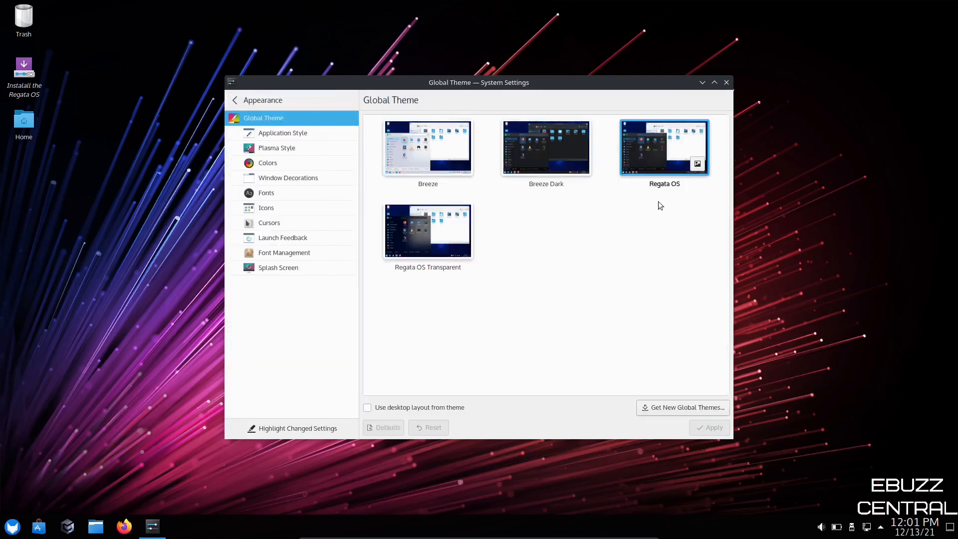
{"action": "mouse_move", "coordinate": [426, 230]}
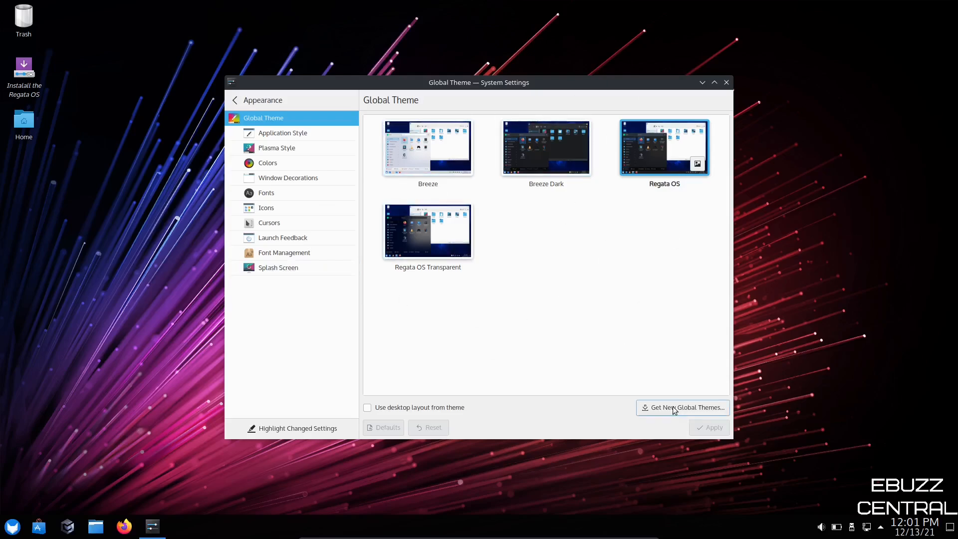
{"action": "mouse_move", "coordinate": [687, 165]}
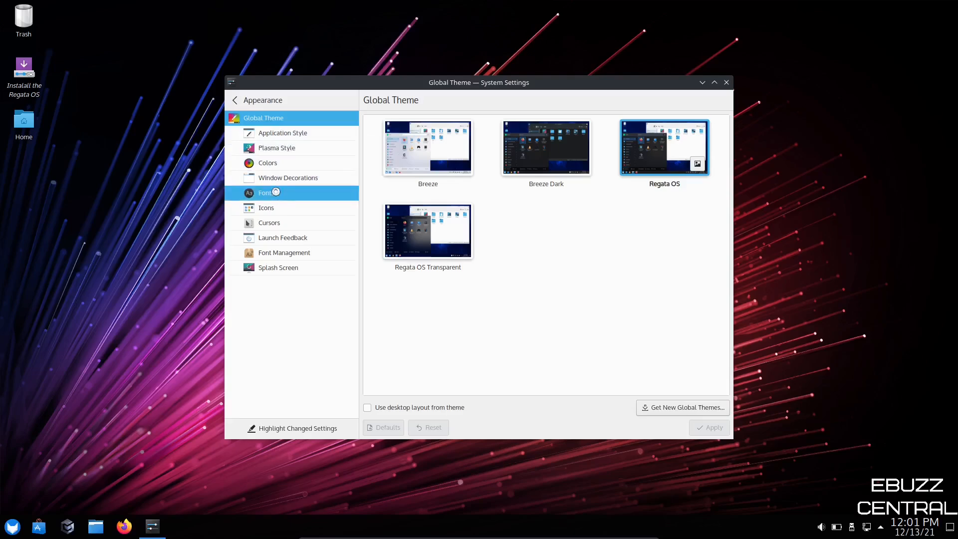
Step: Use Adjust All Fonts to set General, Fixed width, Toolbar, Menu and Window title to 12 pt
{"action": "left_click", "coordinate": [266, 192]}
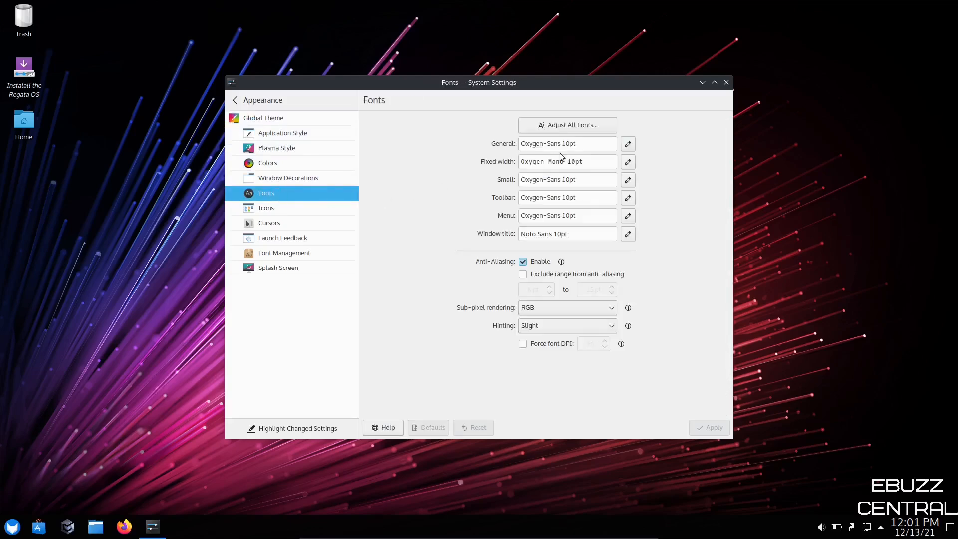
{"action": "left_click", "coordinate": [627, 143]}
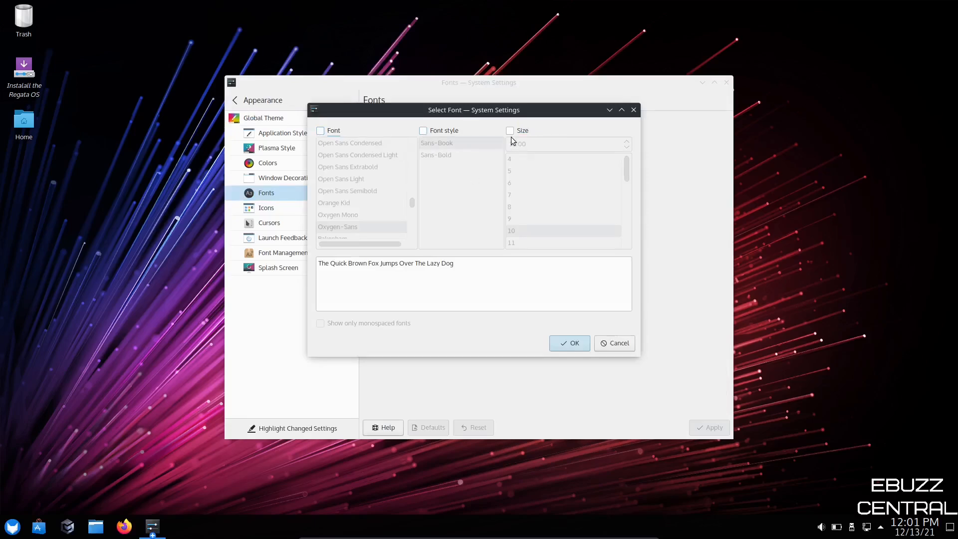
{"action": "left_click", "coordinate": [509, 130]}
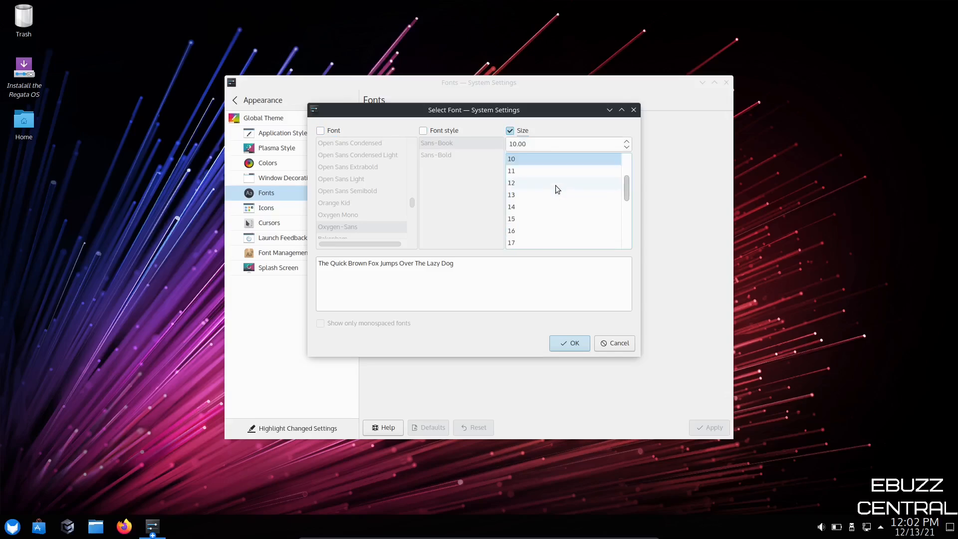
{"action": "left_click", "coordinate": [511, 182]}
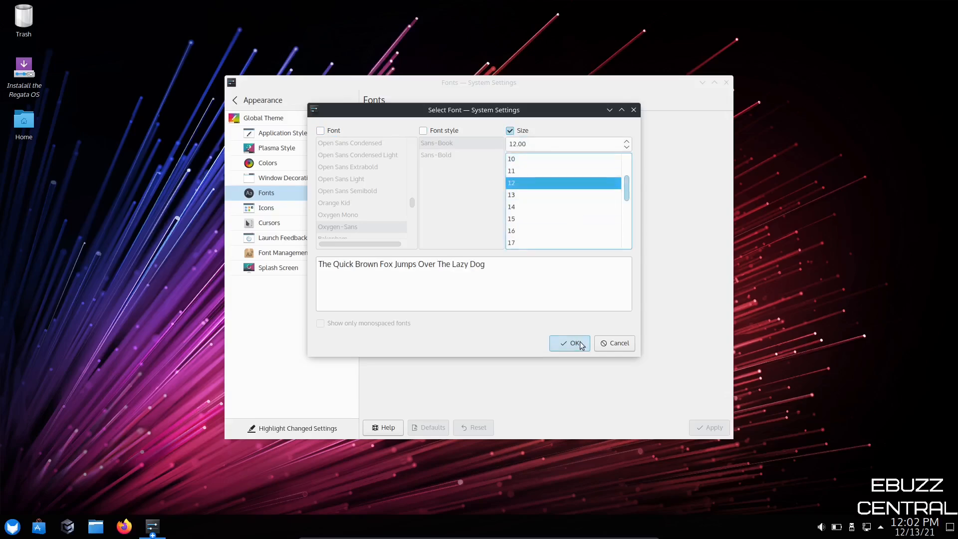
{"action": "left_click", "coordinate": [568, 343]}
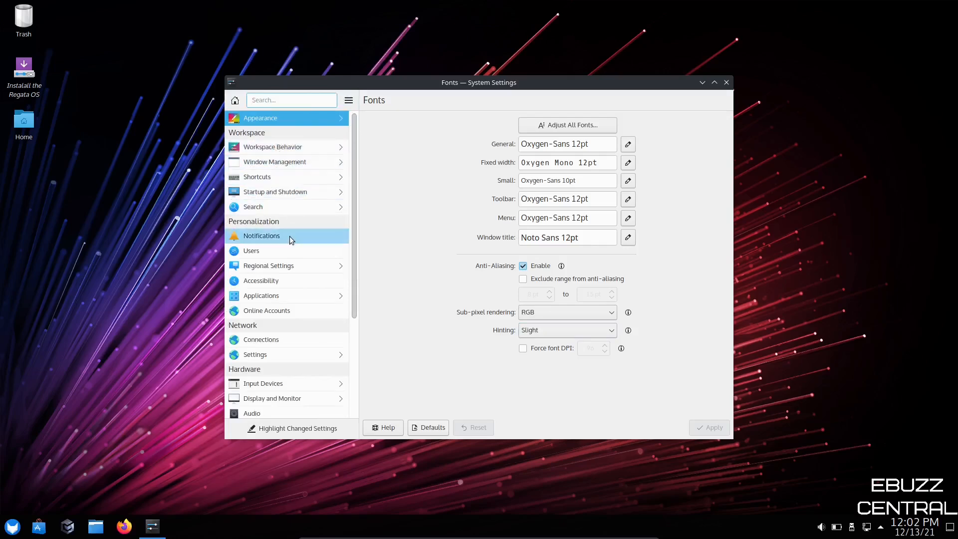
Step: Scroll the settings sidebar down to Hardware and System Administration
{"action": "scroll", "scroll_direction": "down", "scroll_amount": 3}
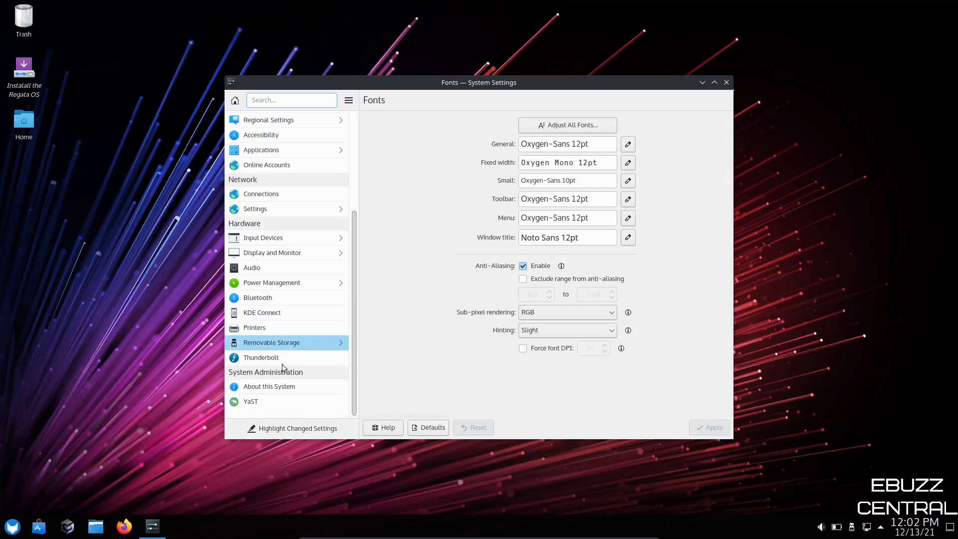
{"action": "mouse_move", "coordinate": [337, 120]}
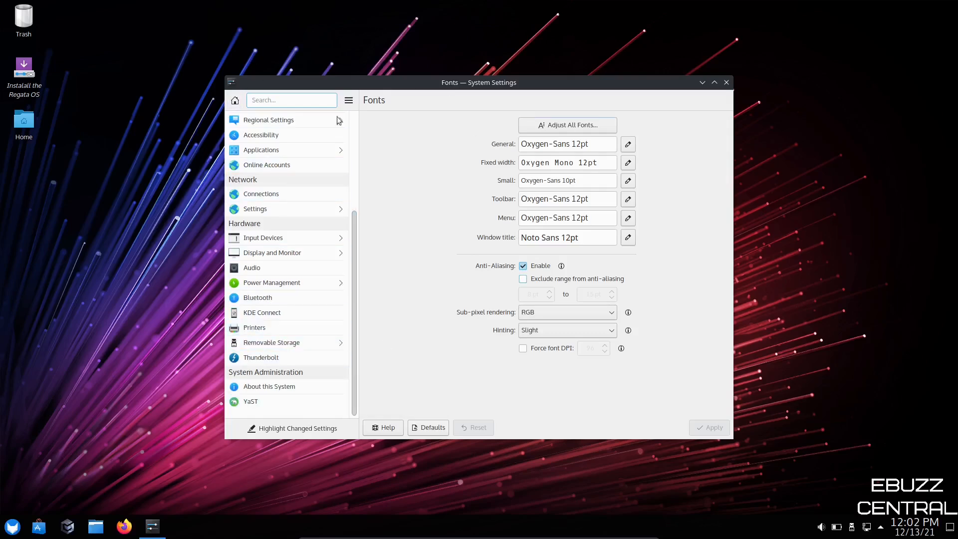
{"action": "mouse_move", "coordinate": [436, 386]}
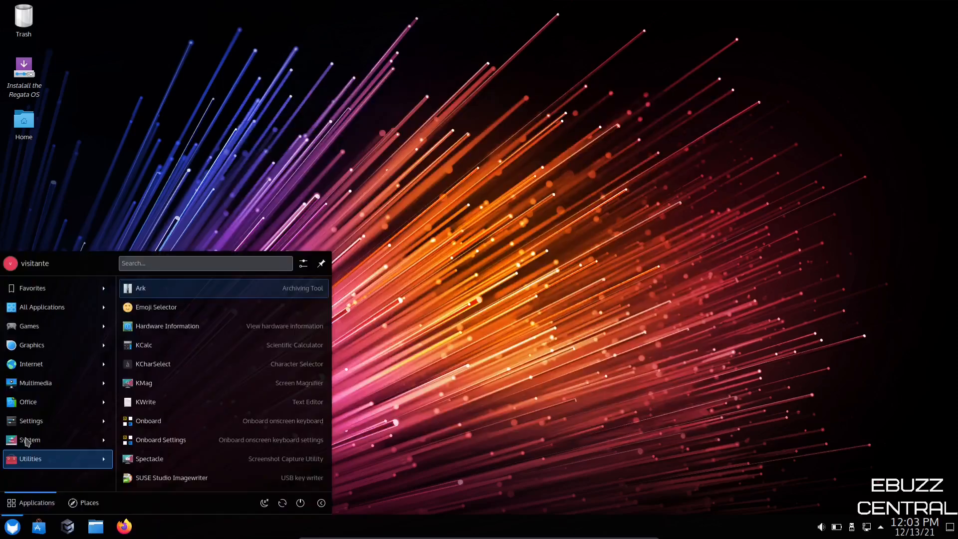
Step: Launch Info Center from the System category and view its Memory usage charts
{"action": "left_click", "coordinate": [29, 439]}
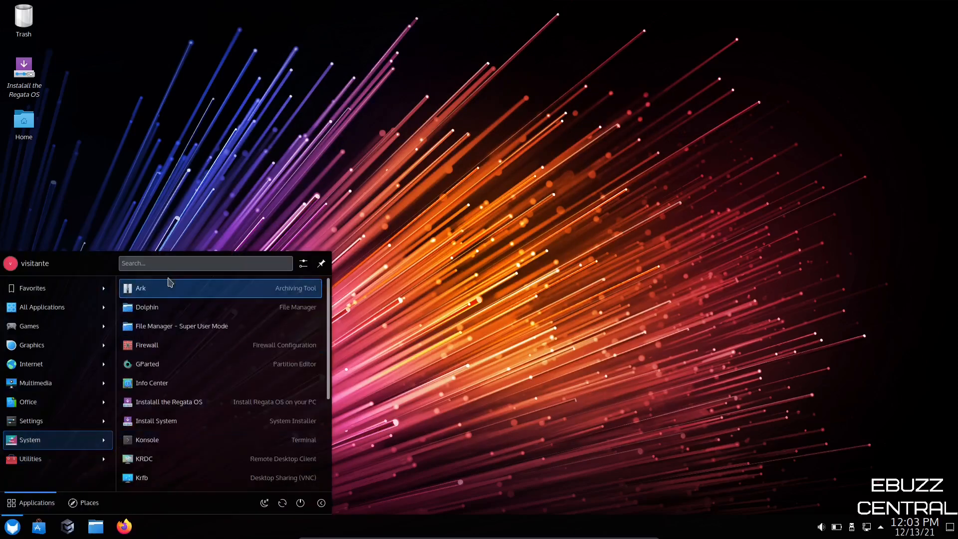
{"action": "mouse_move", "coordinate": [190, 363]}
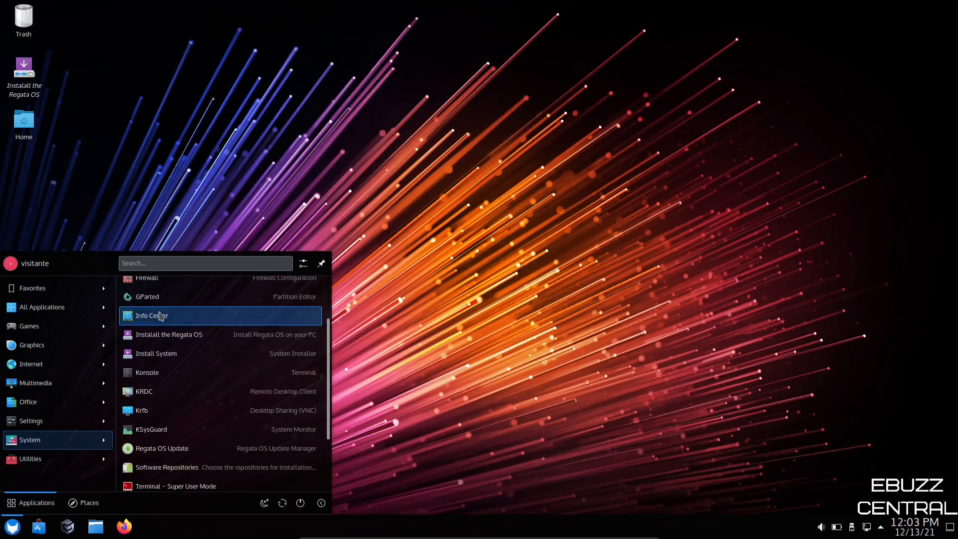
{"action": "left_click", "coordinate": [151, 315]}
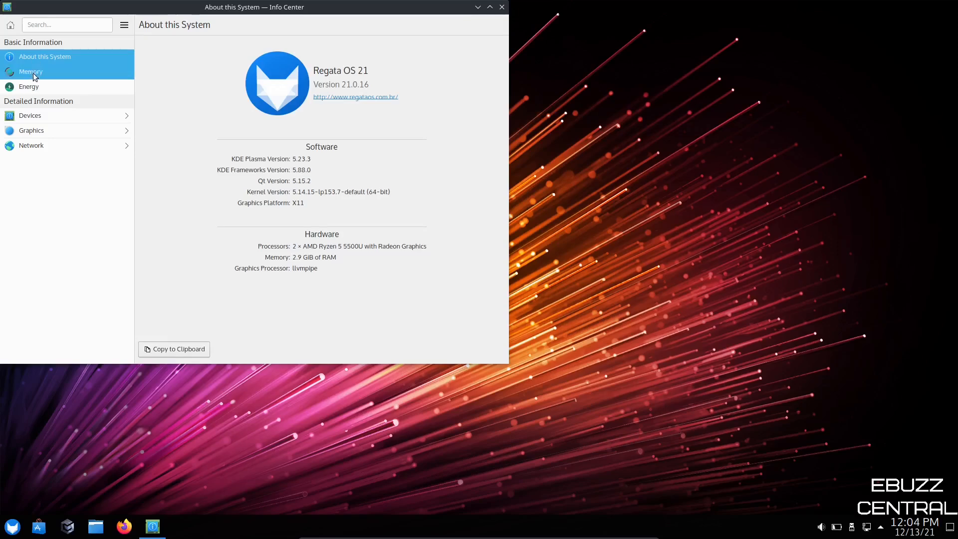
{"action": "left_click", "coordinate": [31, 72]}
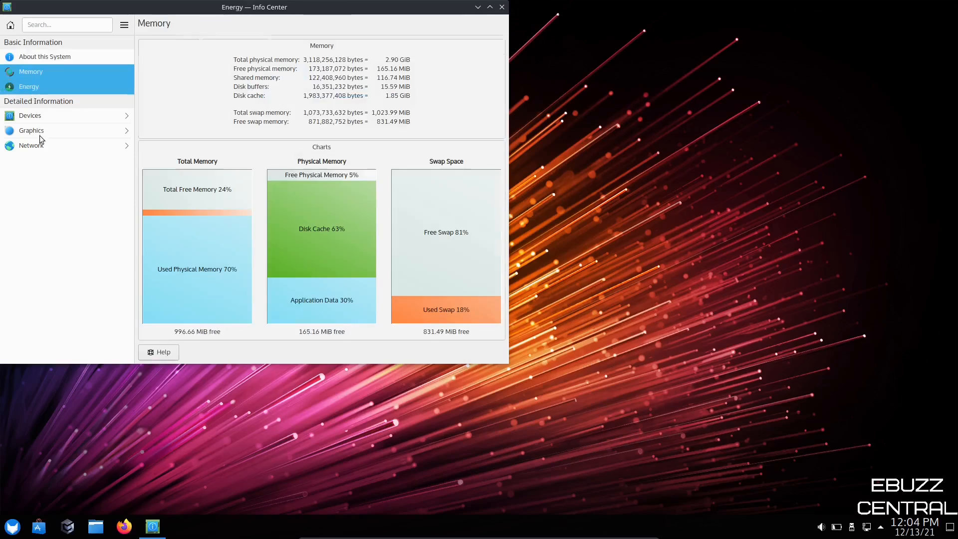
{"action": "left_click", "coordinate": [29, 86]}
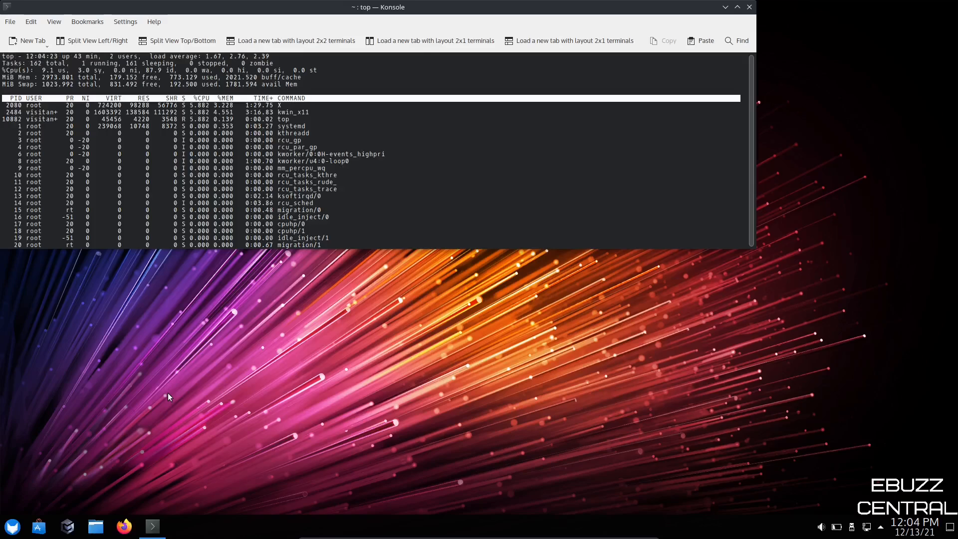
{"action": "mouse_move", "coordinate": [739, 15]}
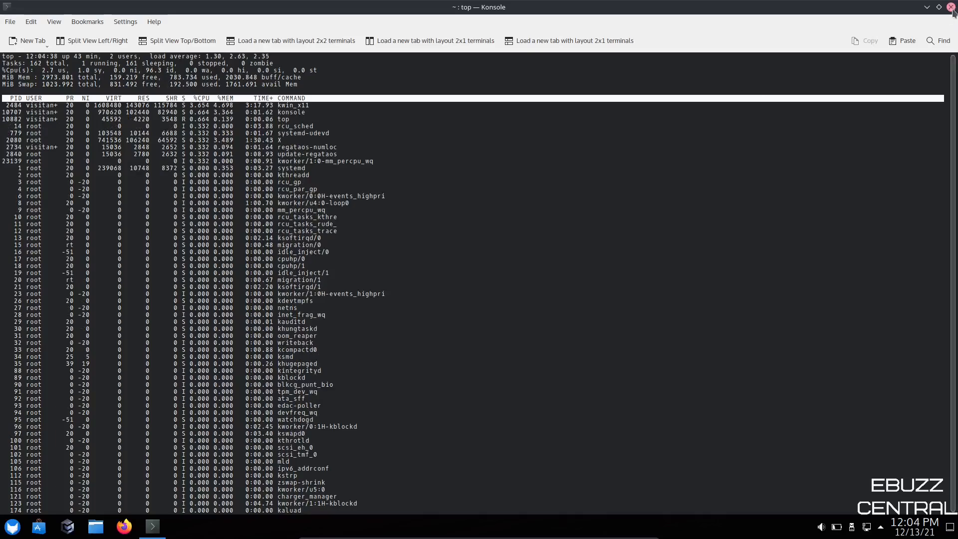
Step: Close the maximized Konsole window running top
{"action": "left_click", "coordinate": [951, 7]}
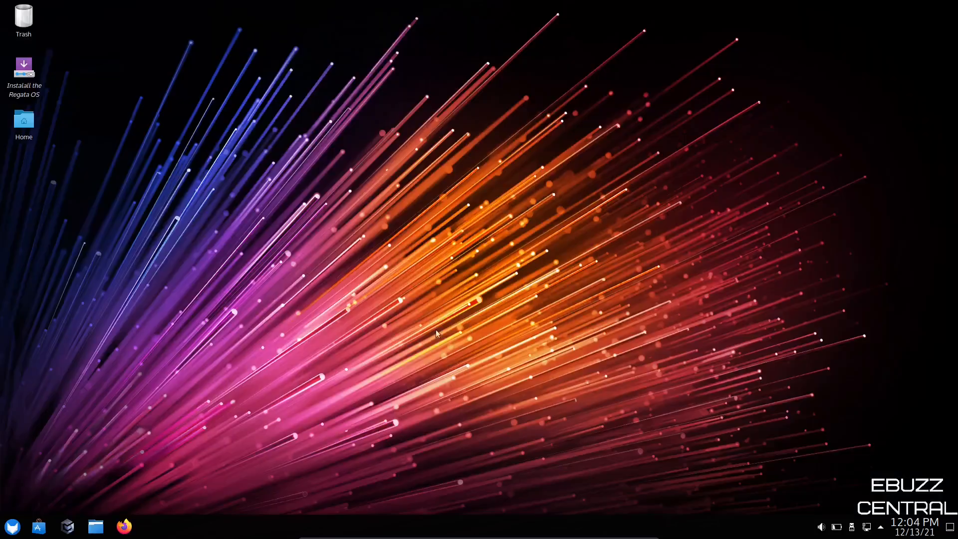
Step: Launch YaST software manager from the launcher's System category
{"action": "left_click", "coordinate": [12, 526]}
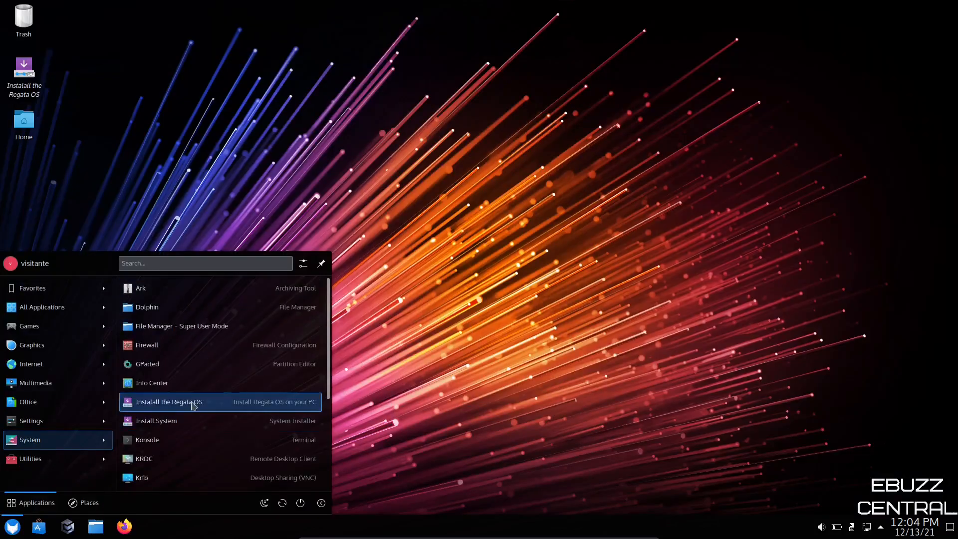
{"action": "scroll", "scroll_direction": "down", "scroll_amount": 3}
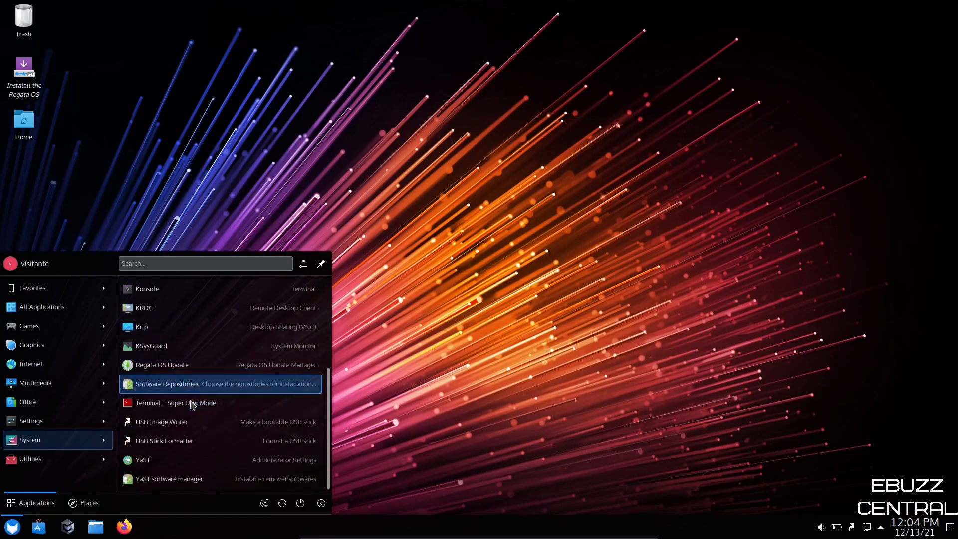
{"action": "mouse_move", "coordinate": [173, 422]}
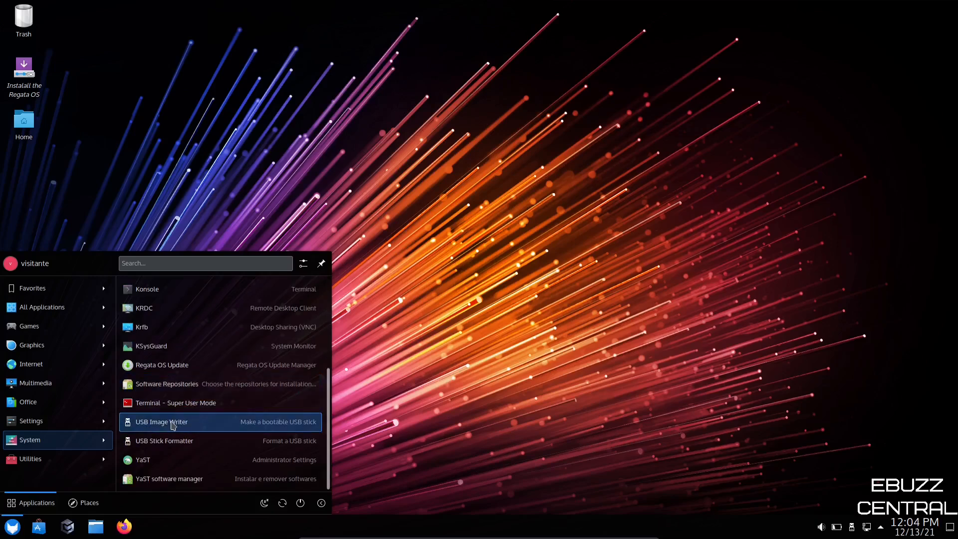
{"action": "mouse_move", "coordinate": [177, 426]}
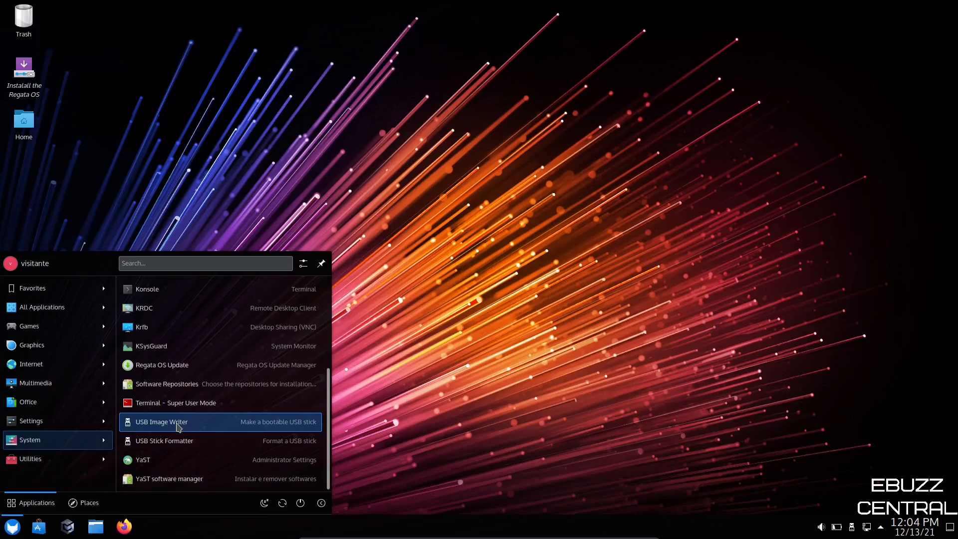
{"action": "mouse_move", "coordinate": [177, 482]}
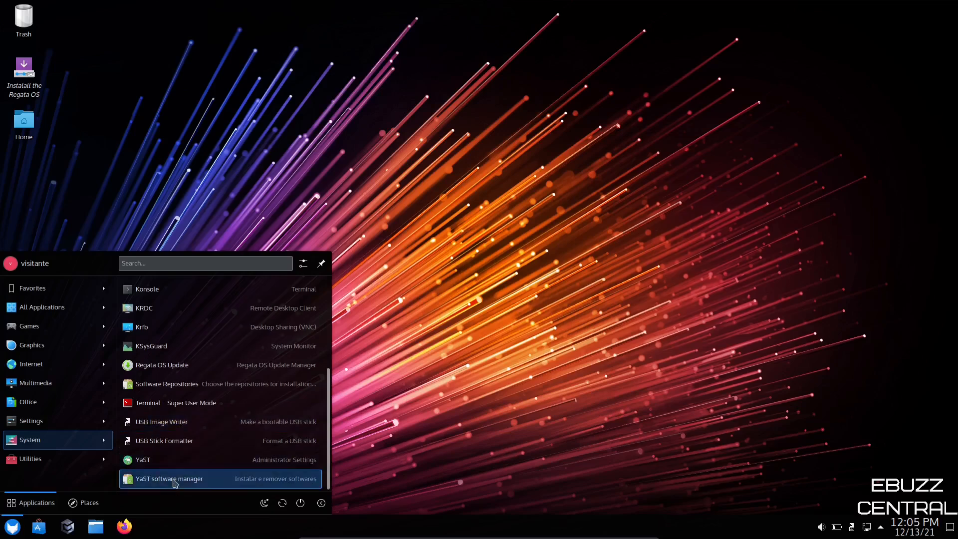
{"action": "left_click", "coordinate": [169, 478]}
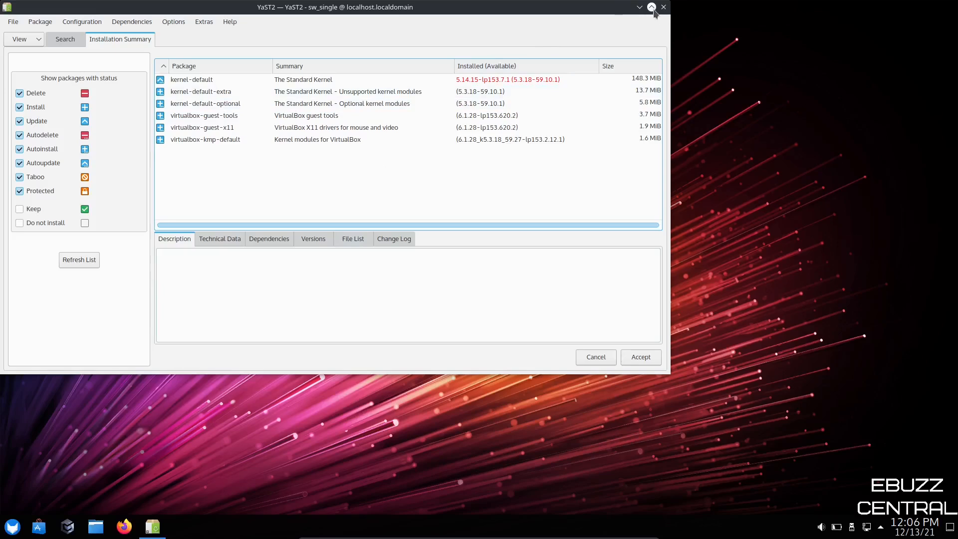
Step: Maximize YaST, glance at the Search page, and return to Installation Summary
{"action": "left_click", "coordinate": [651, 6]}
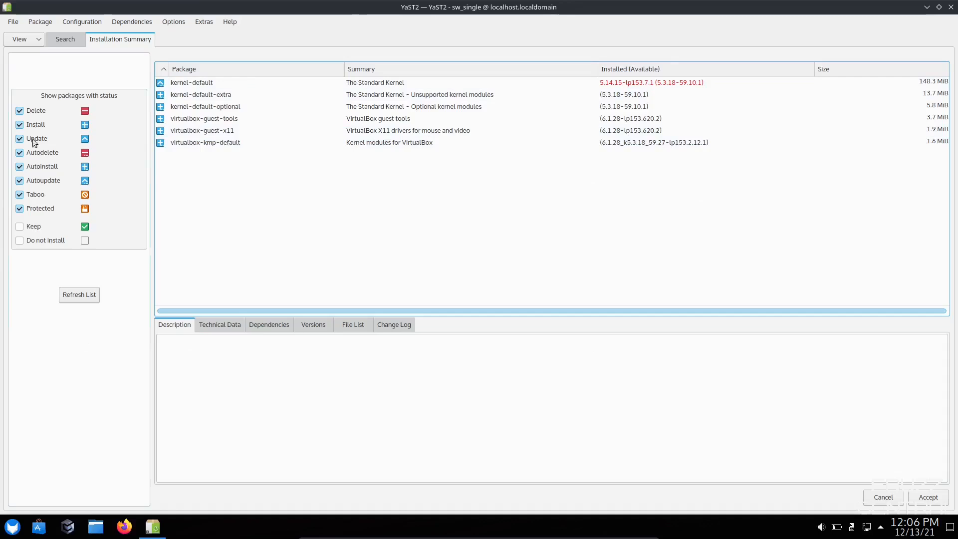
{"action": "mouse_move", "coordinate": [42, 152]}
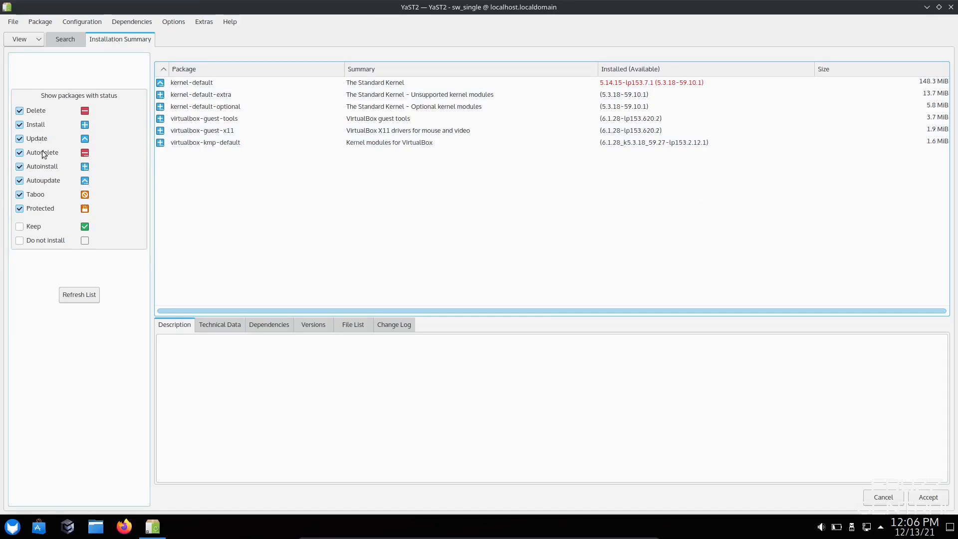
{"action": "mouse_move", "coordinate": [51, 186]}
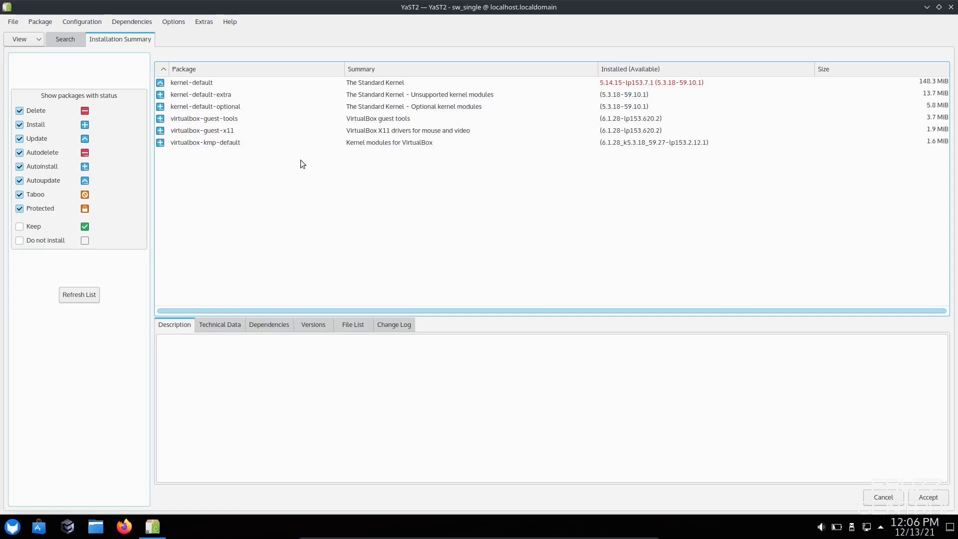
{"action": "left_click", "coordinate": [65, 38]}
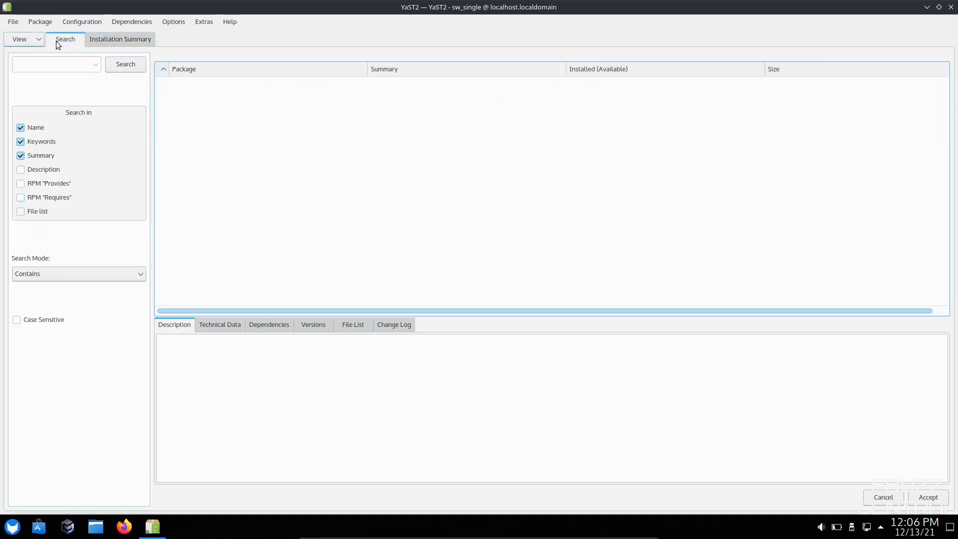
{"action": "left_click", "coordinate": [20, 38]}
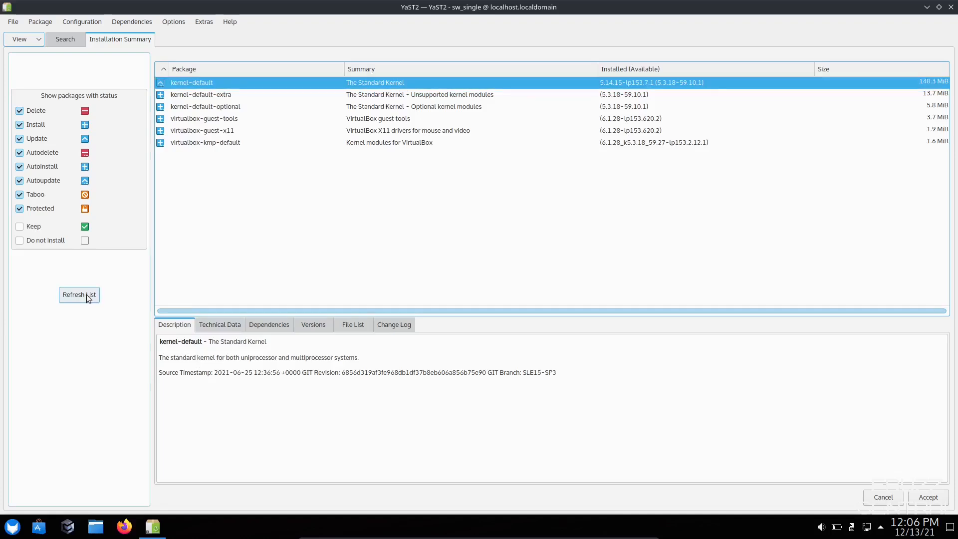
{"action": "mouse_move", "coordinate": [69, 50]}
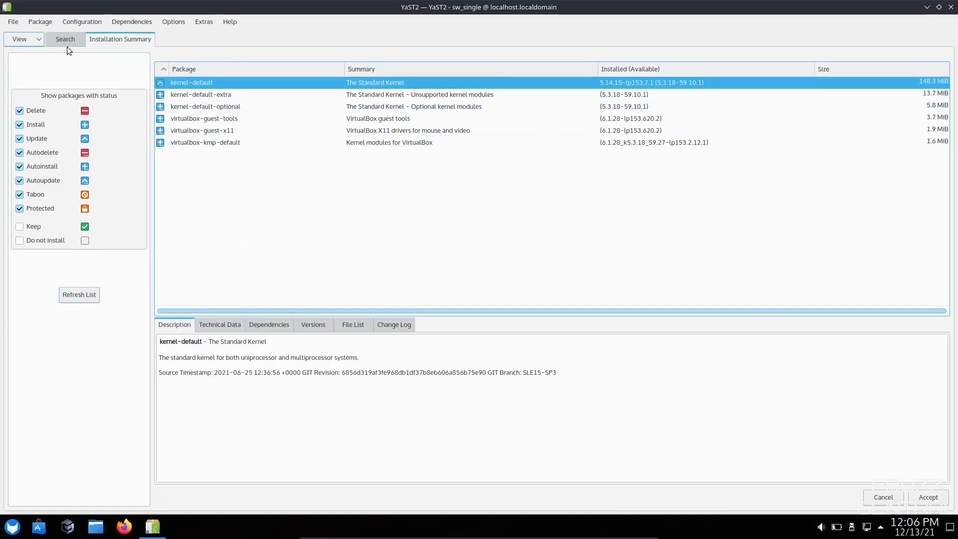
Step: Search packages for kdenlive, mark kdenlive for installation, and close the manager
{"action": "left_click", "coordinate": [64, 39]}
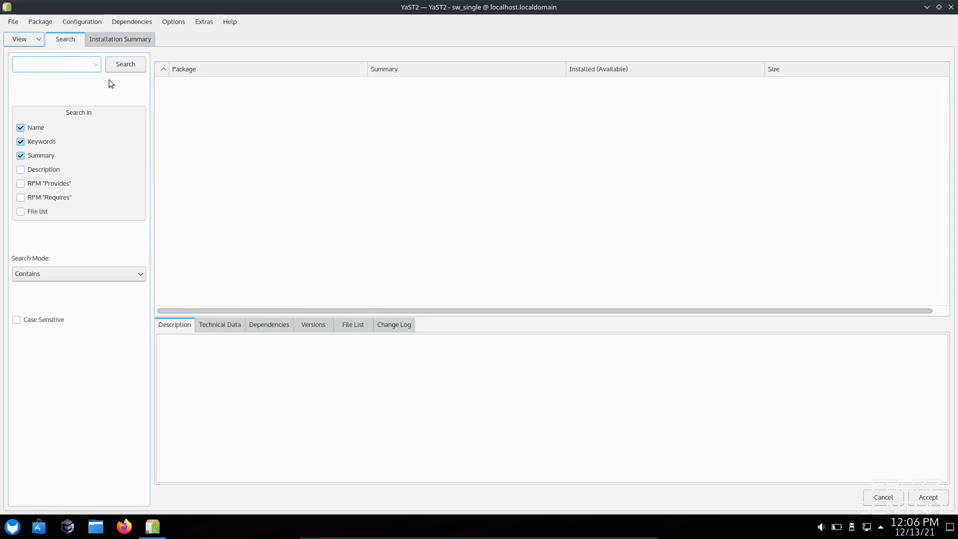
{"action": "type", "text": "obs"}
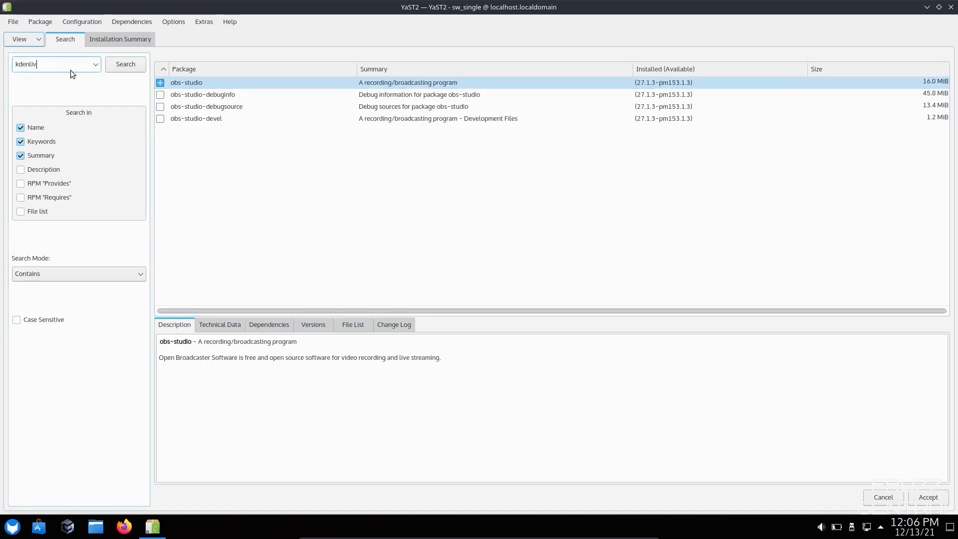
{"action": "left_click", "coordinate": [124, 64]}
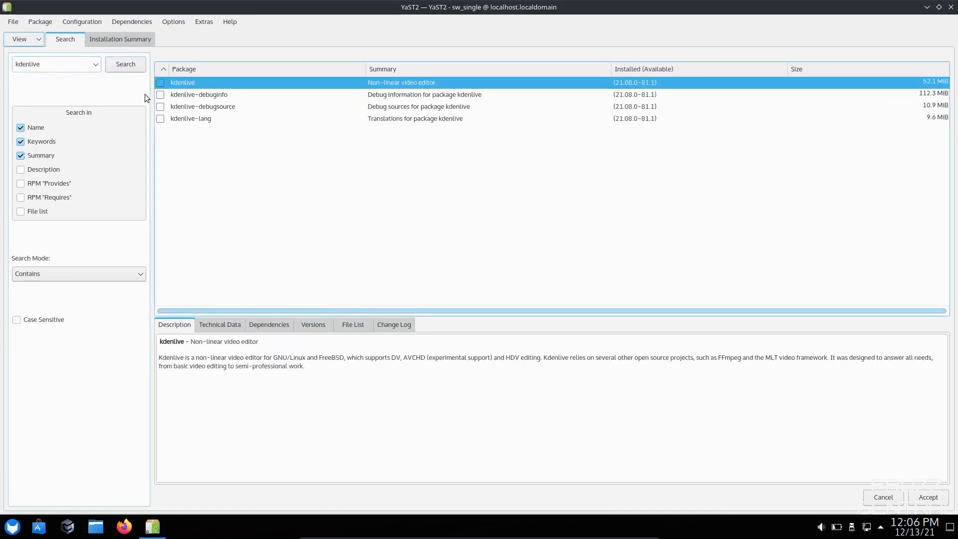
{"action": "left_click", "coordinate": [161, 82]}
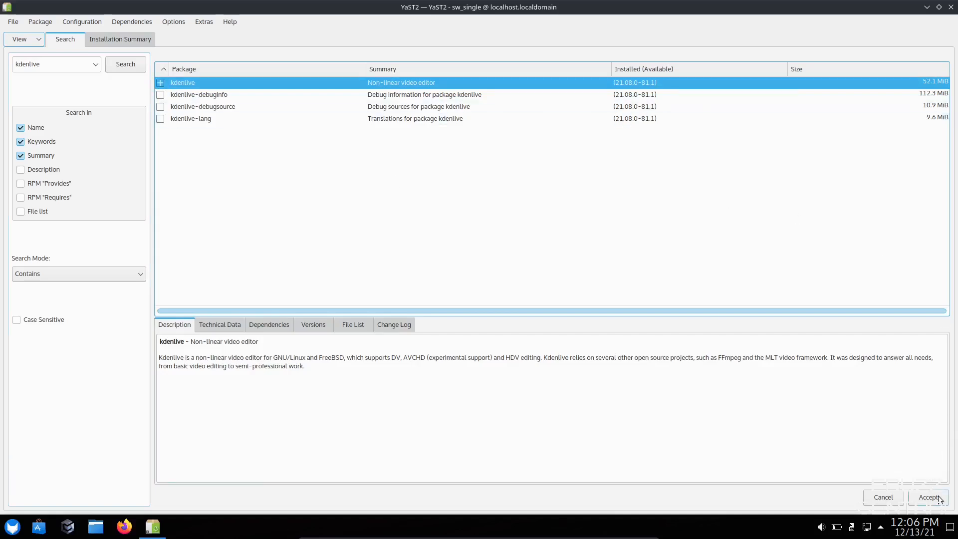
{"action": "mouse_move", "coordinate": [881, 441]}
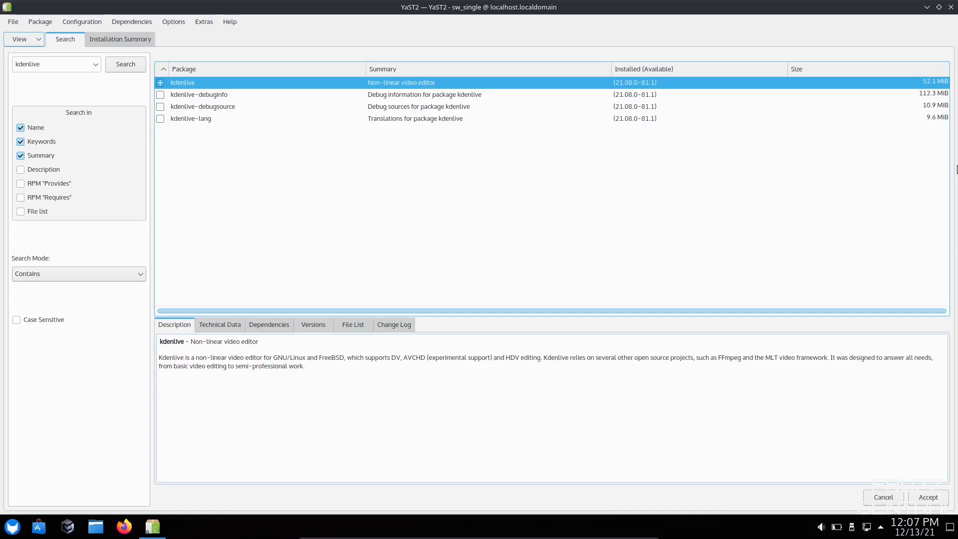
{"action": "mouse_move", "coordinate": [410, 262]}
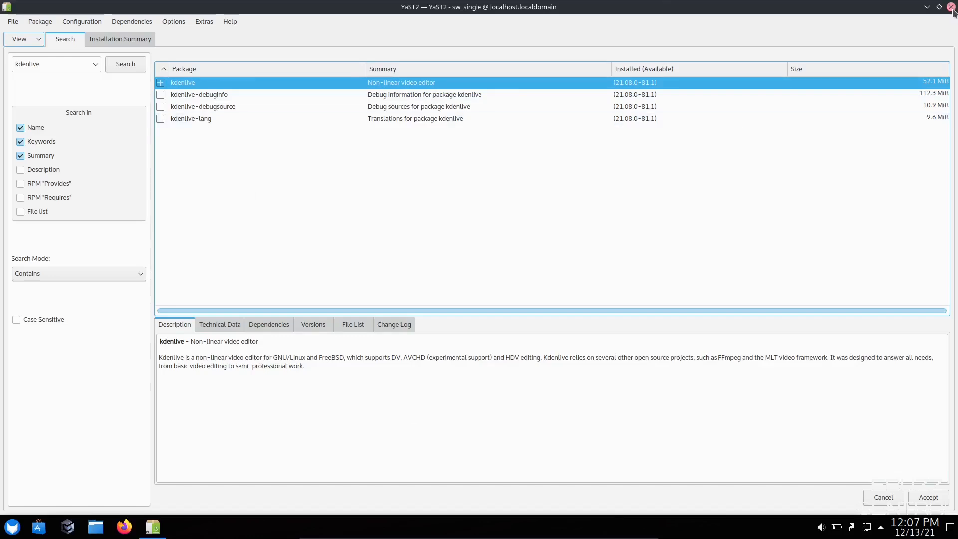
{"action": "left_click", "coordinate": [950, 7]}
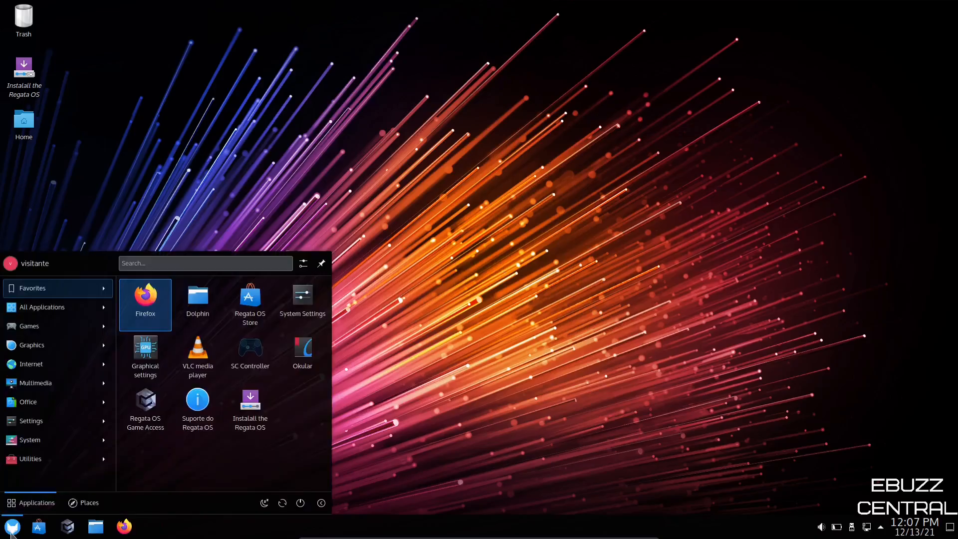
{"action": "left_click", "coordinate": [30, 458]}
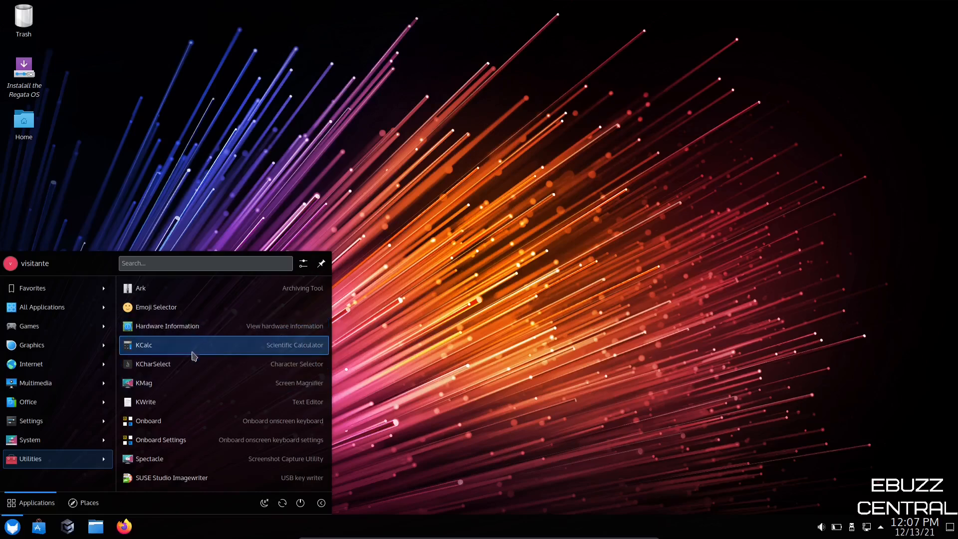
{"action": "mouse_move", "coordinate": [177, 467]}
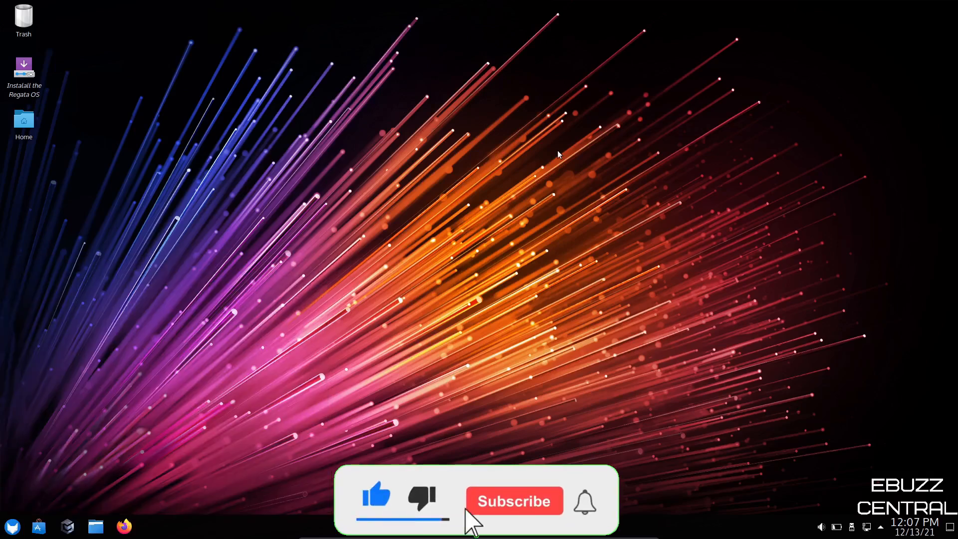
{"action": "left_click", "coordinate": [513, 500]}
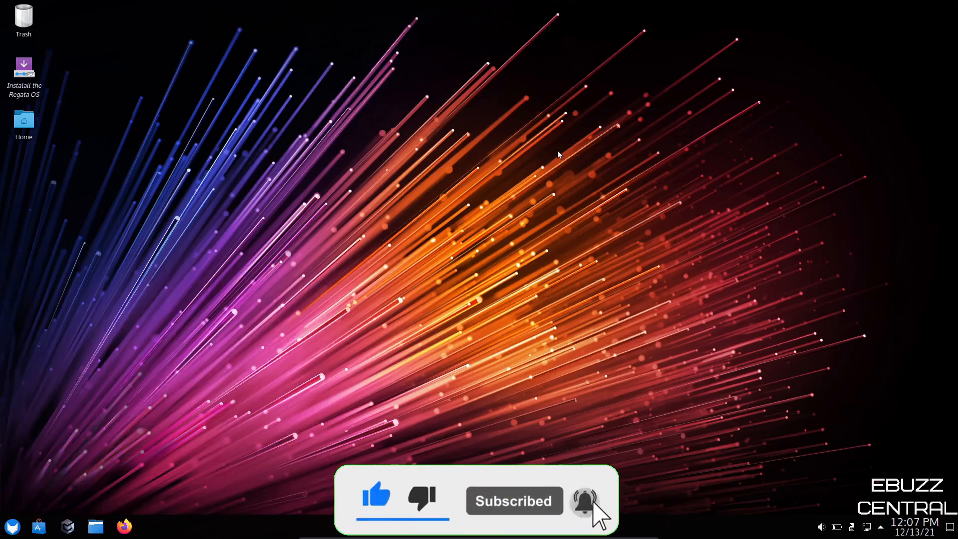